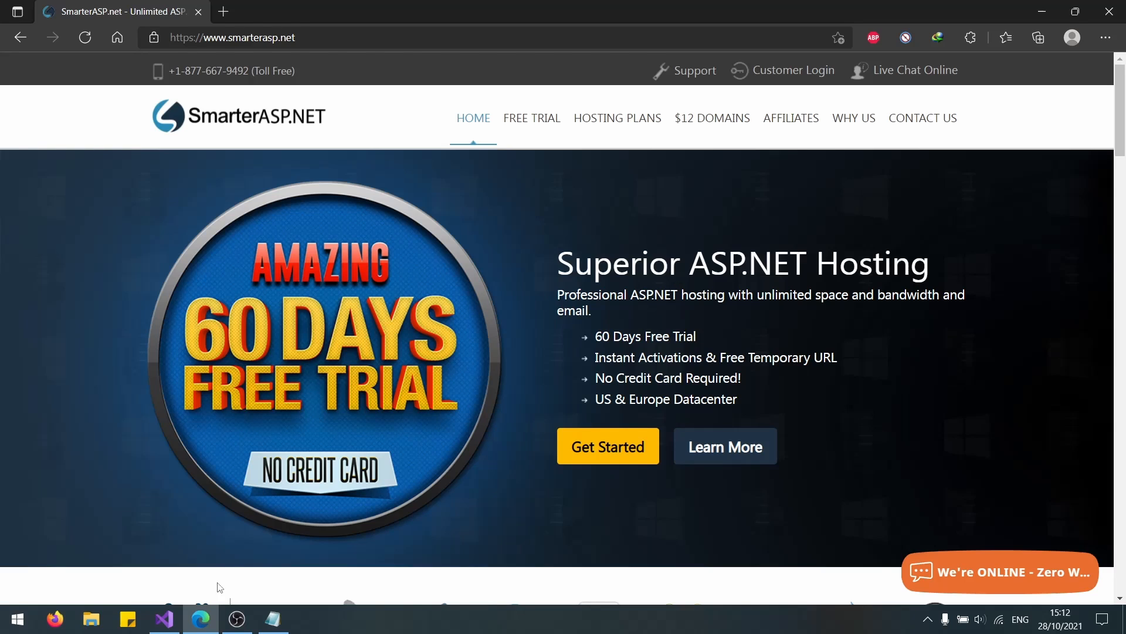
Bring up the REstate solution and start the add-migration command in the Package Manager Console.
{"action": "left_click", "coordinate": [164, 618]}
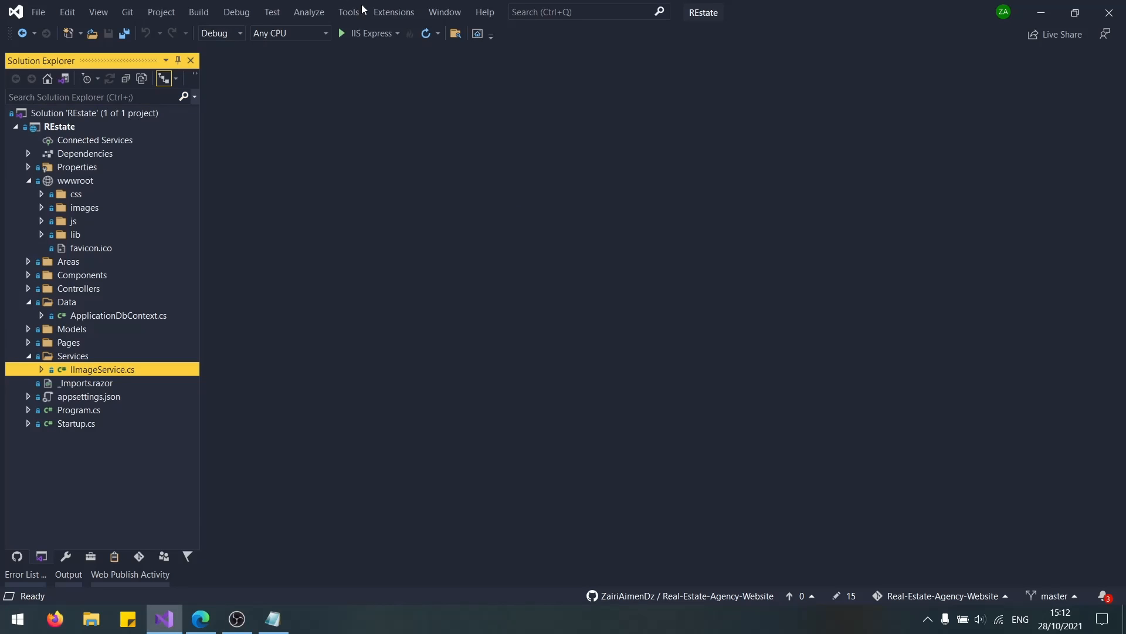
{"action": "left_click", "coordinate": [348, 11]}
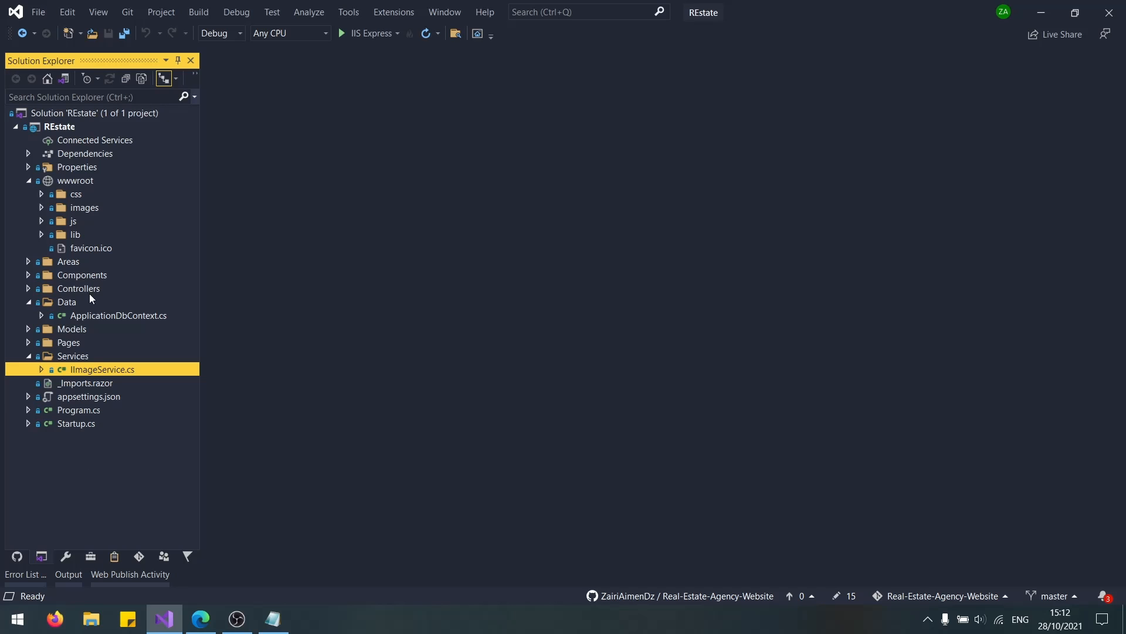
{"action": "left_click", "coordinate": [349, 12]}
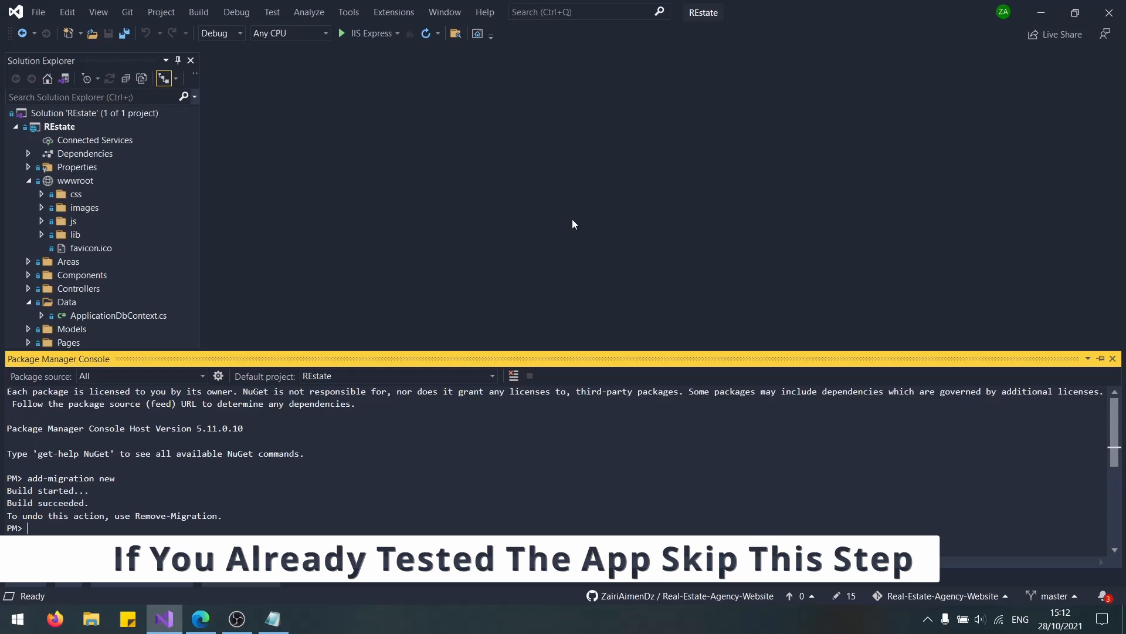
{"action": "type", "text": "add-"}
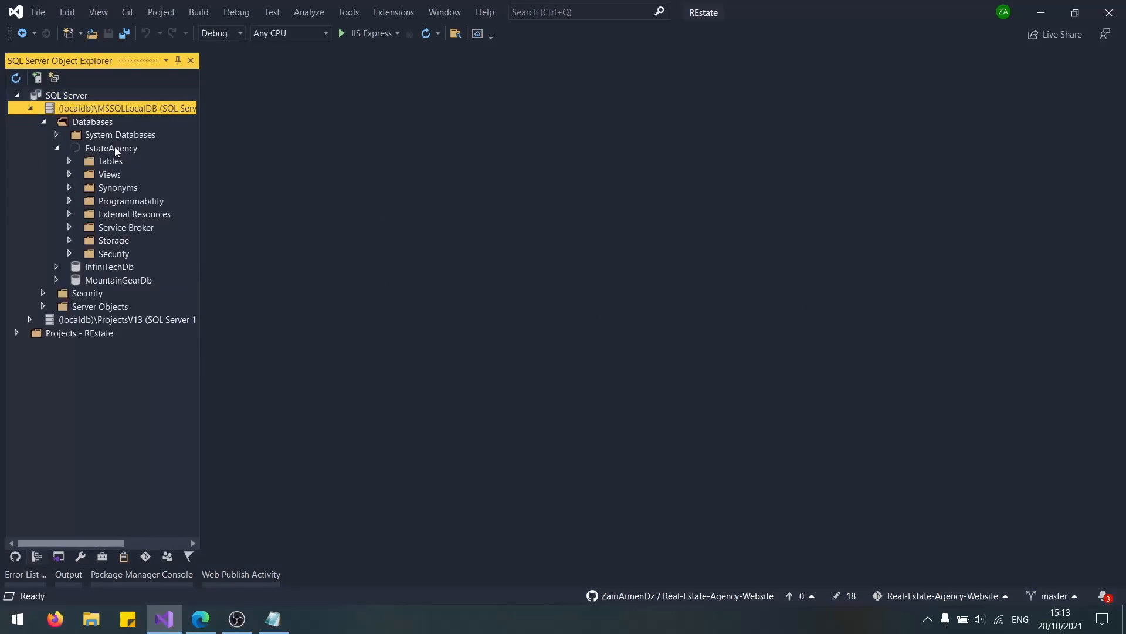
Check the local REstate site in Edge through to its login page, dismissing the translate prompt.
{"action": "left_click", "coordinate": [200, 623]}
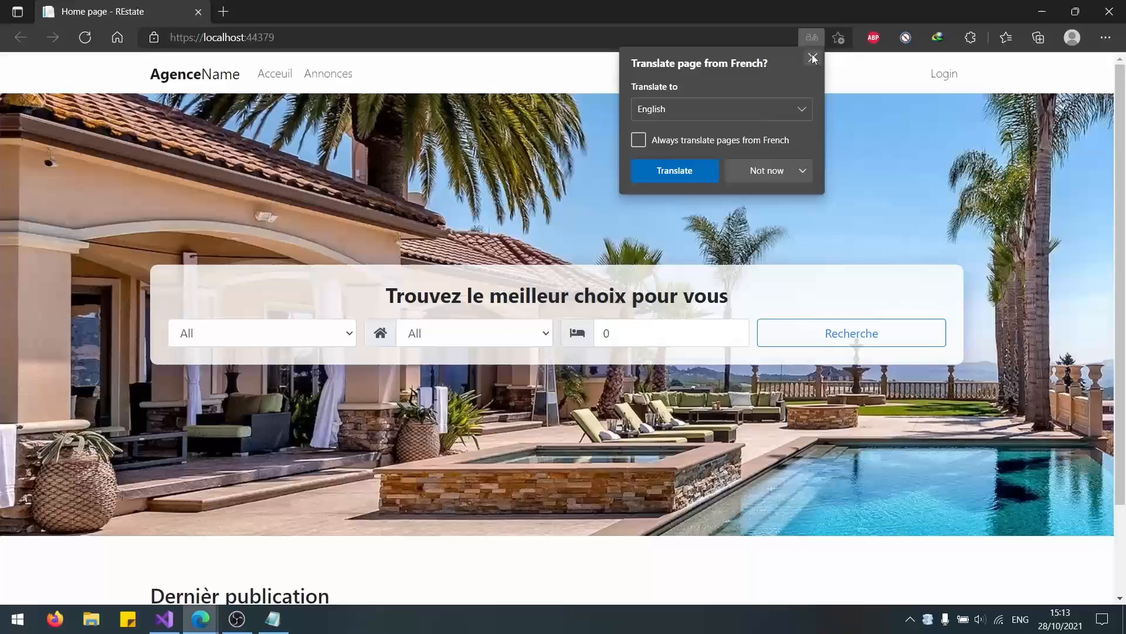
{"action": "left_click", "coordinate": [812, 57]}
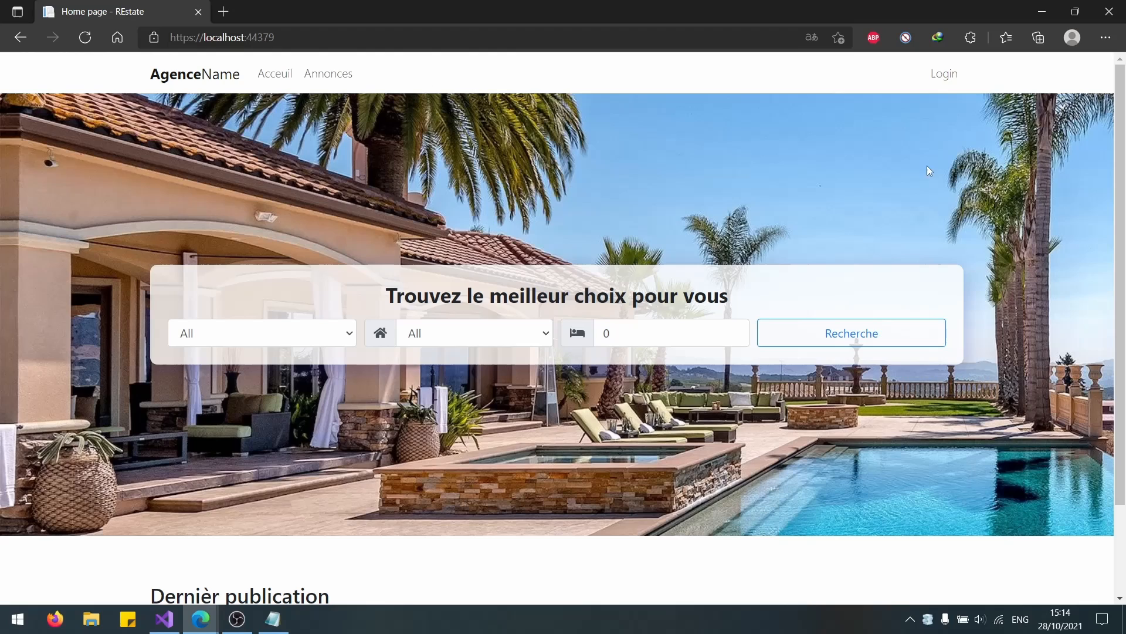
{"action": "left_click", "coordinate": [943, 72]}
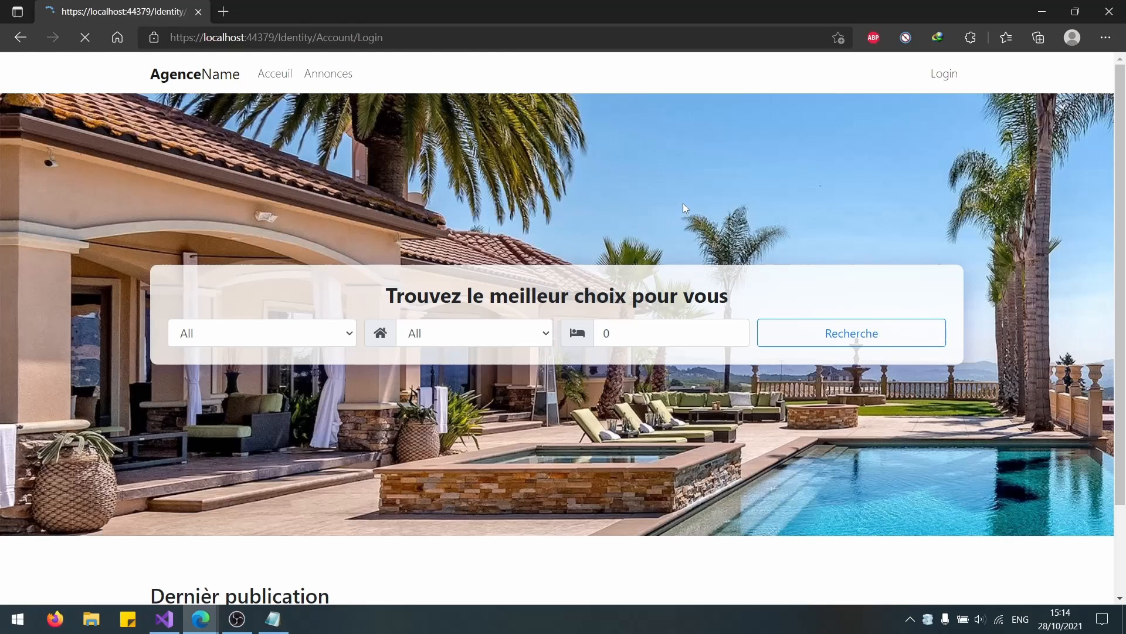
{"action": "left_click", "coordinate": [943, 73]}
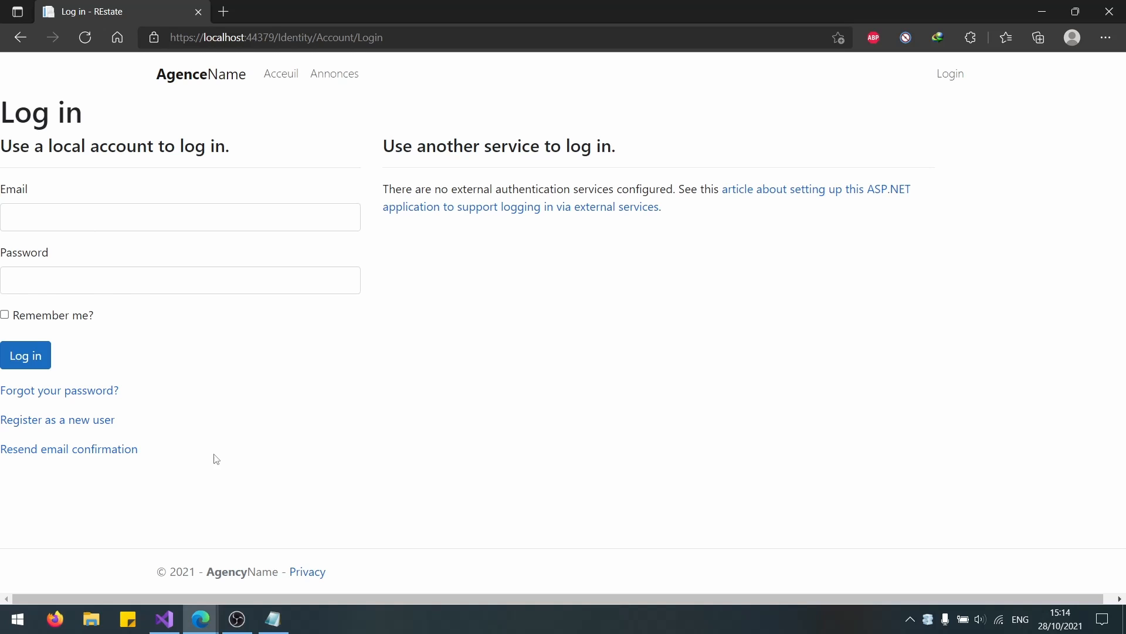
{"action": "mouse_move", "coordinate": [672, 16]}
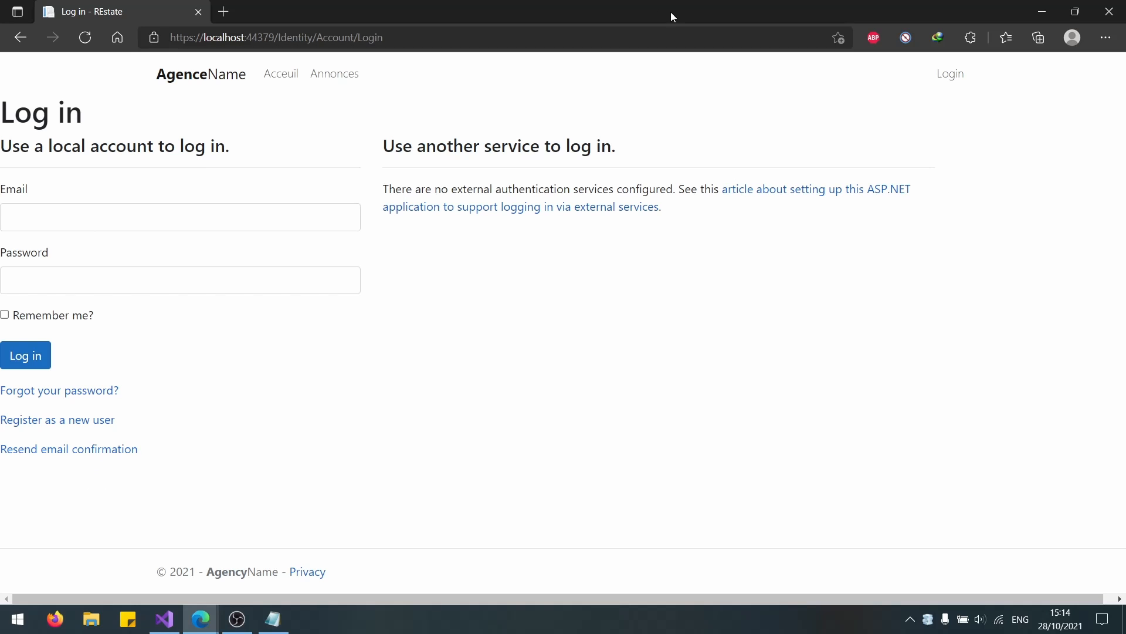
Review the local database tables, then browse the SmarterASP.NET hosting homepage.
{"action": "left_click", "coordinate": [164, 623]}
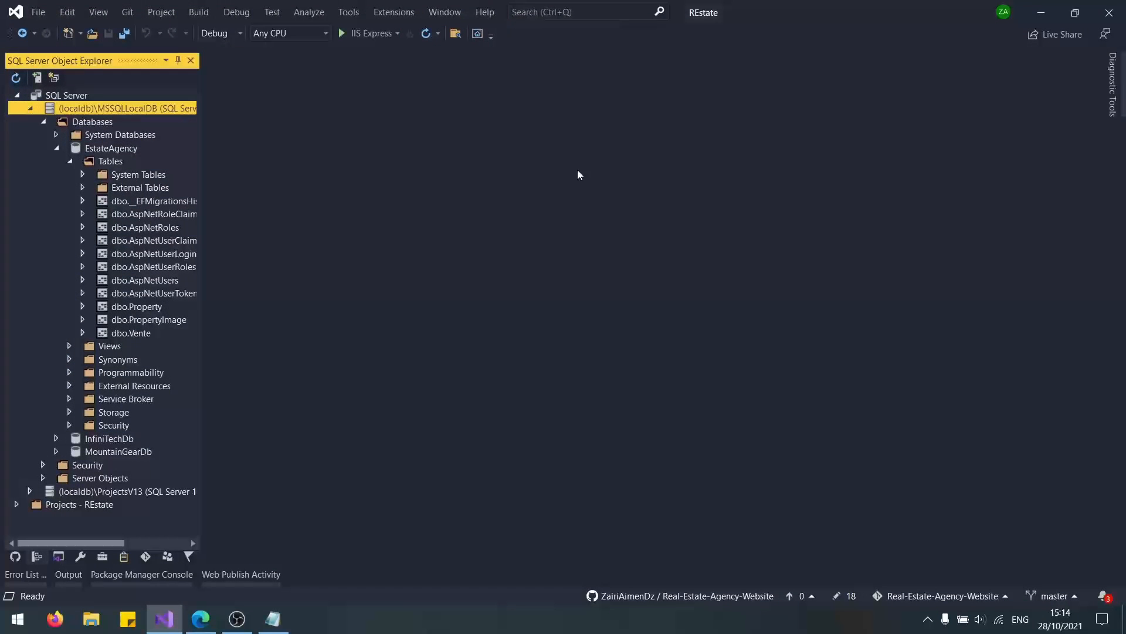
{"action": "left_click", "coordinate": [201, 619]}
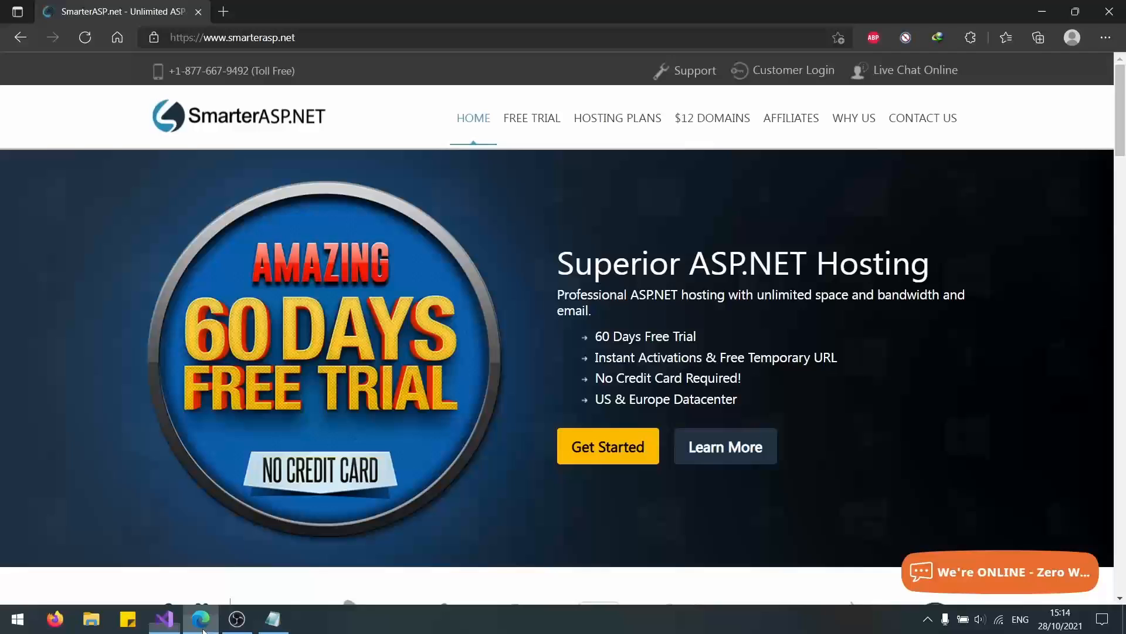
{"action": "scroll", "scroll_direction": "down", "scroll_amount": 3}
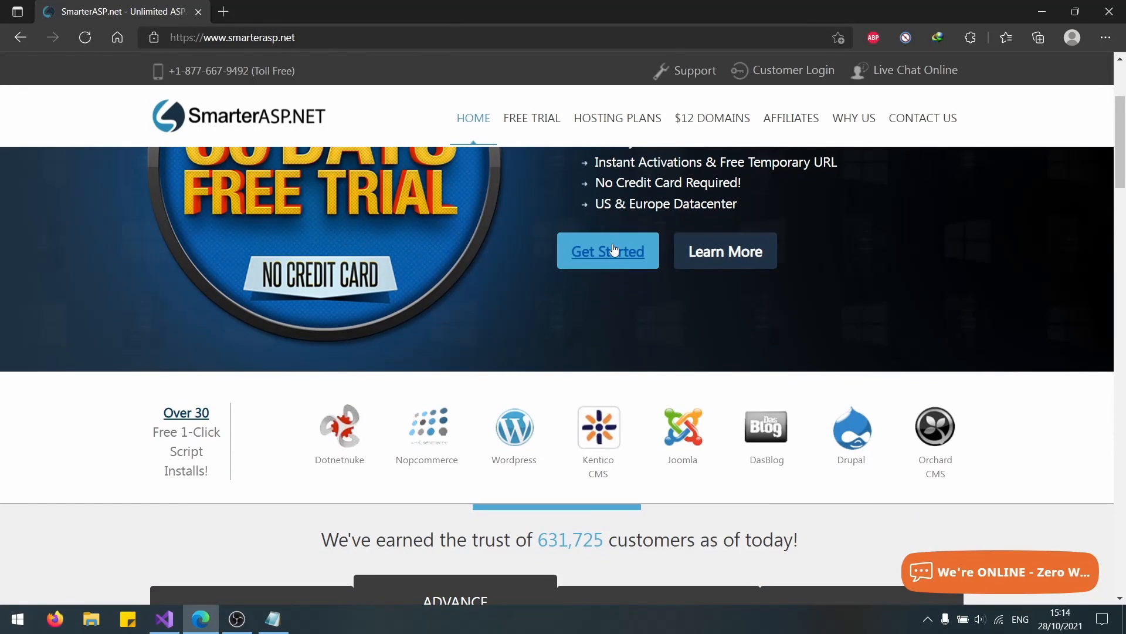
Complete the 60-day free trial signup form with terms accepted and submit it.
{"action": "left_click", "coordinate": [607, 251]}
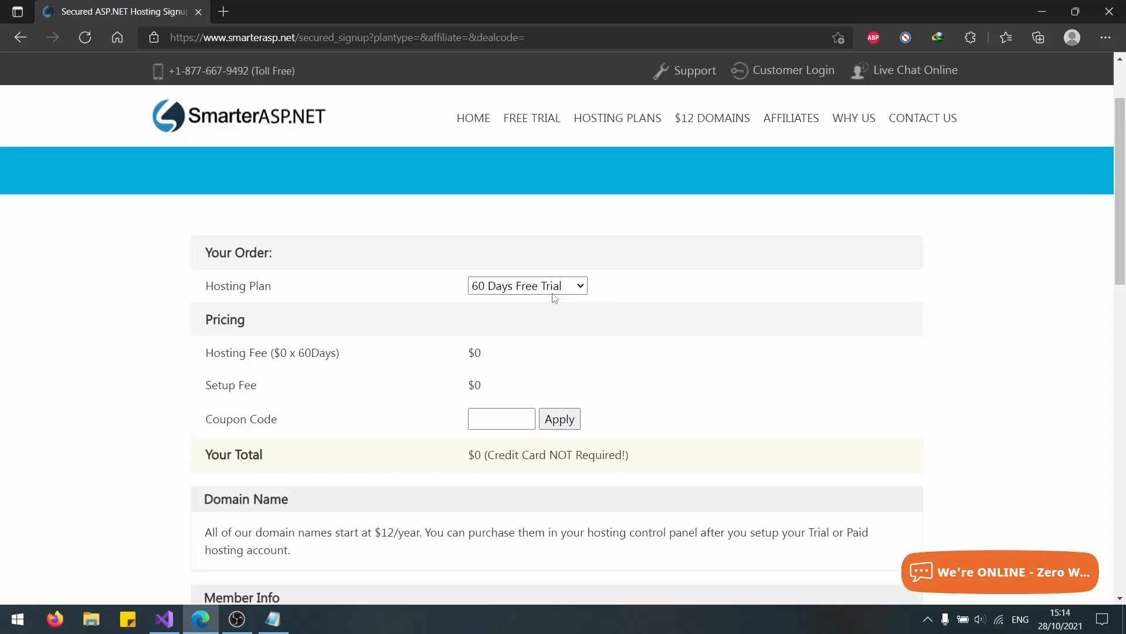
{"action": "mouse_move", "coordinate": [540, 393]}
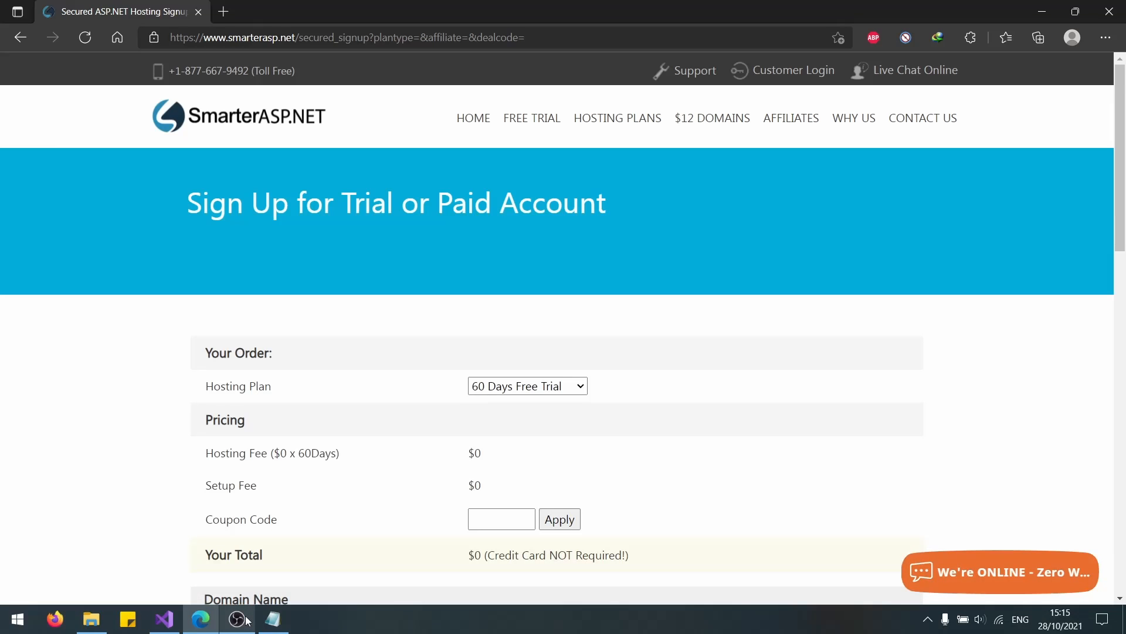
{"action": "mouse_move", "coordinate": [552, 434]}
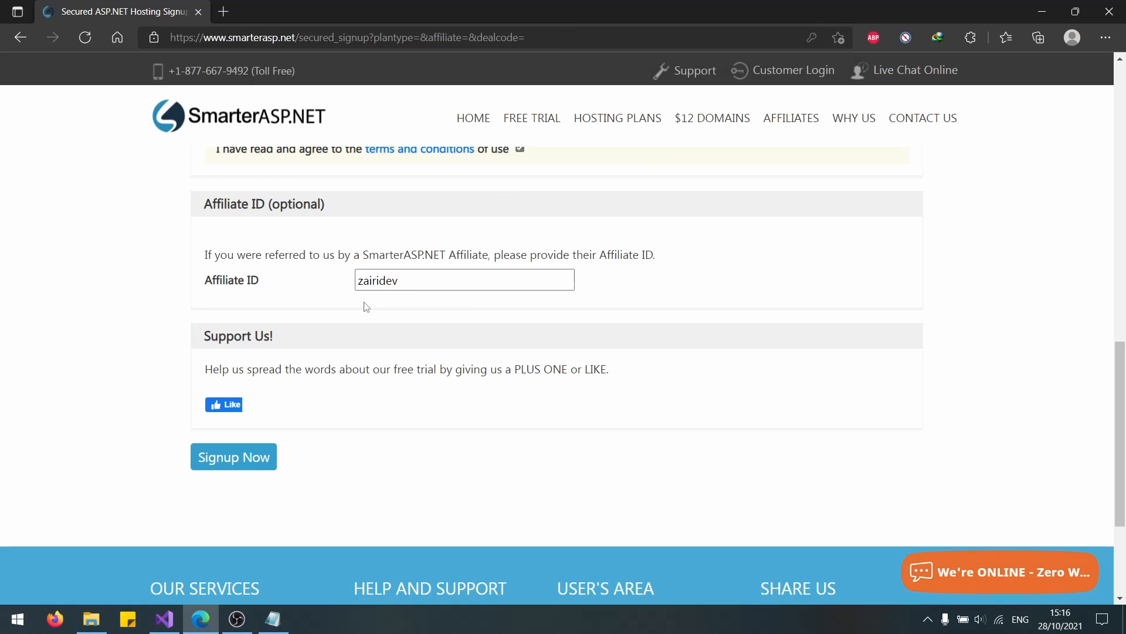
{"action": "left_click", "coordinate": [465, 280]}
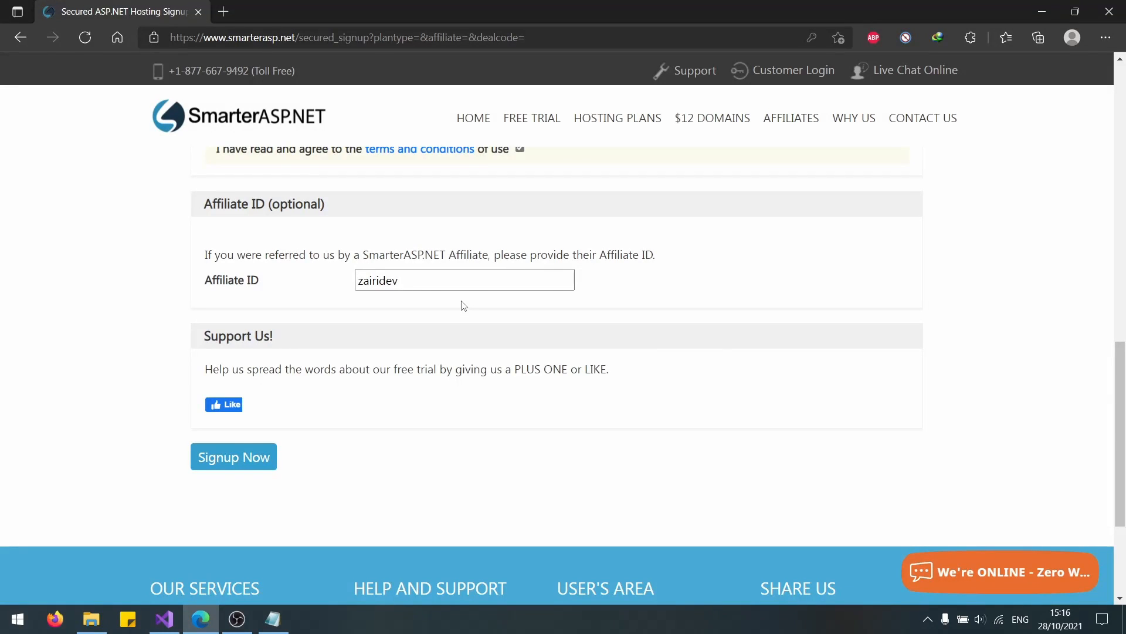
{"action": "left_click", "coordinate": [232, 457]}
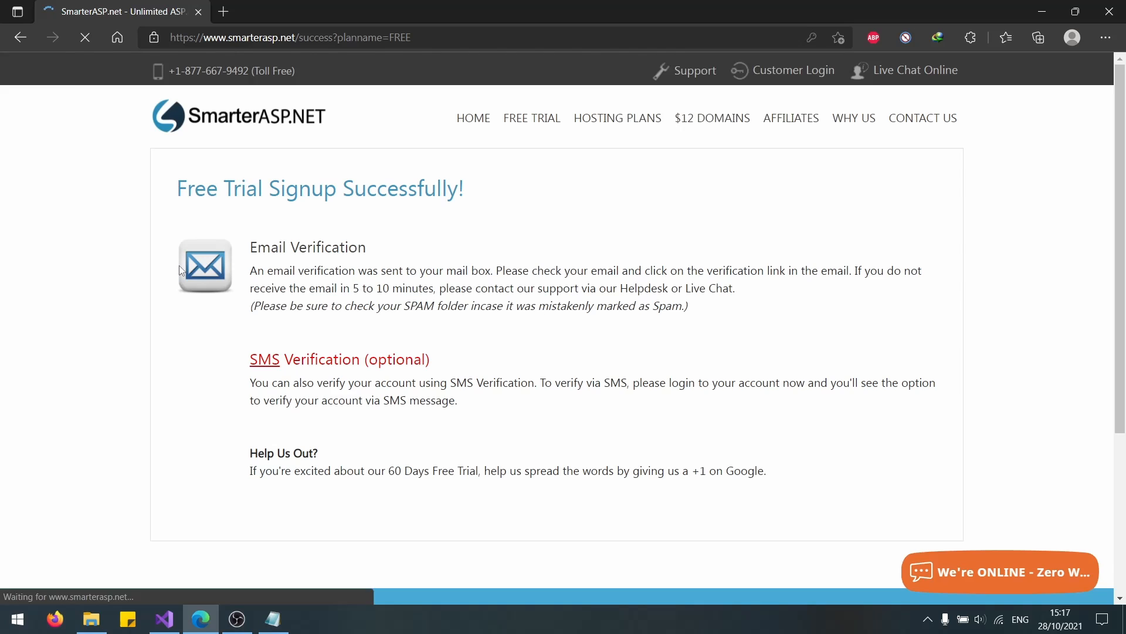
{"action": "scroll", "scroll_direction": "down", "scroll_amount": 3}
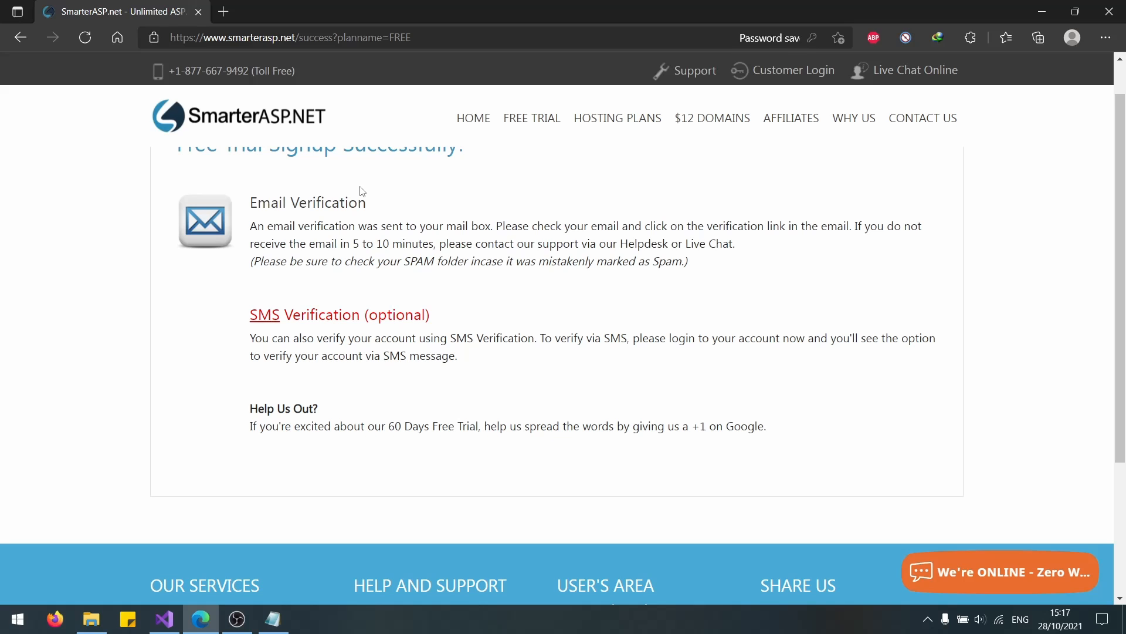
Sign in through Customer Login to reach the free trial activation page.
{"action": "left_click", "coordinate": [793, 69]}
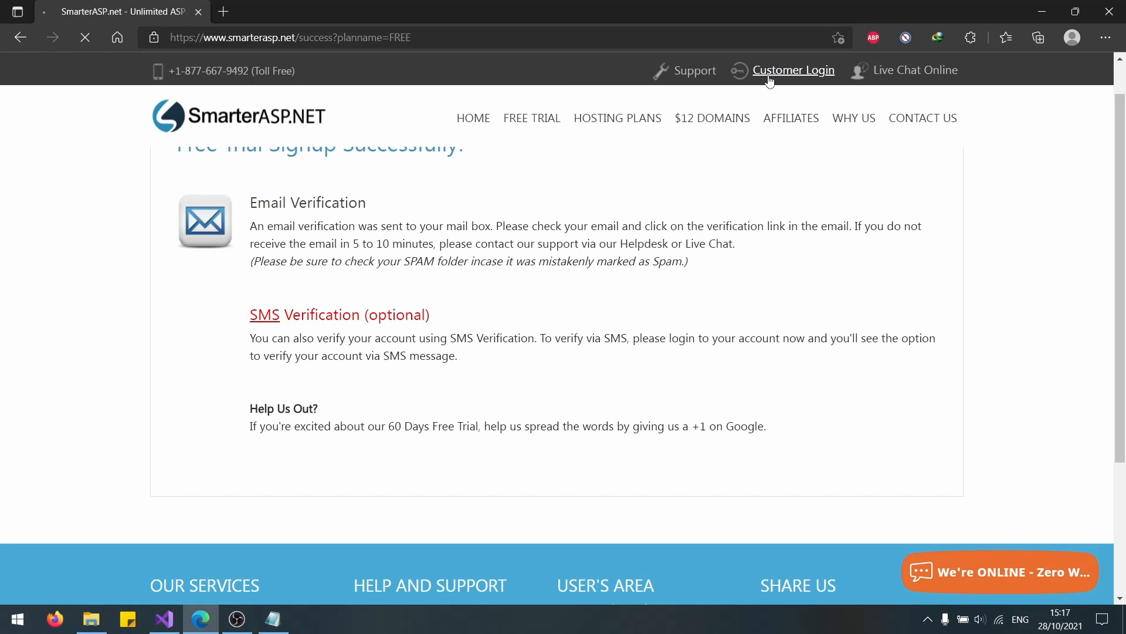
{"action": "left_click", "coordinate": [794, 70]}
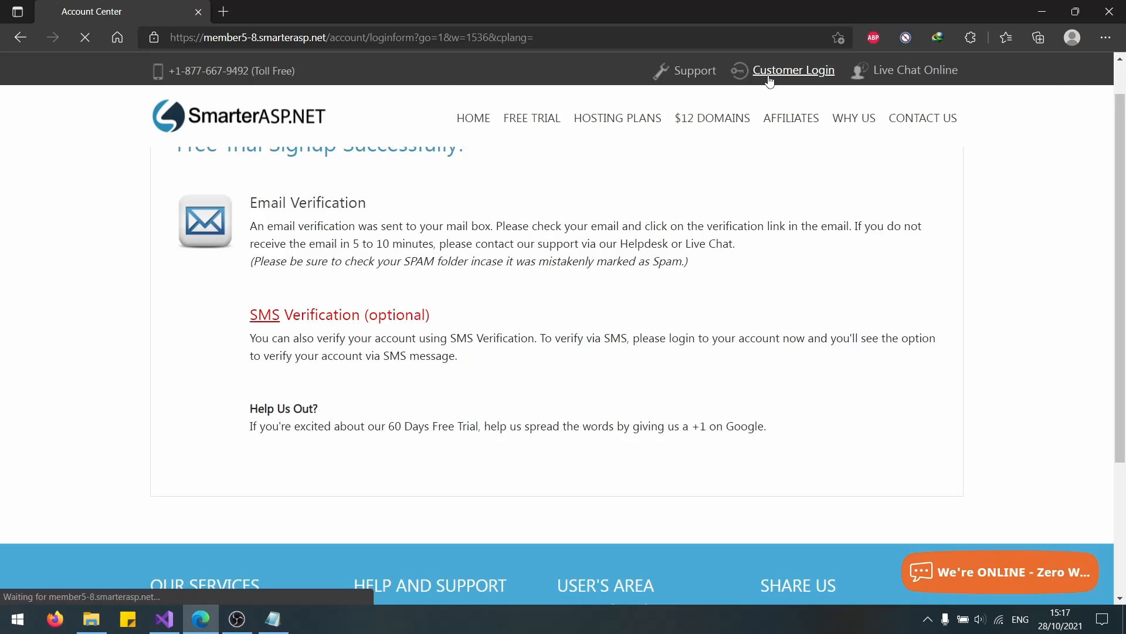
{"action": "left_click", "coordinate": [795, 69]}
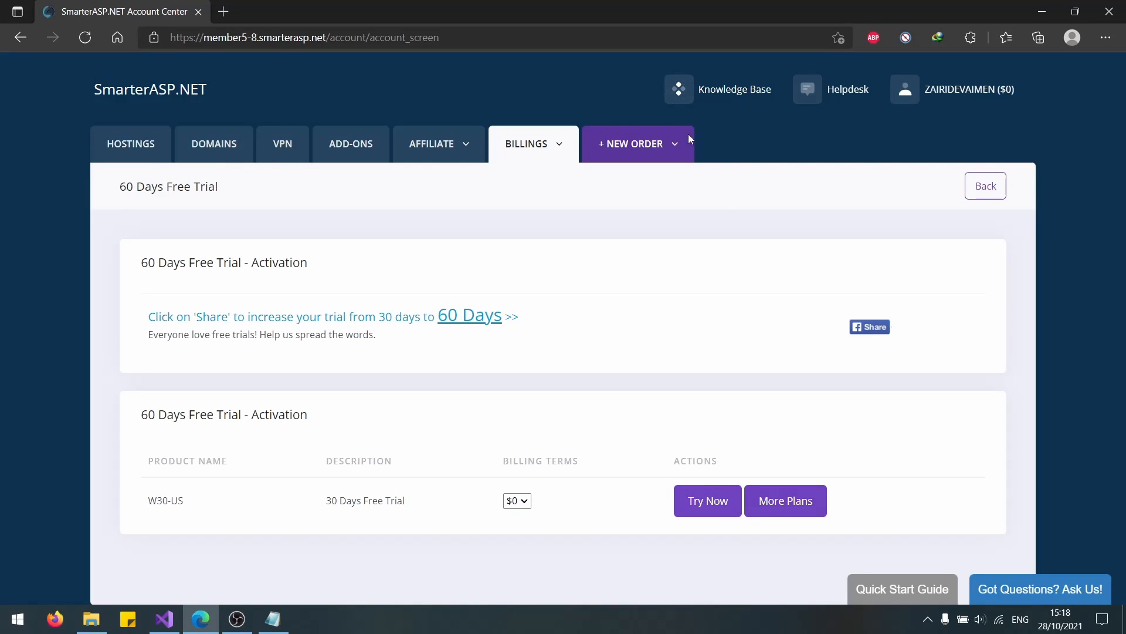
{"action": "mouse_move", "coordinate": [943, 69]}
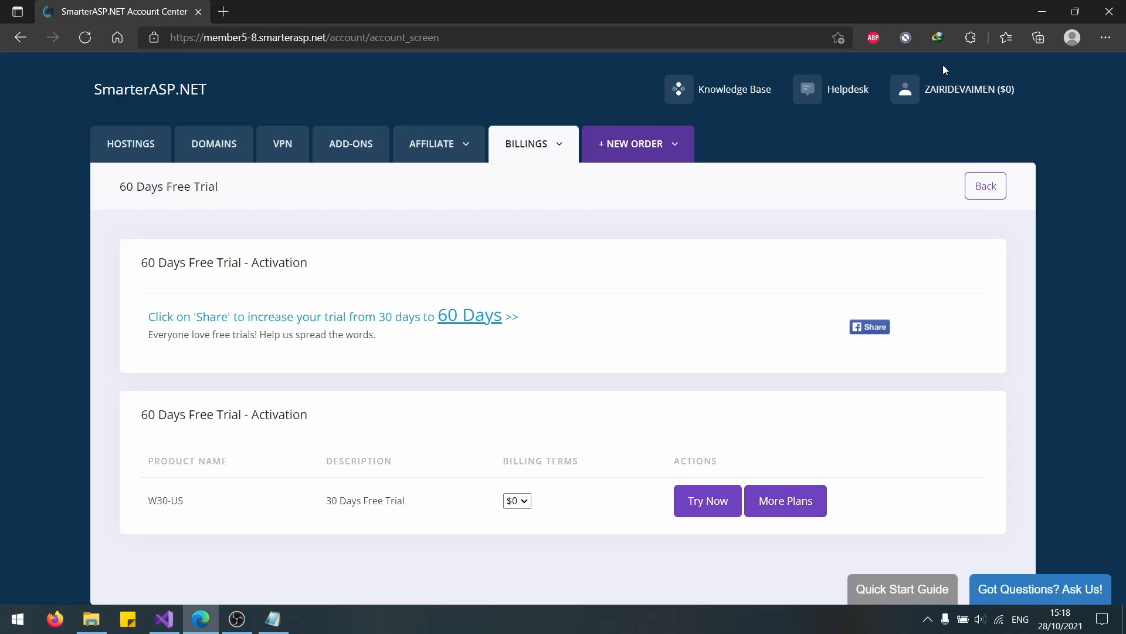
{"action": "mouse_move", "coordinate": [716, 485]}
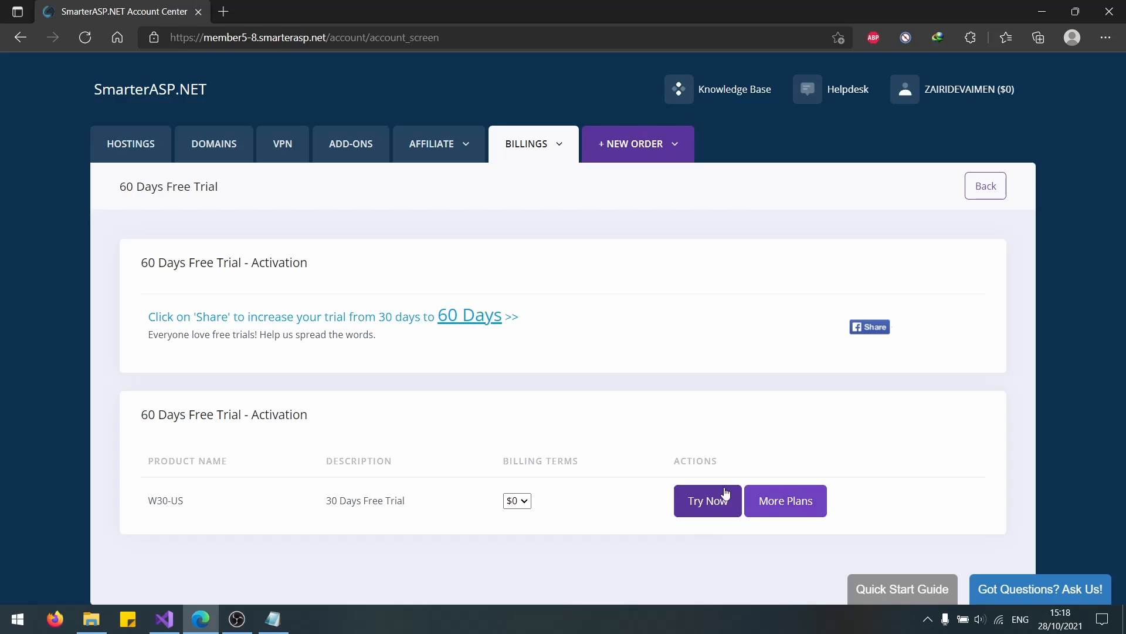
Activate the trial with saved password, root folder realestate and phishing policy agreed, reaching the confirmation page.
{"action": "left_click", "coordinate": [706, 500]}
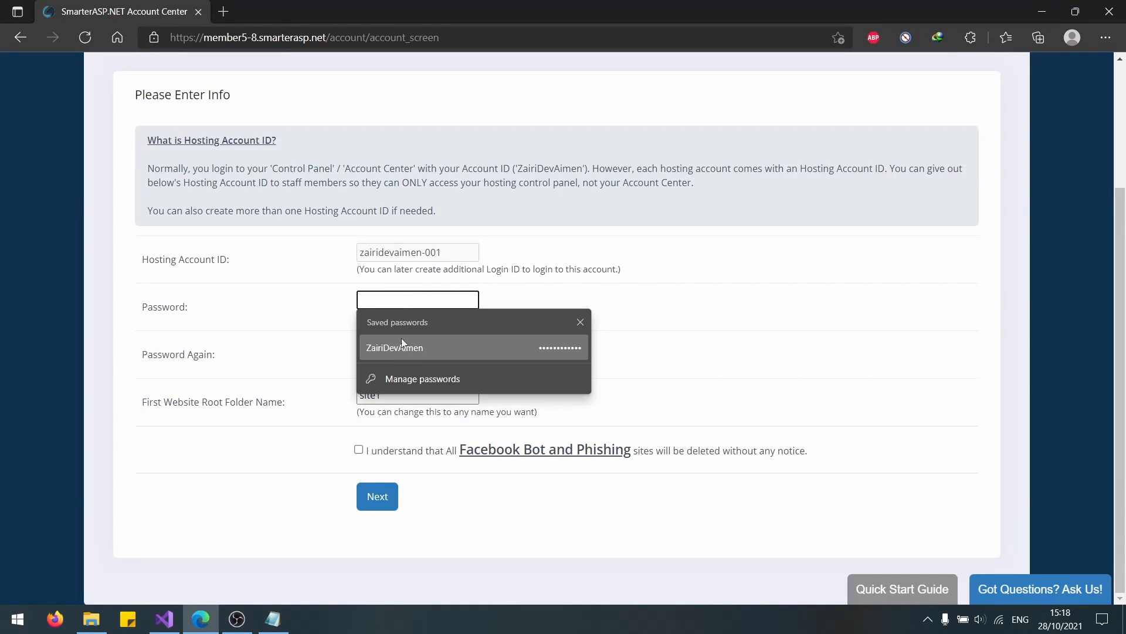
{"action": "left_click", "coordinate": [394, 347]}
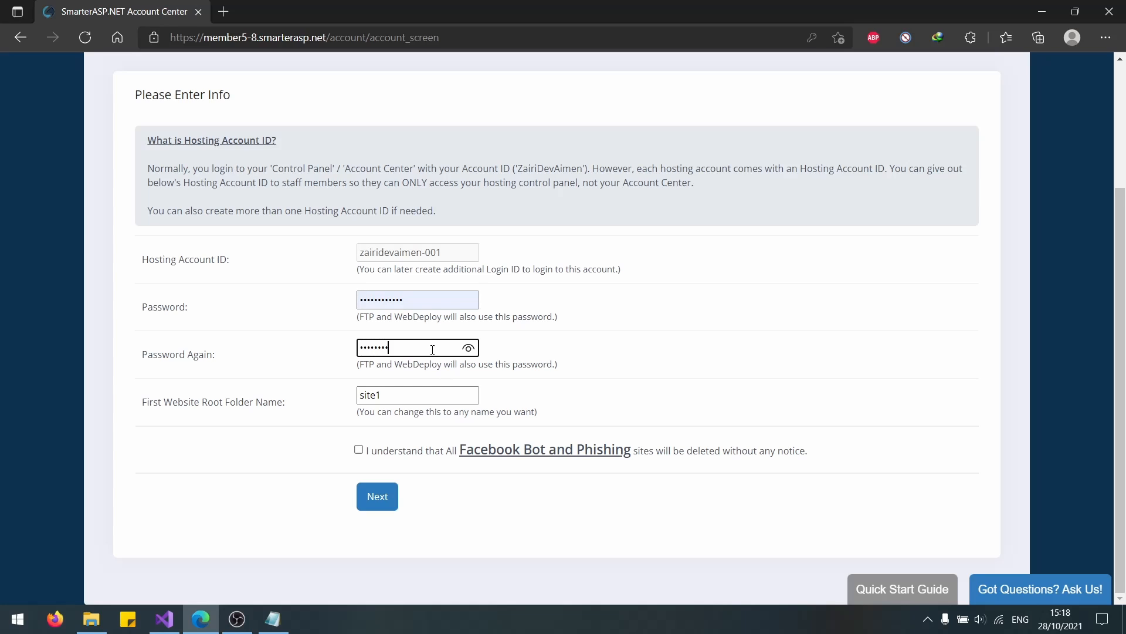
{"action": "left_click", "coordinate": [417, 396]}
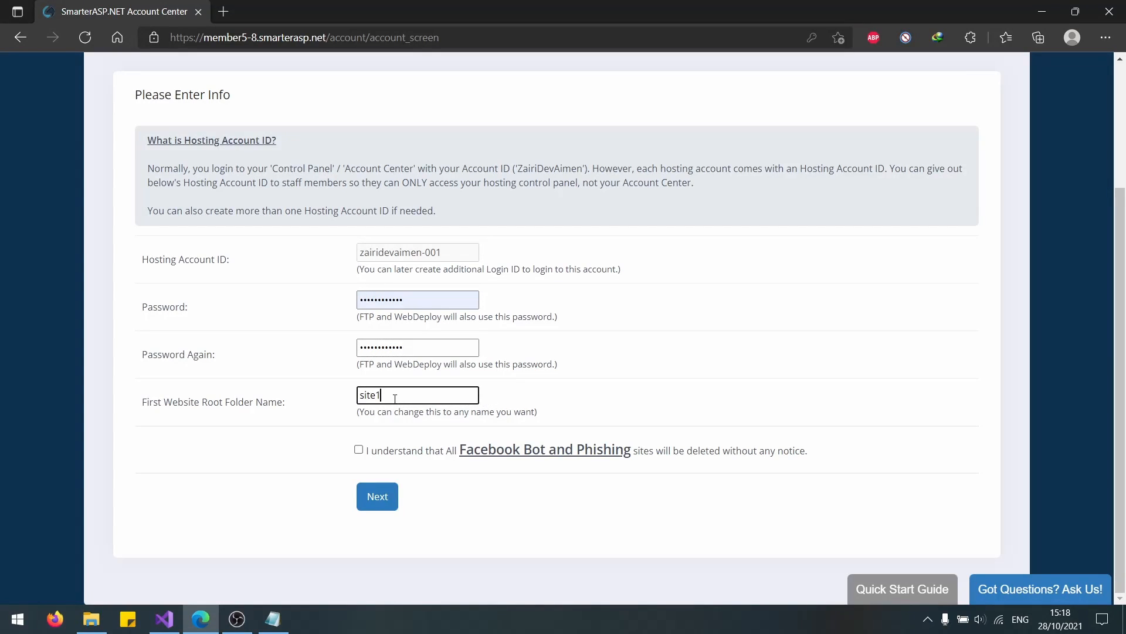
{"action": "double_click", "coordinate": [369, 394]}
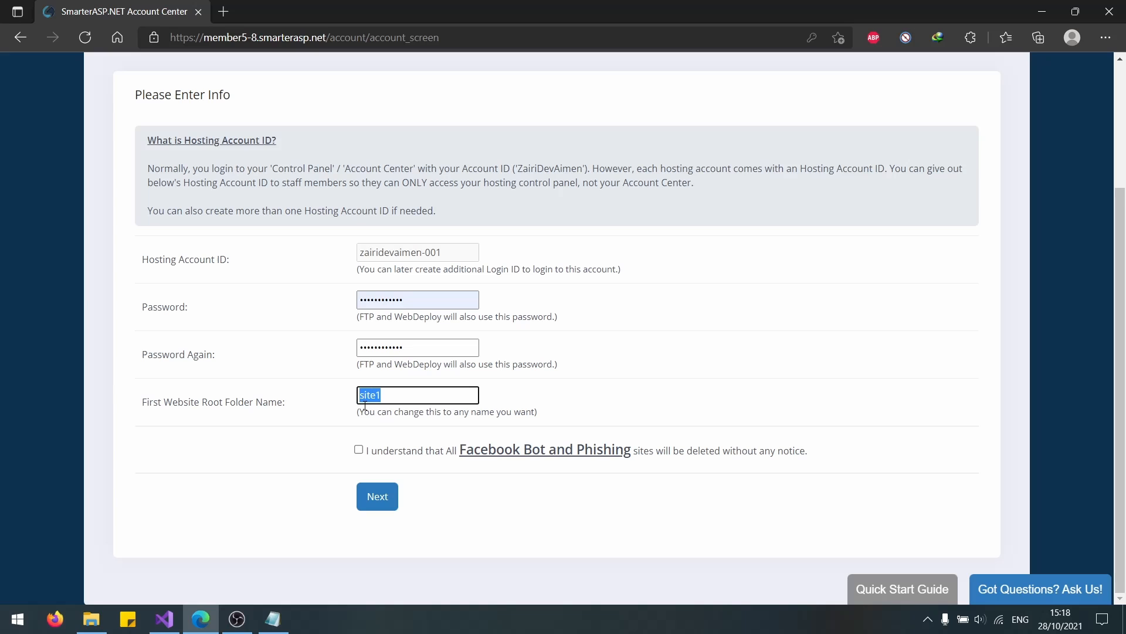
{"action": "mouse_move", "coordinate": [271, 618]}
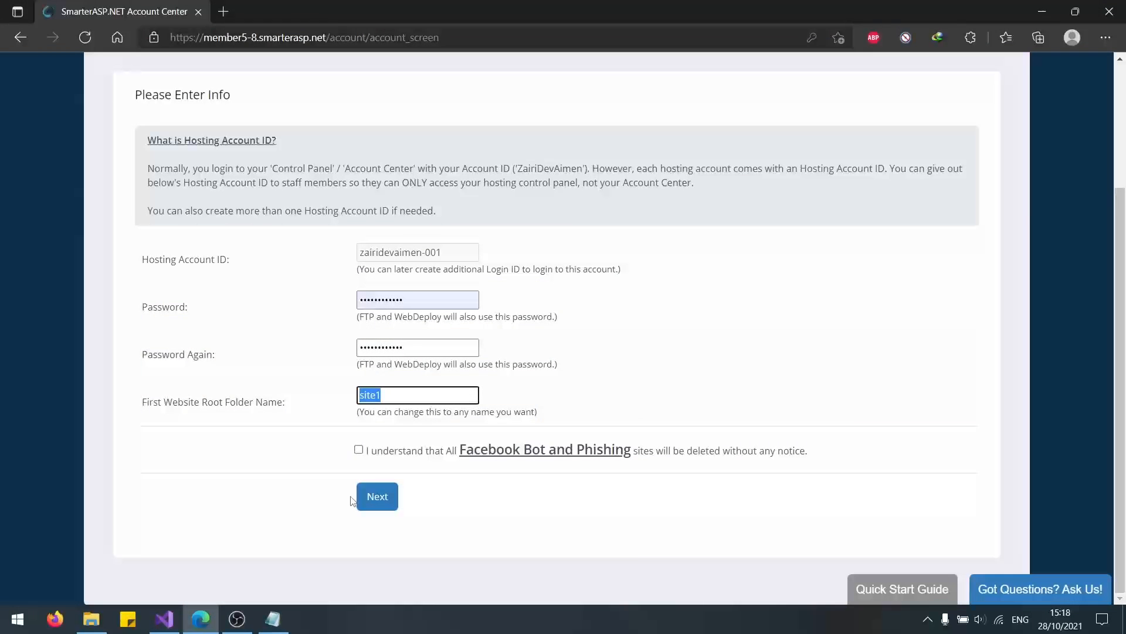
{"action": "type", "text": "realestate"}
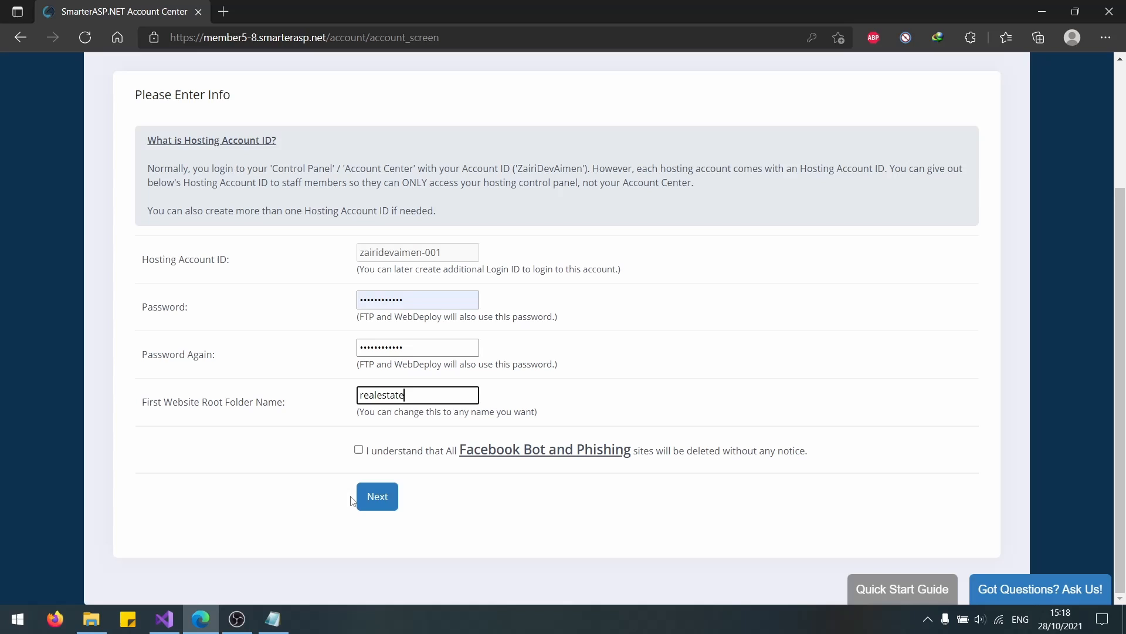
{"action": "left_click", "coordinate": [359, 450]}
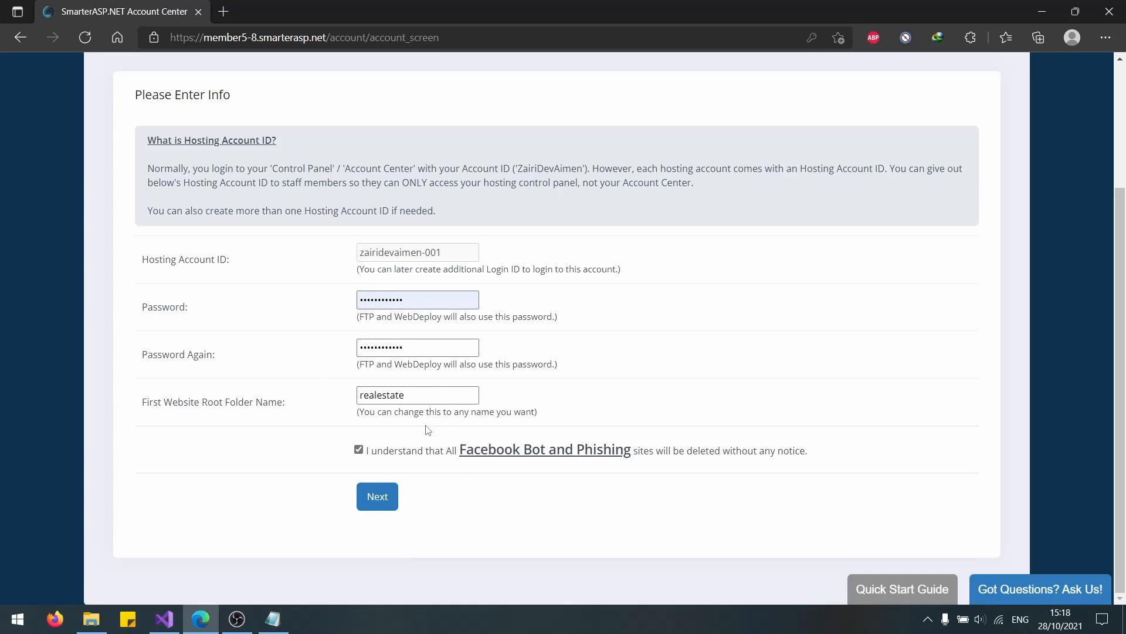
{"action": "left_click", "coordinate": [376, 495]}
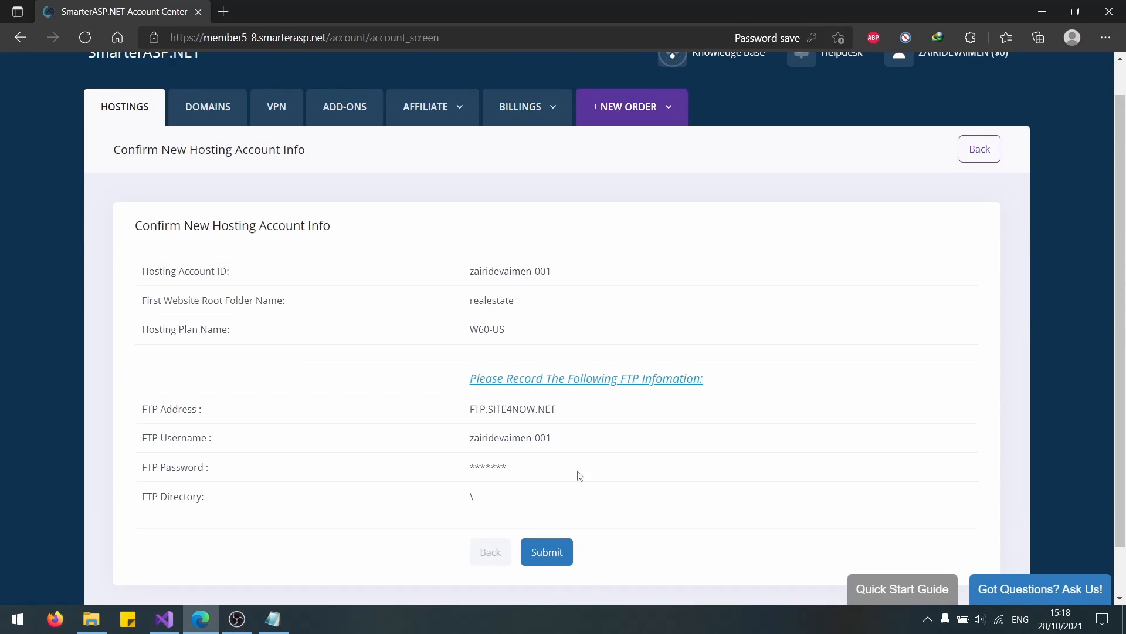
Submit the new hosting account and let it finalize while a new tab loads.
{"action": "left_click", "coordinate": [546, 551]}
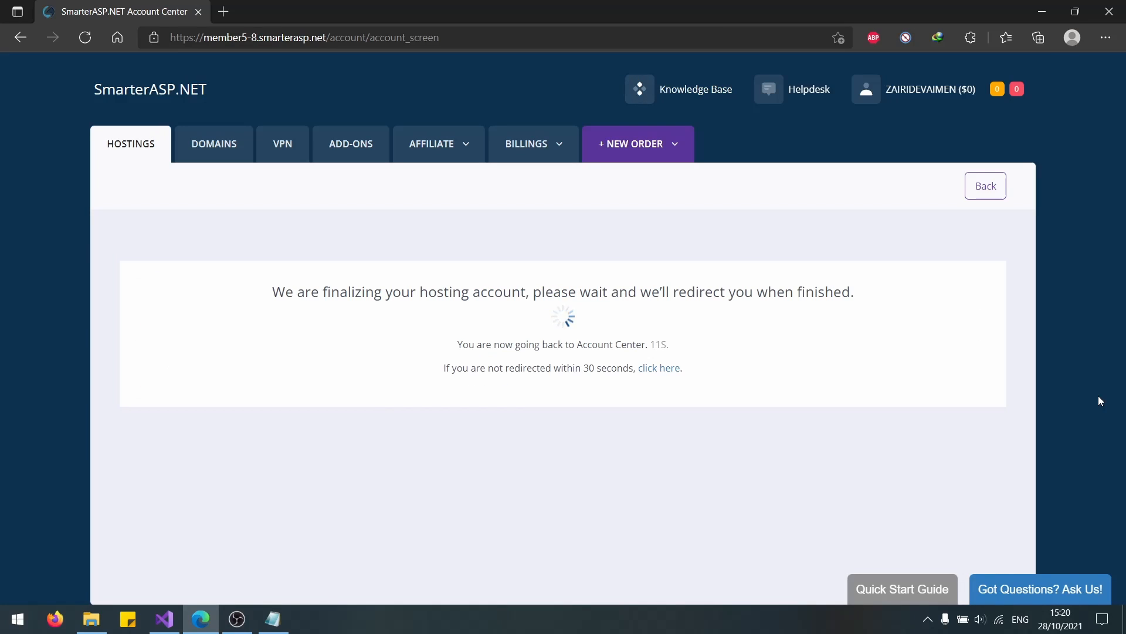
{"action": "mouse_move", "coordinate": [419, 256]}
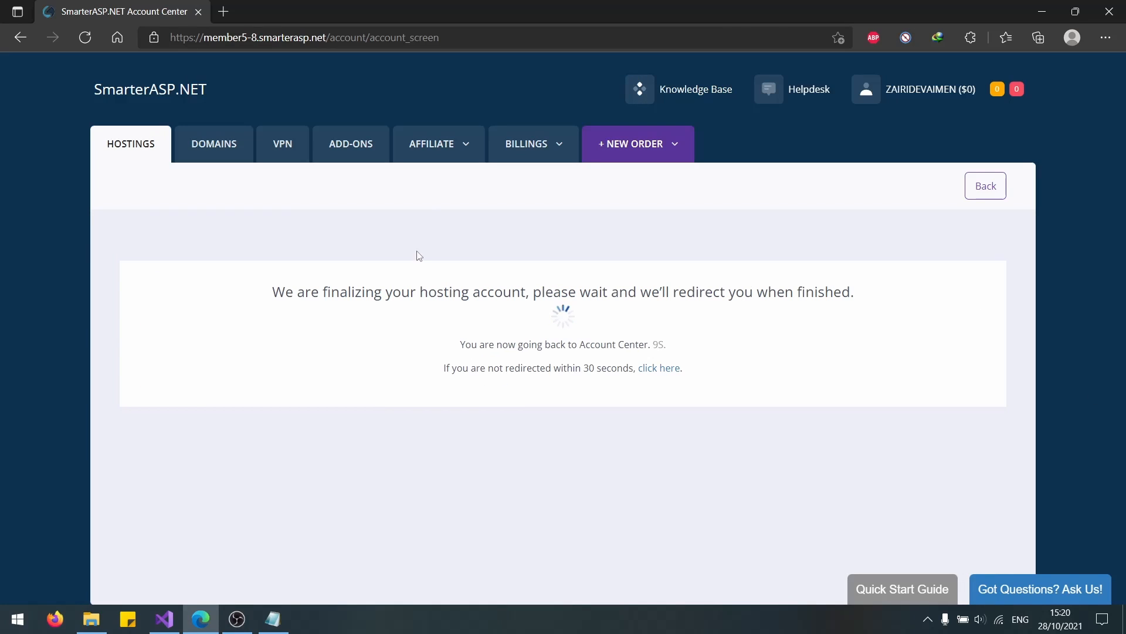
{"action": "mouse_move", "coordinate": [482, 264]}
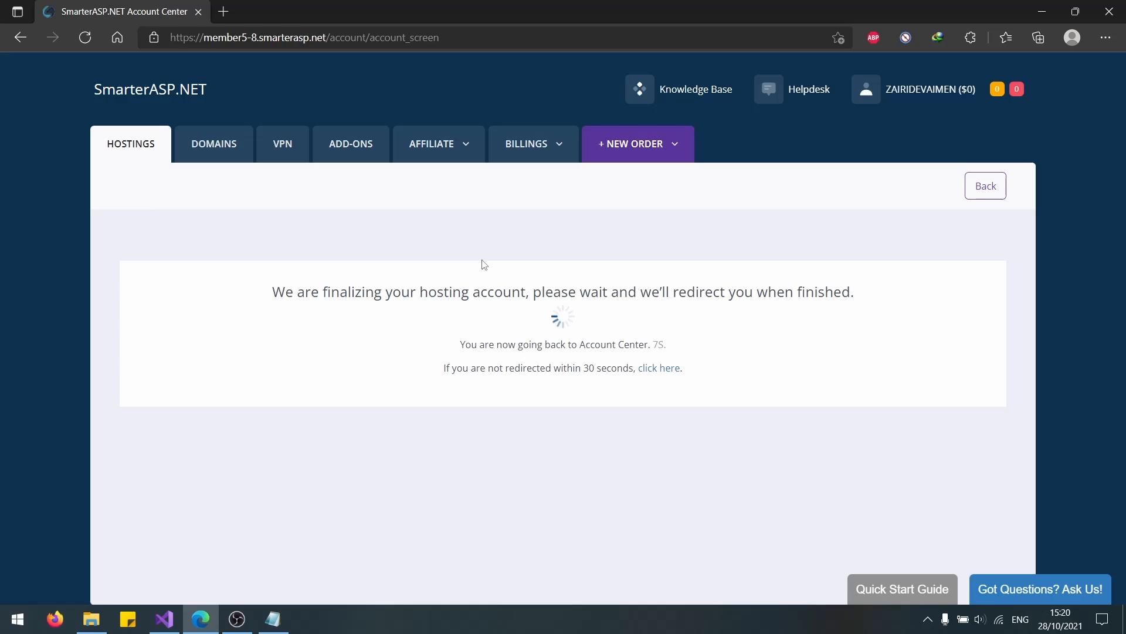
{"action": "mouse_move", "coordinate": [349, 459]}
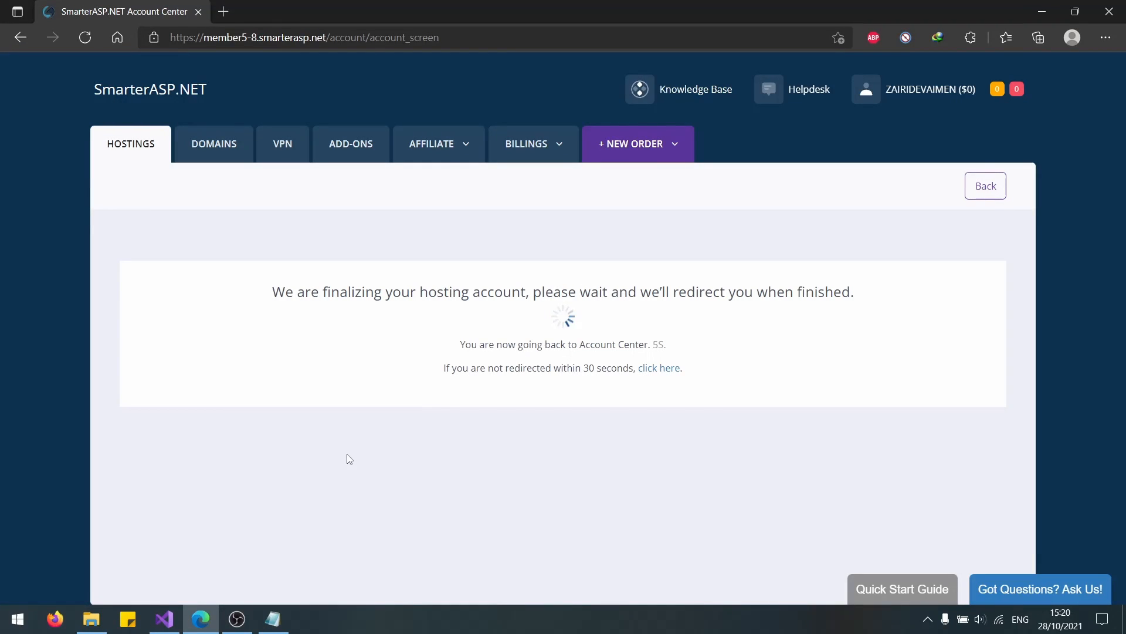
{"action": "mouse_move", "coordinate": [241, 286]}
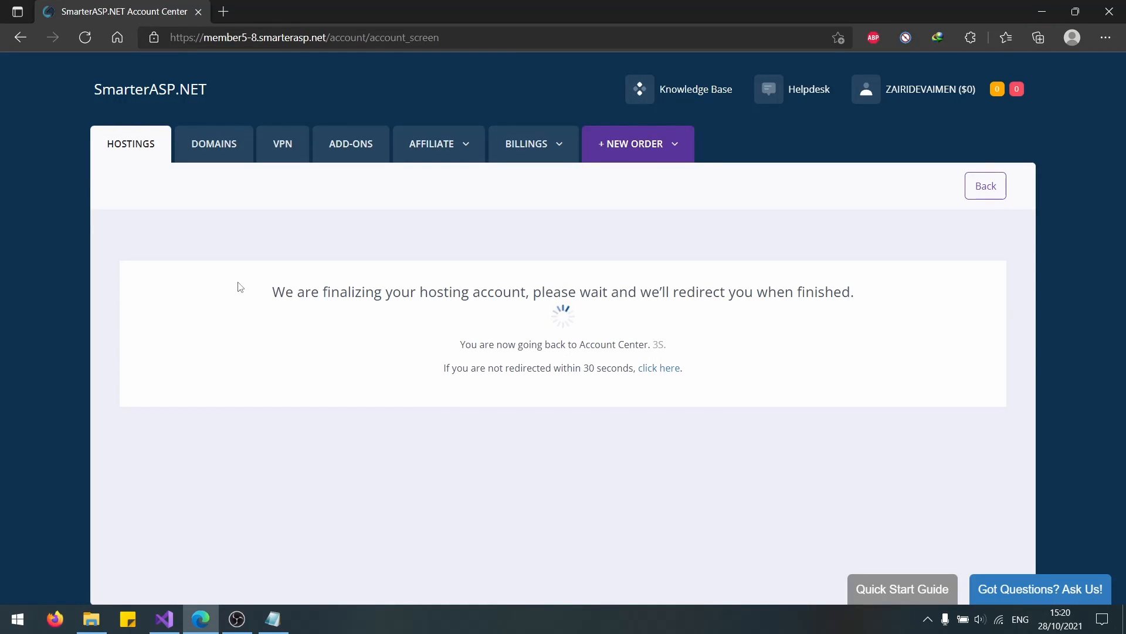
{"action": "double_click", "coordinate": [825, 292]}
{"action": "type", "text": "name.com"}
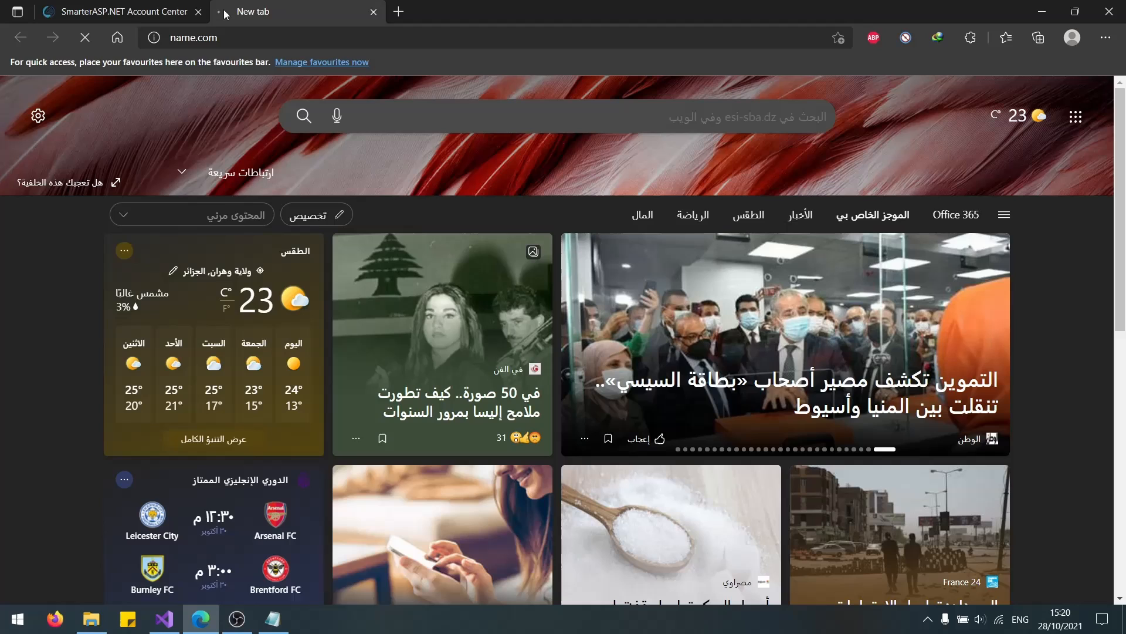
Return to the Account Center and launch the control panel for the active W60-US account.
{"action": "left_click", "coordinate": [115, 11]}
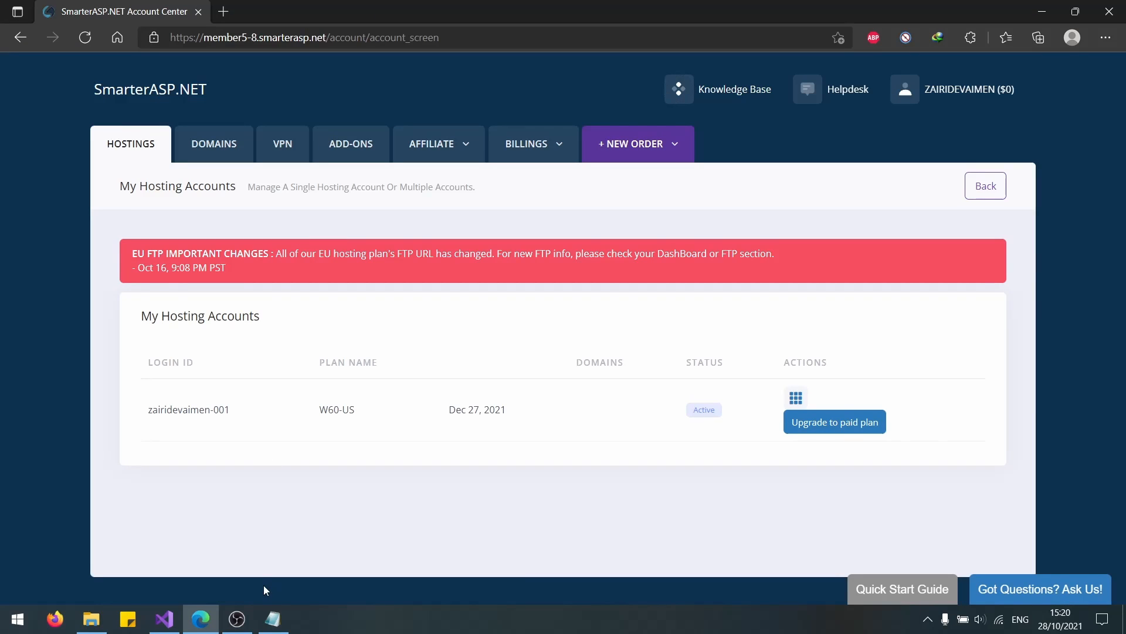
{"action": "left_click", "coordinate": [271, 618]}
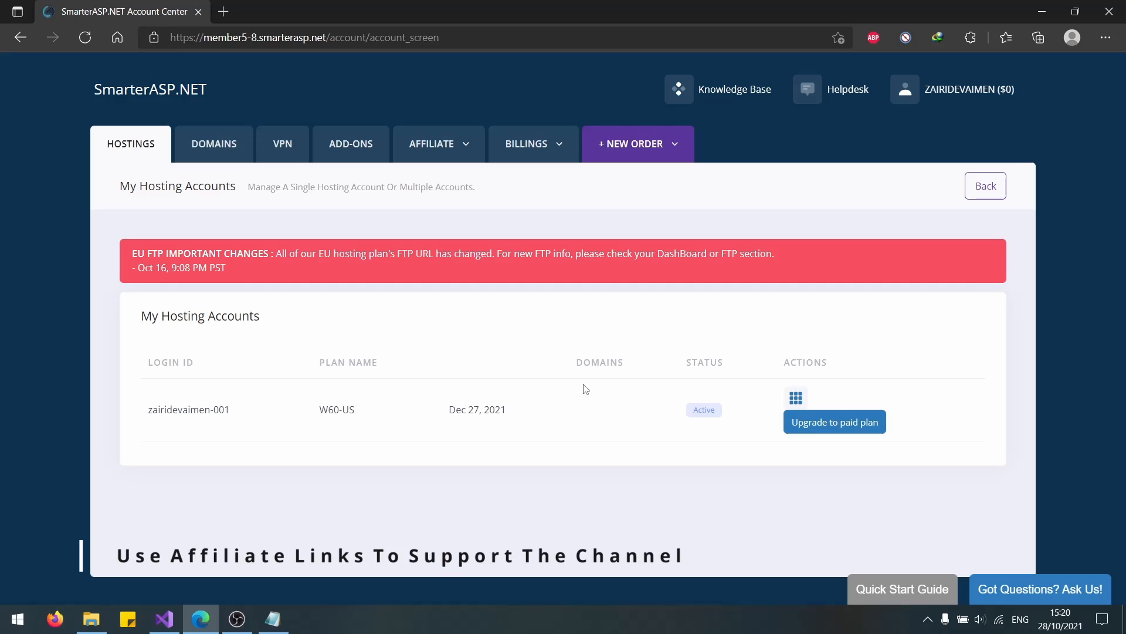
{"action": "mouse_move", "coordinate": [795, 397]}
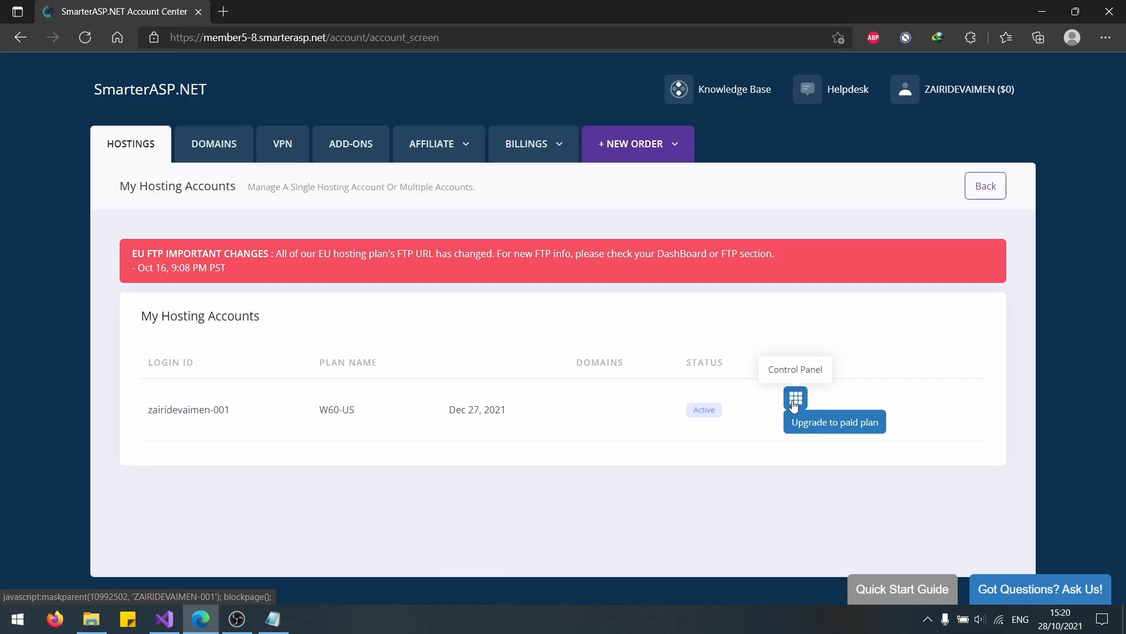
{"action": "mouse_move", "coordinate": [768, 356]}
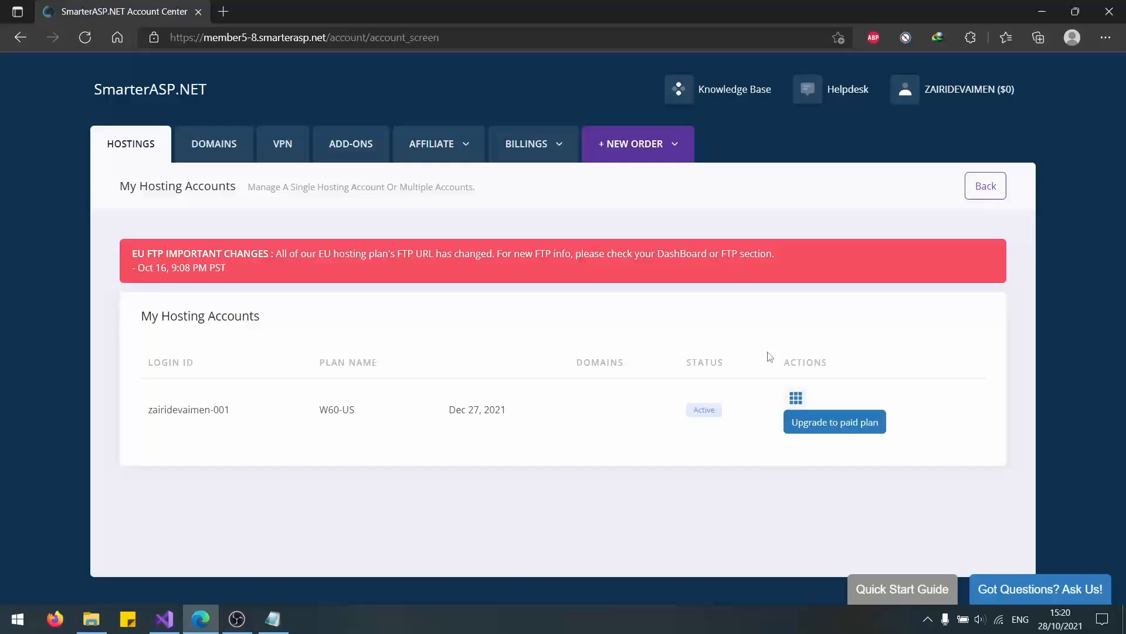
{"action": "mouse_move", "coordinate": [339, 198]}
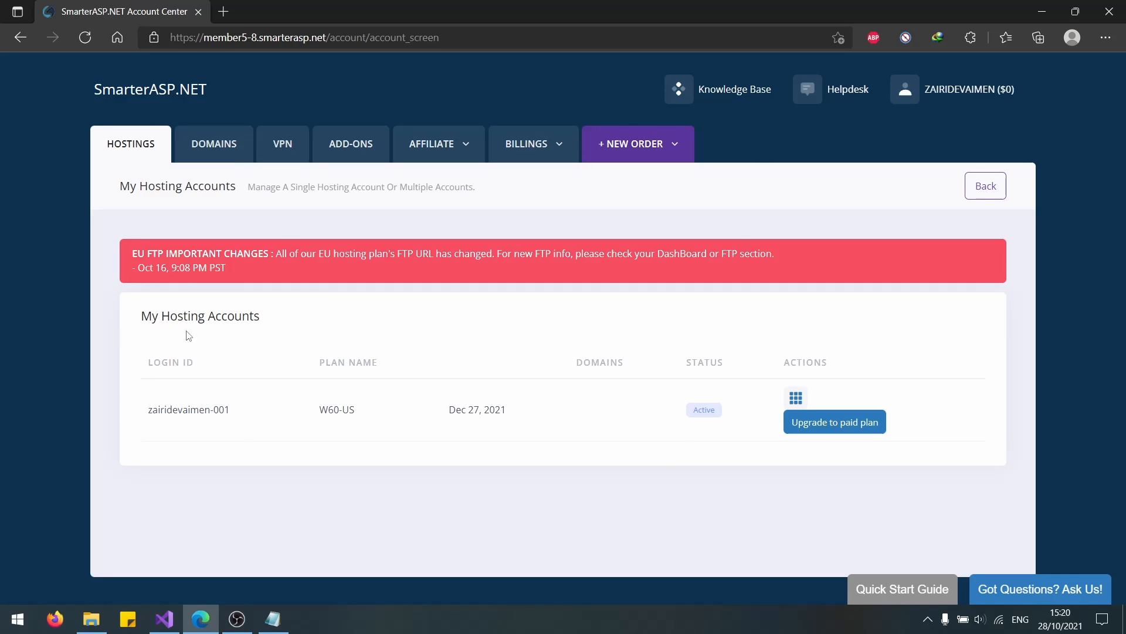
{"action": "mouse_move", "coordinate": [297, 401]}
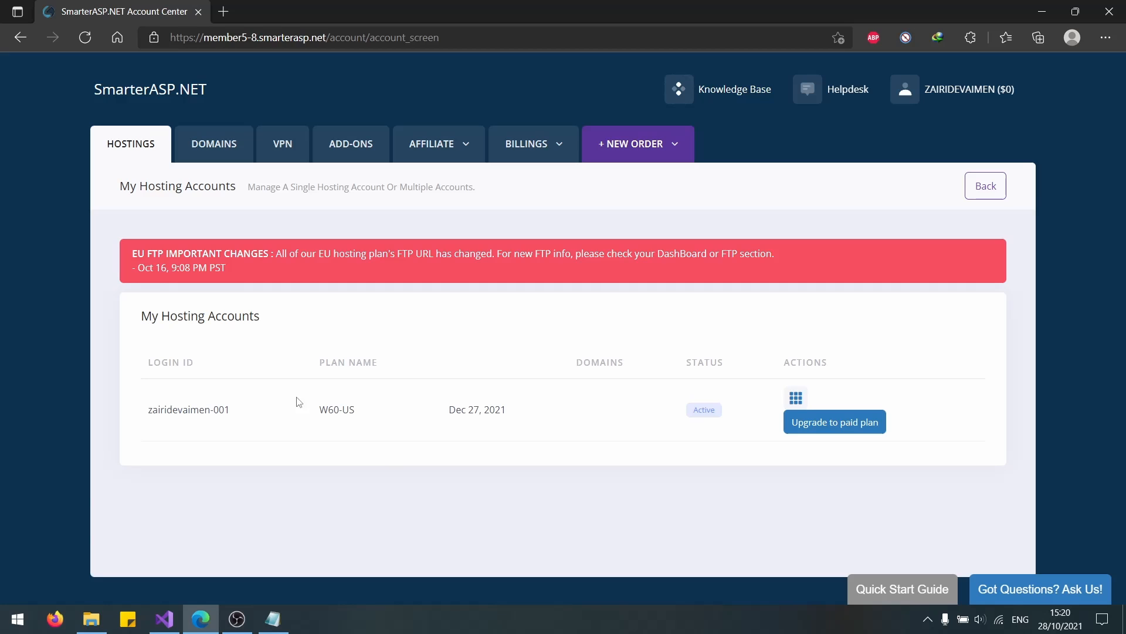
{"action": "left_click", "coordinate": [796, 398]}
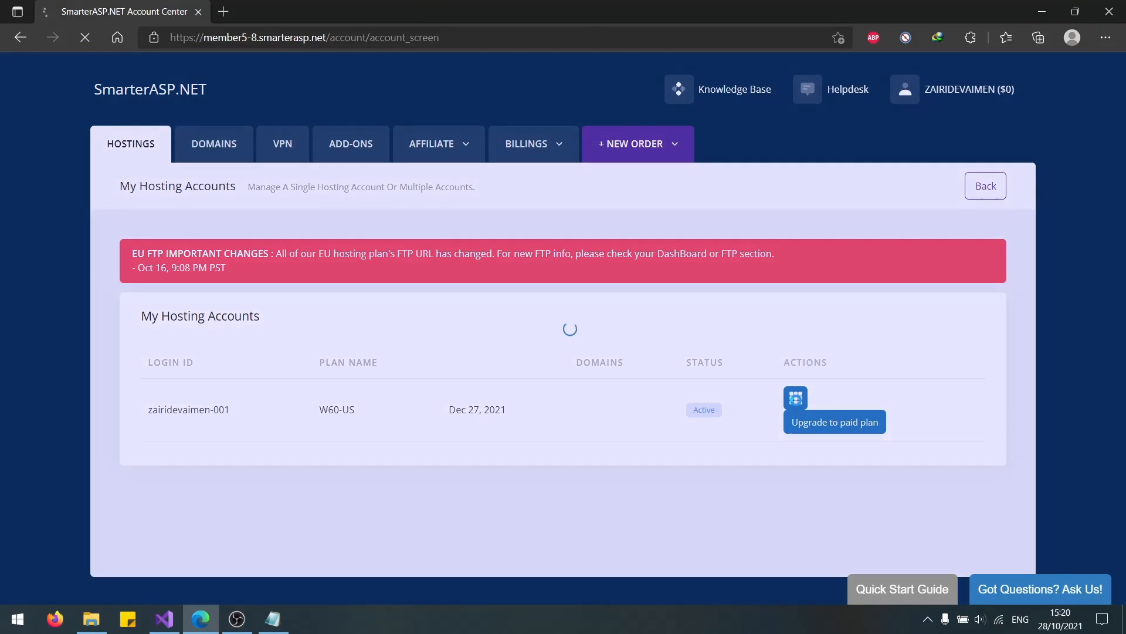
Attempt adding a second website, hit the account limit, and return to the realestate site list.
{"action": "left_click", "coordinate": [796, 398]}
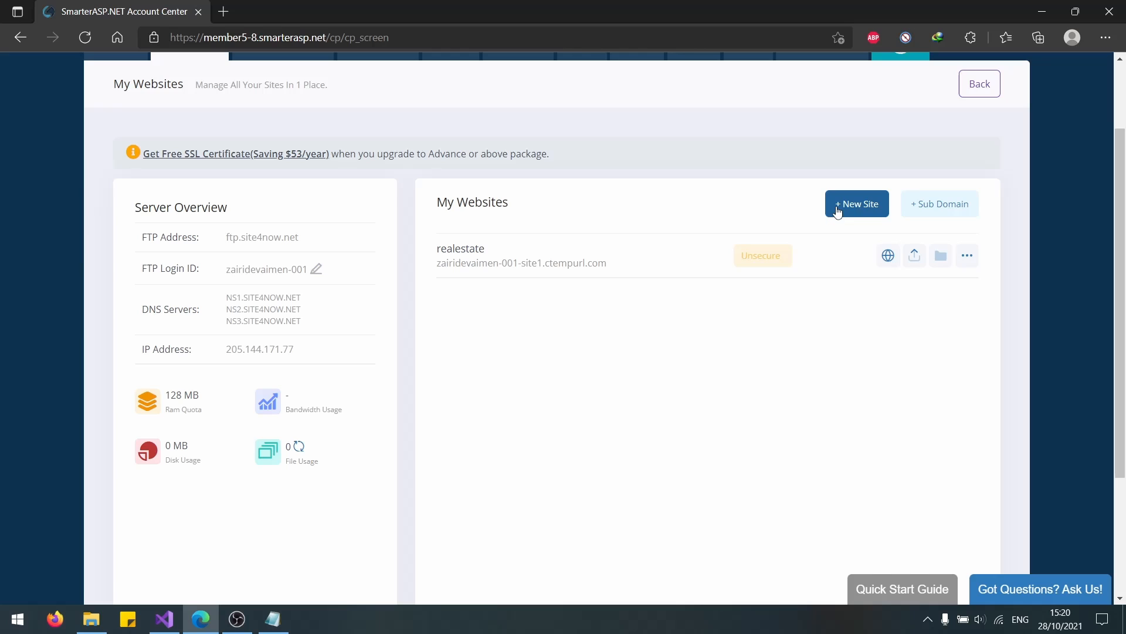
{"action": "left_click", "coordinate": [857, 203]}
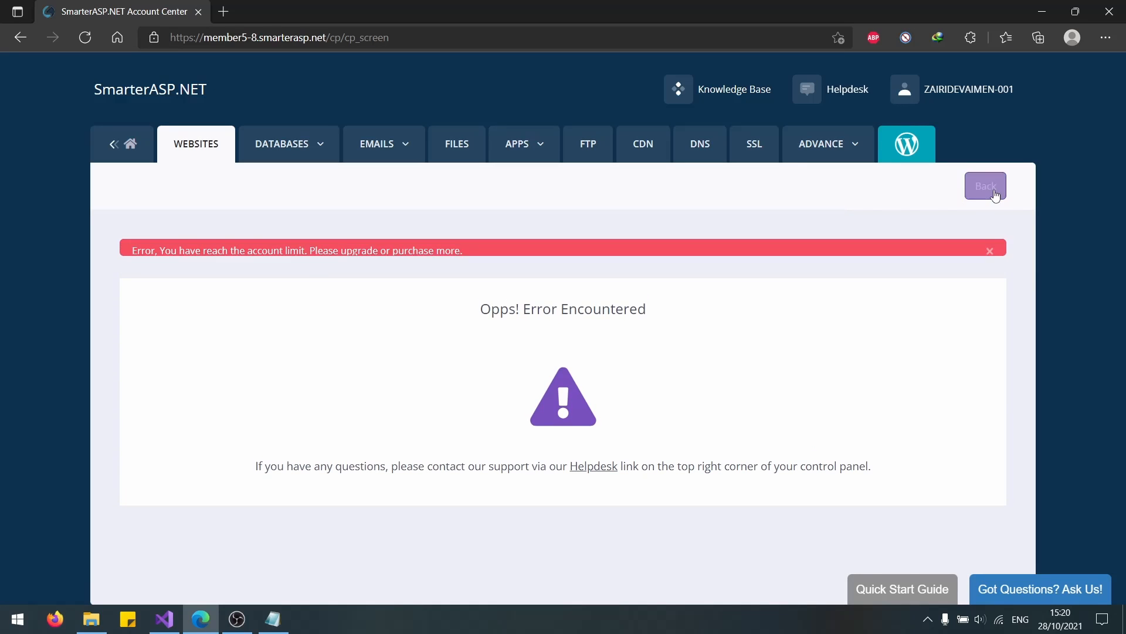
{"action": "left_click", "coordinate": [984, 185]}
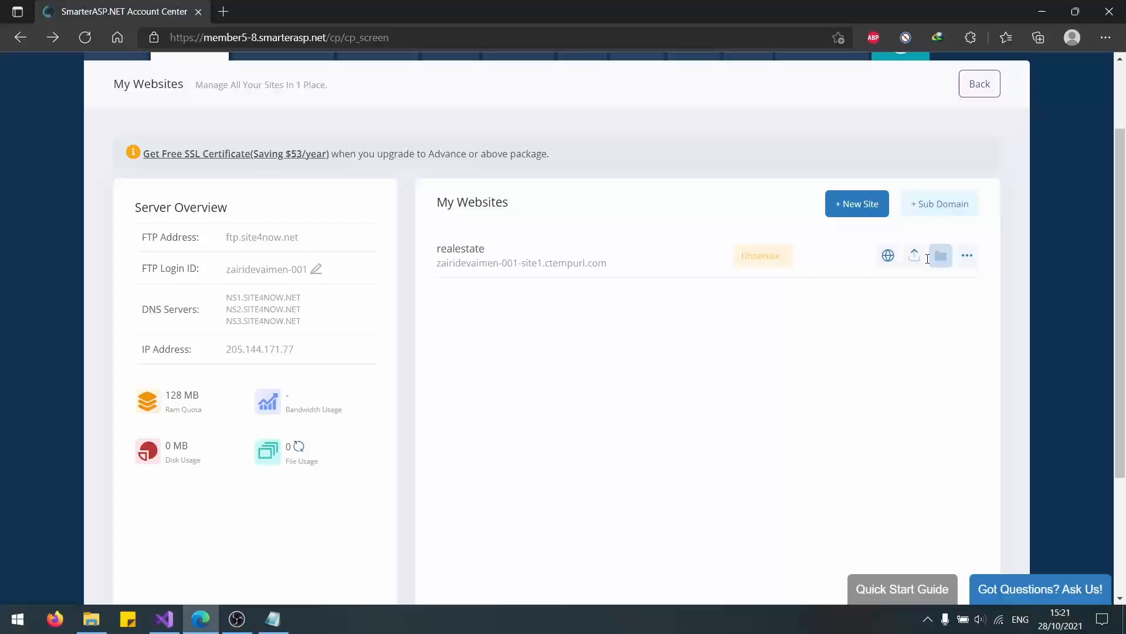
{"action": "mouse_move", "coordinate": [530, 324]}
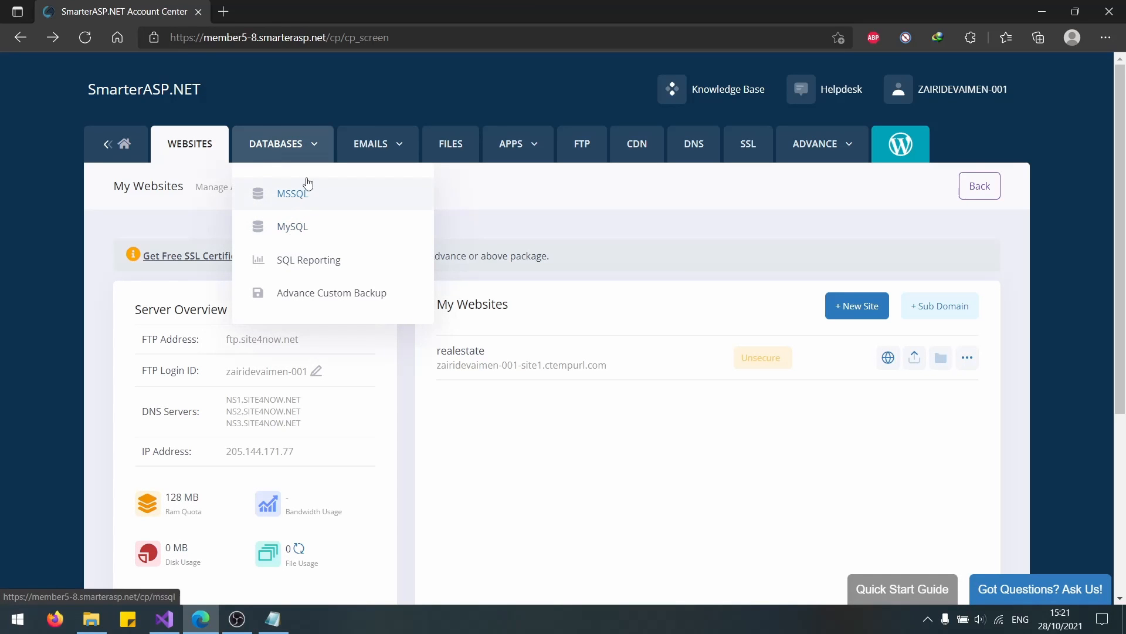
Start adding an MSSQL 2019 database, with the first name attempt rejected as invalid.
{"action": "left_click", "coordinate": [292, 192]}
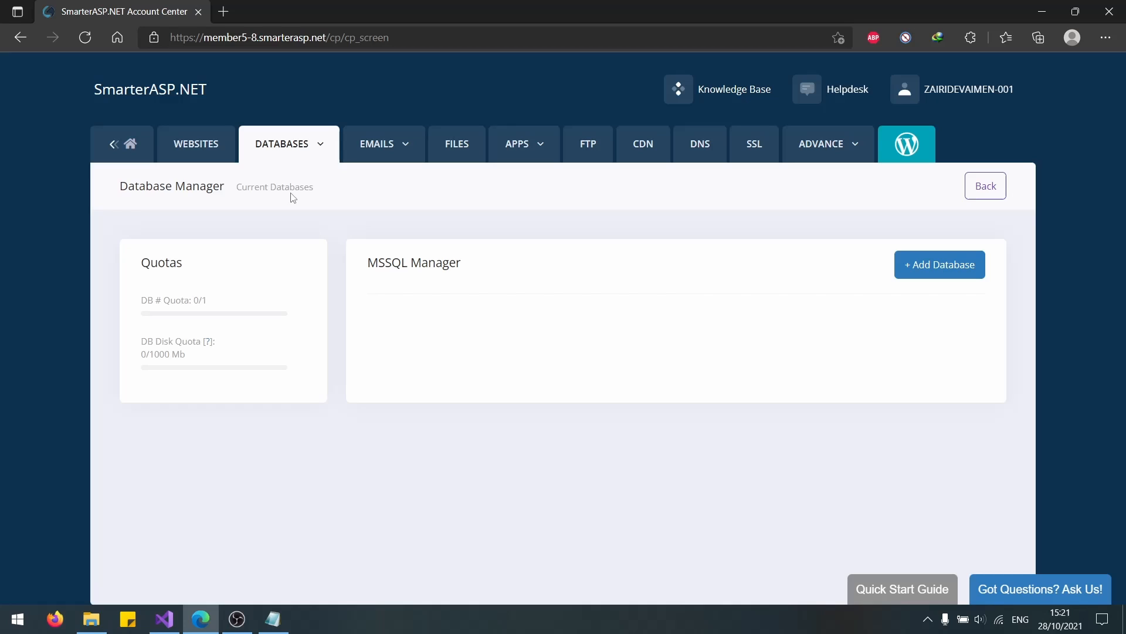
{"action": "left_click", "coordinate": [939, 264]}
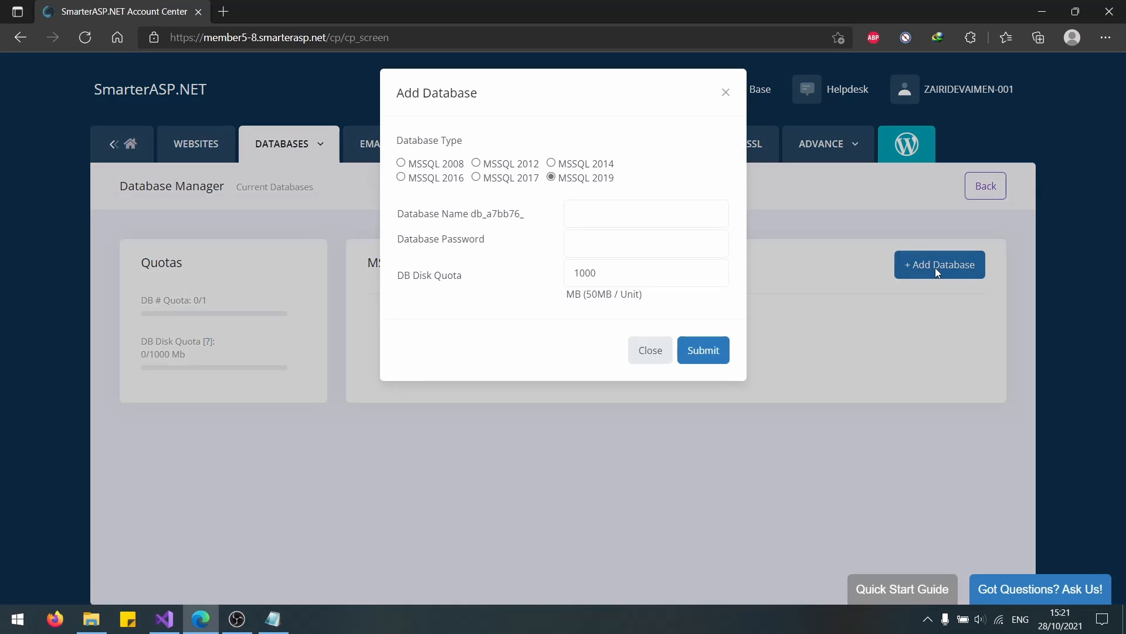
{"action": "type", "text": "zairidevaimen-001"}
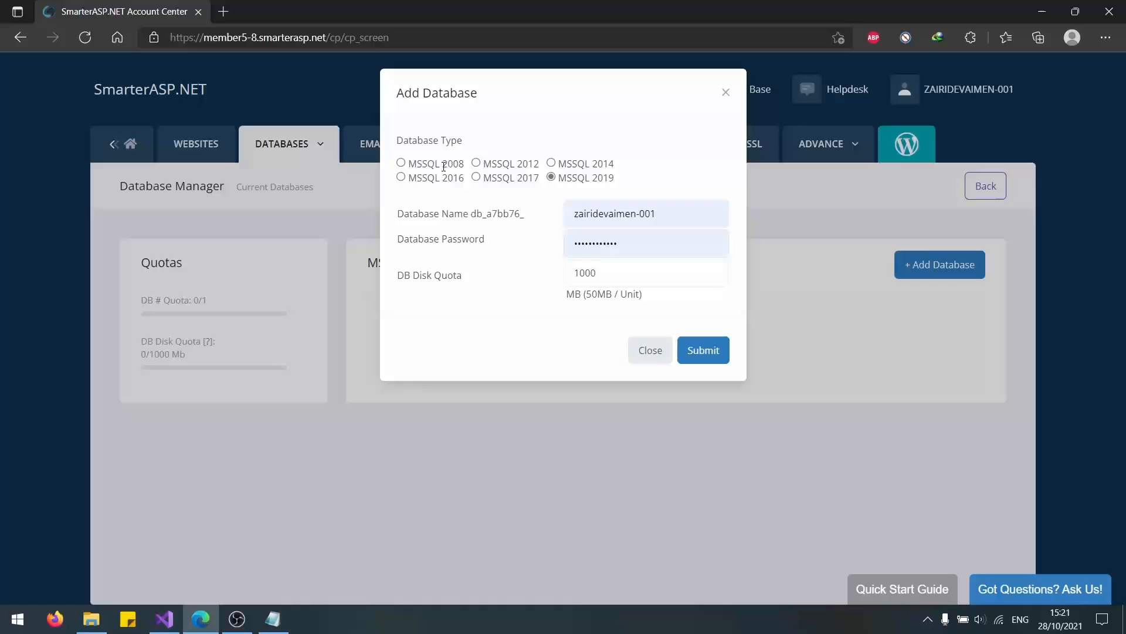
{"action": "double_click", "coordinate": [445, 178]}
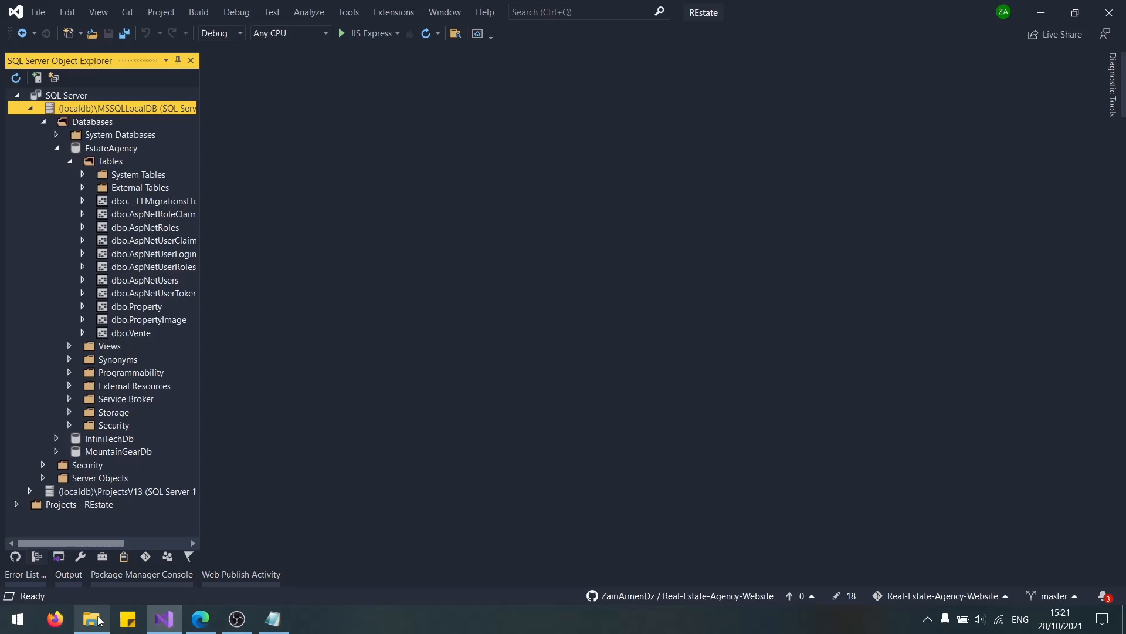
{"action": "left_click", "coordinate": [200, 618]}
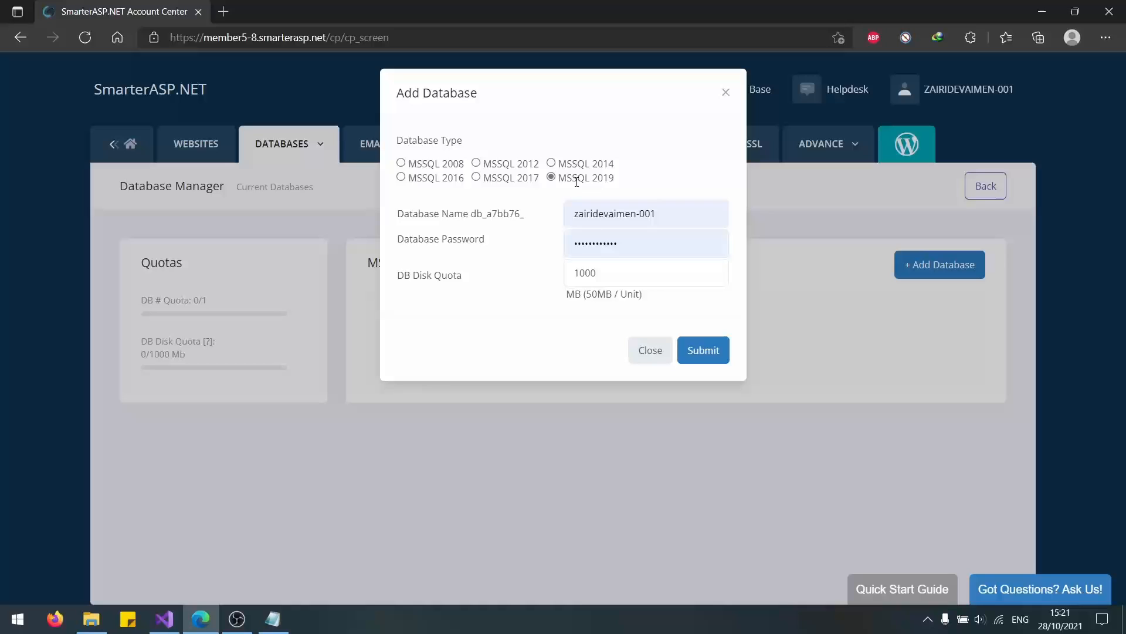
{"action": "double_click", "coordinate": [591, 178]}
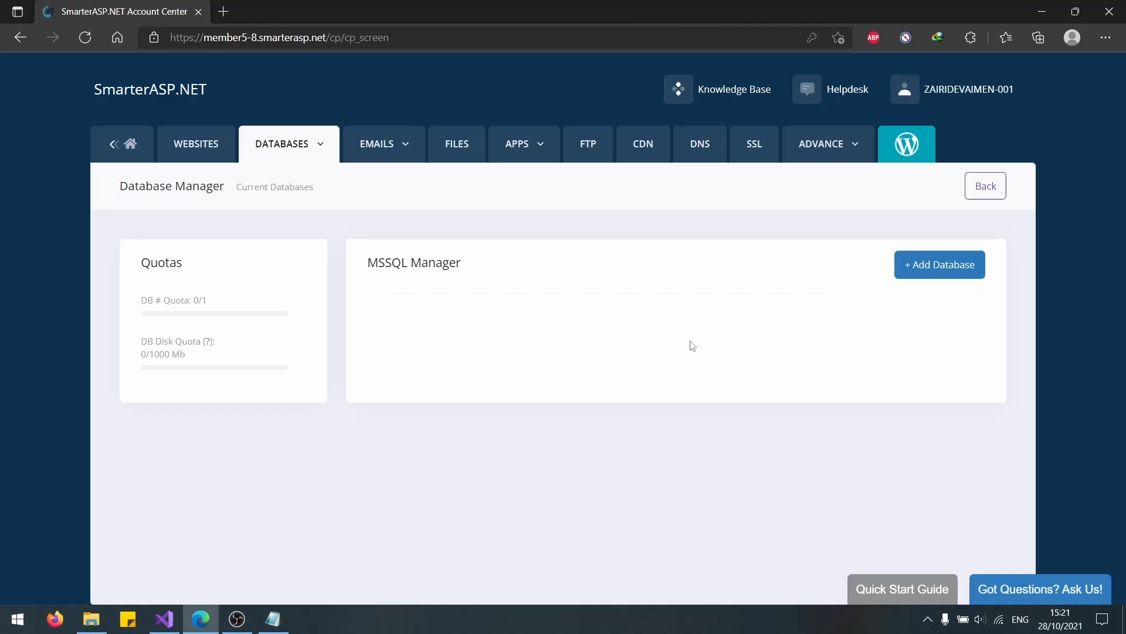
{"action": "left_click", "coordinate": [938, 264]}
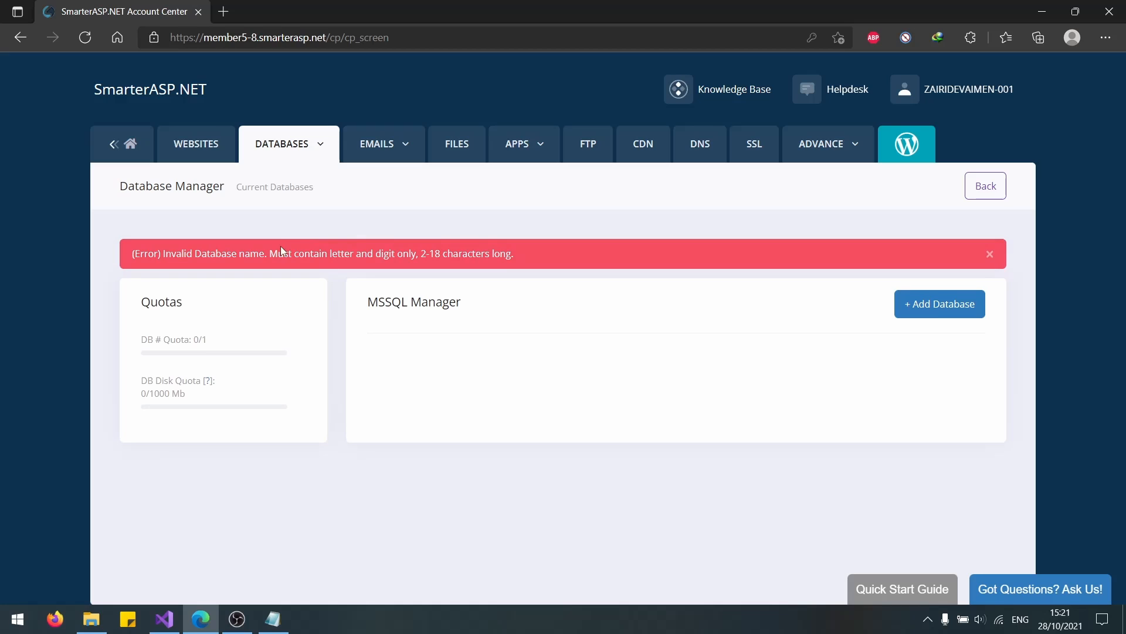
{"action": "mouse_move", "coordinate": [473, 248]}
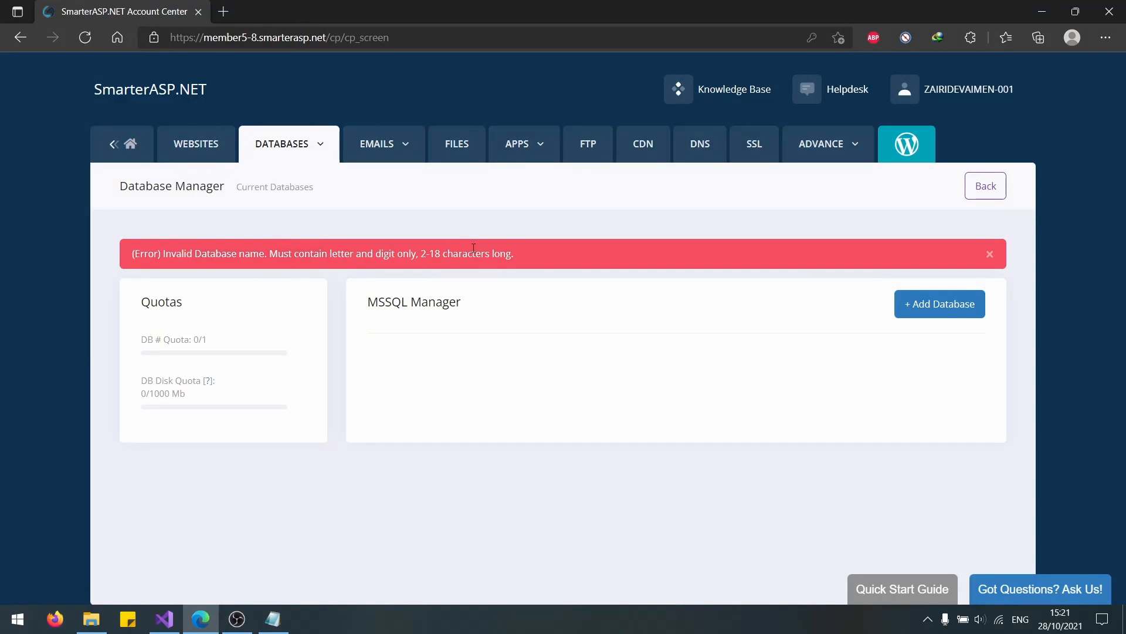
Correct the database name to realestate and submit, creating db_a7bb76_realestate.
{"action": "left_click", "coordinate": [939, 303]}
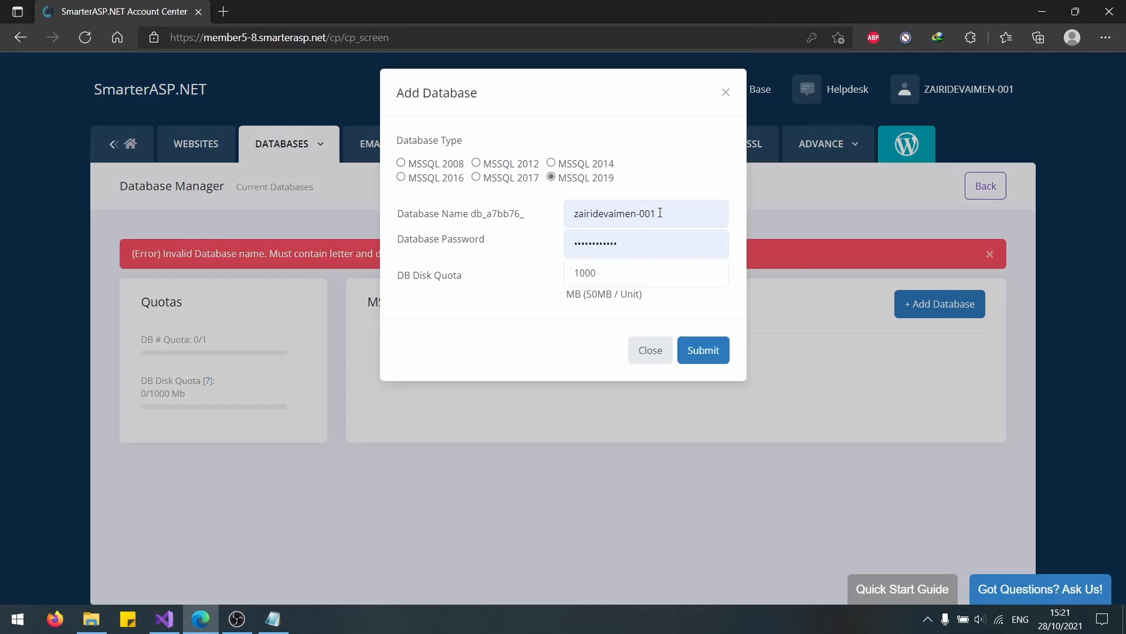
{"action": "left_click", "coordinate": [644, 212]}
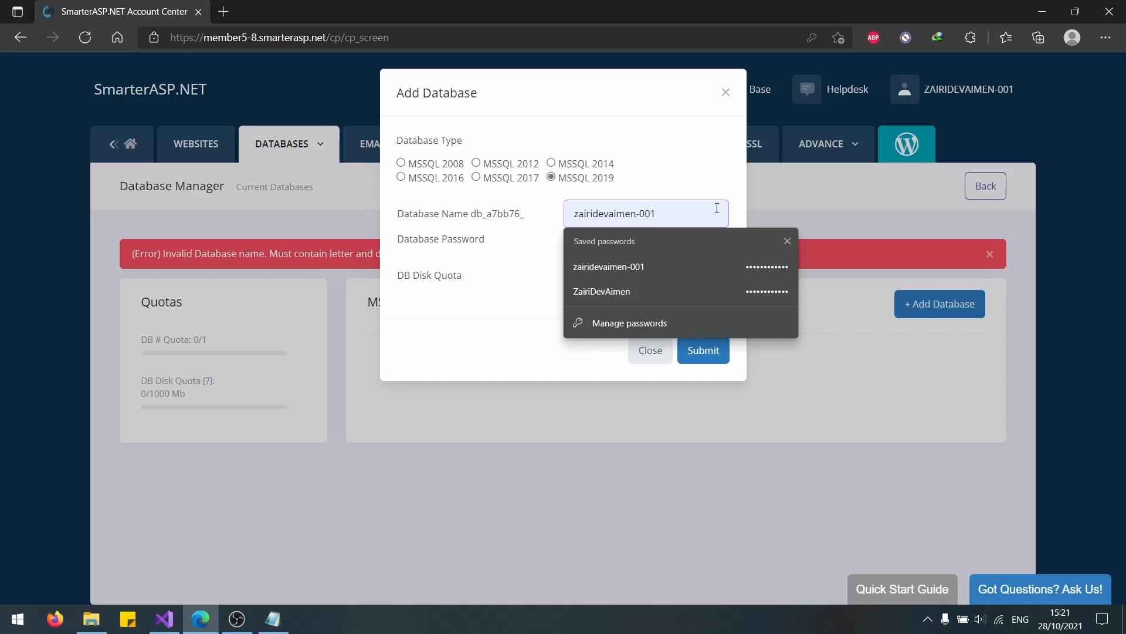
{"action": "key", "text": "Backspace"}
{"action": "type", "text": "realestate"}
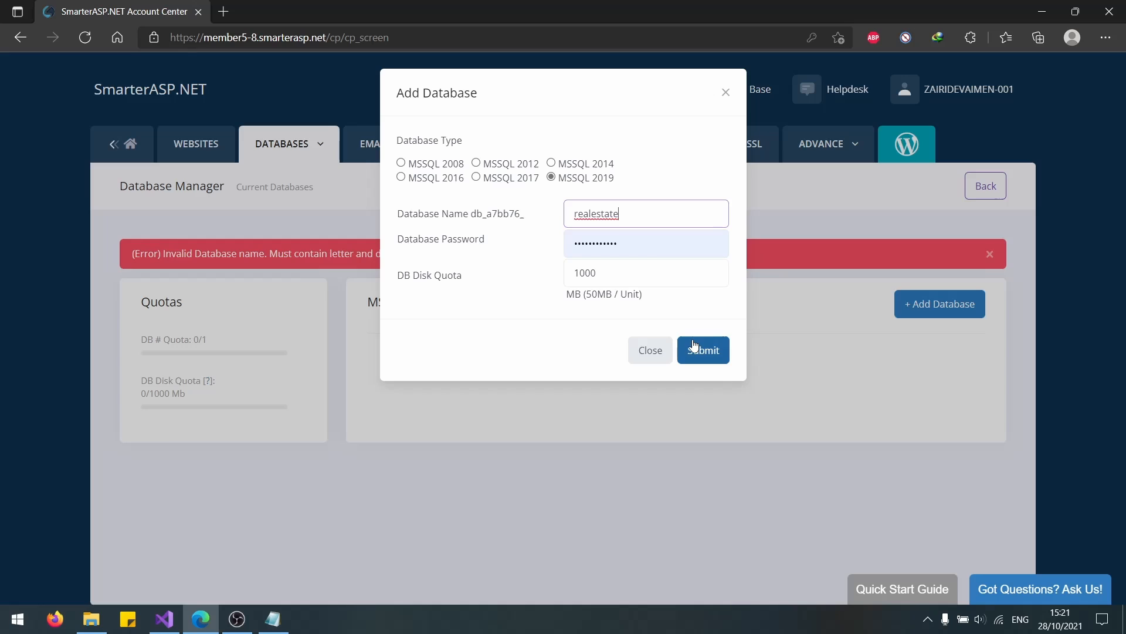
{"action": "left_click", "coordinate": [703, 349]}
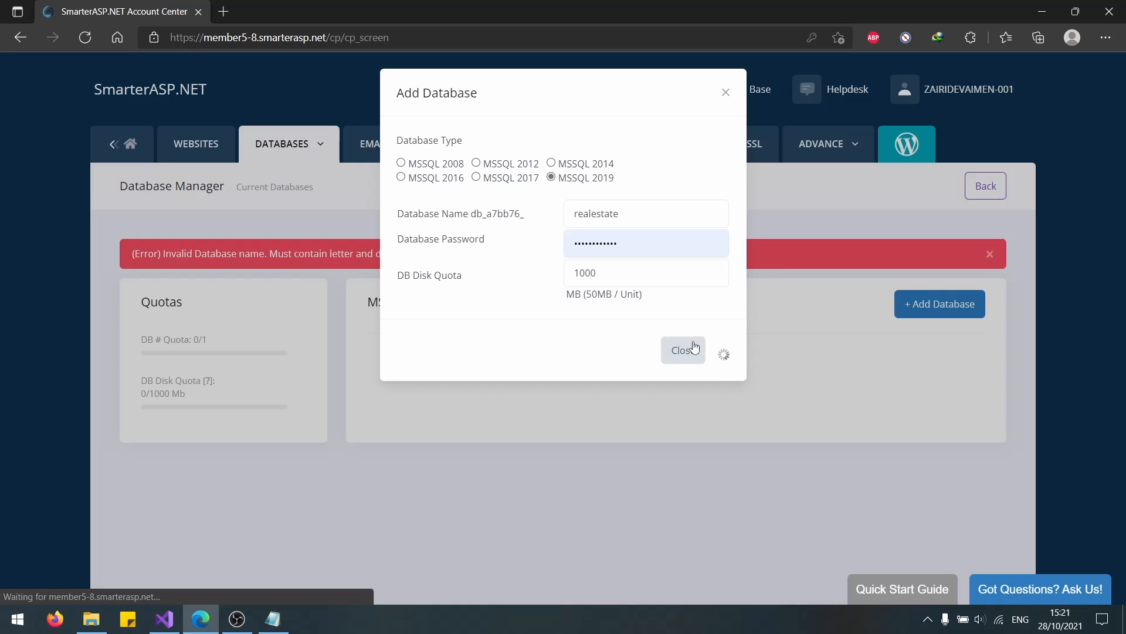
{"action": "left_click", "coordinate": [681, 349]}
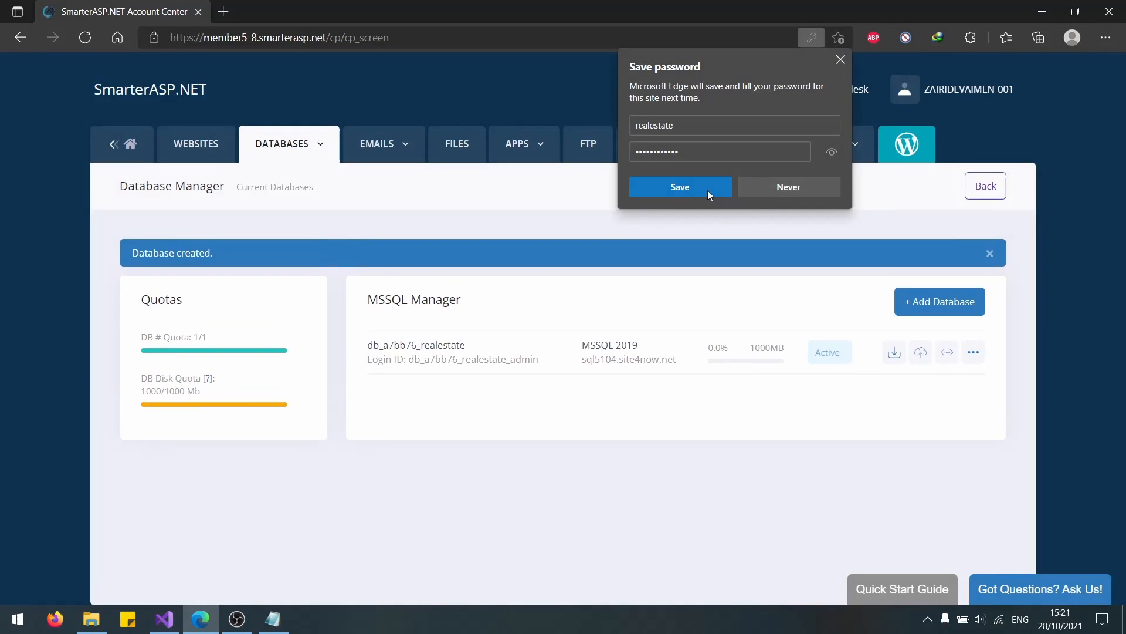
Save the database password, copy the ASP.NET connection string for db_a7bb76_realestate, and return to Visual Studio.
{"action": "left_click", "coordinate": [680, 186]}
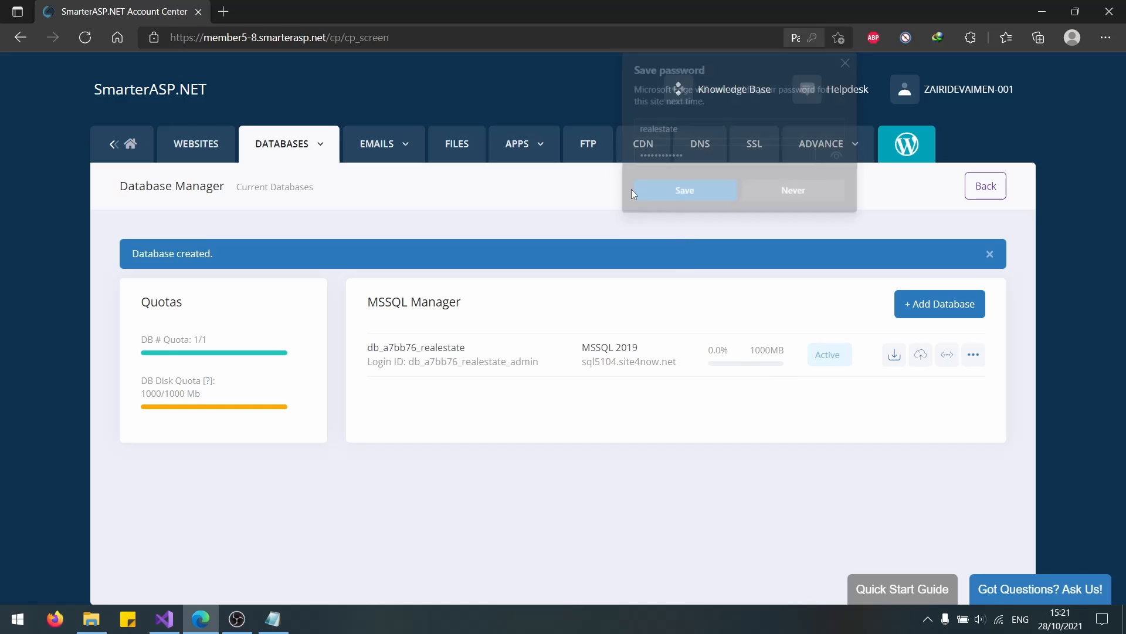
{"action": "left_click", "coordinate": [683, 190]}
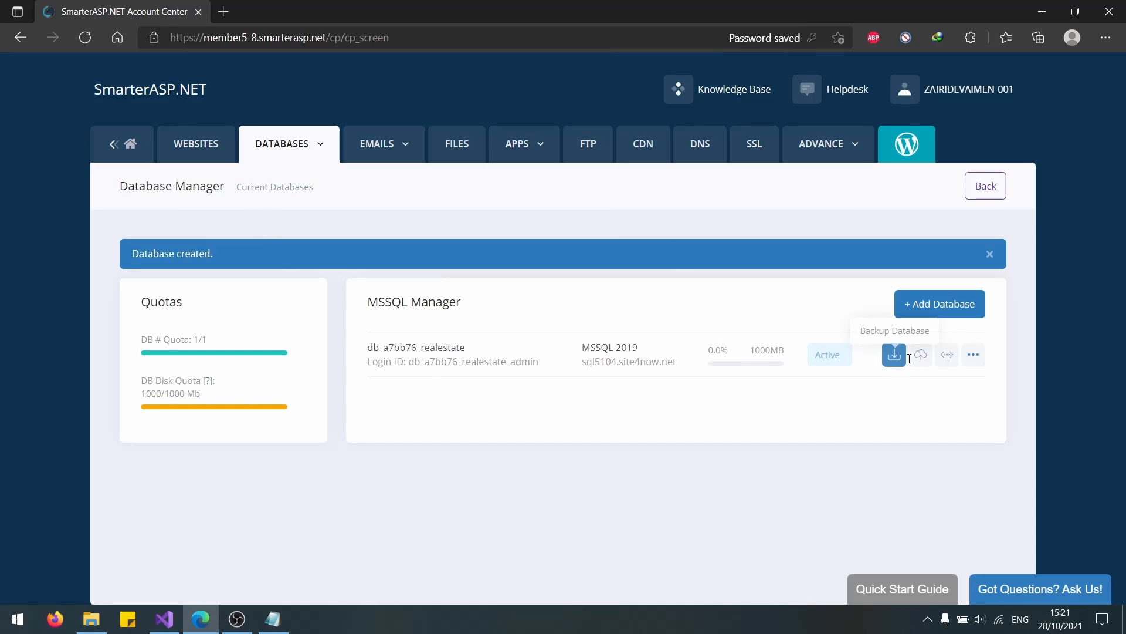
{"action": "left_click", "coordinate": [947, 354]}
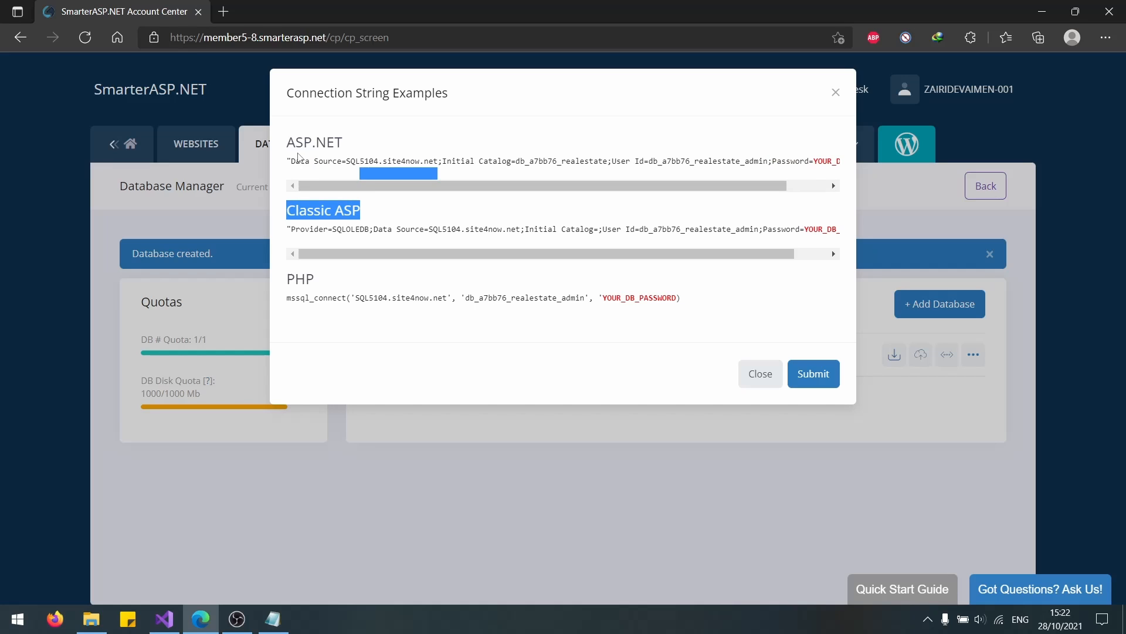
{"action": "left_click", "coordinate": [297, 161]}
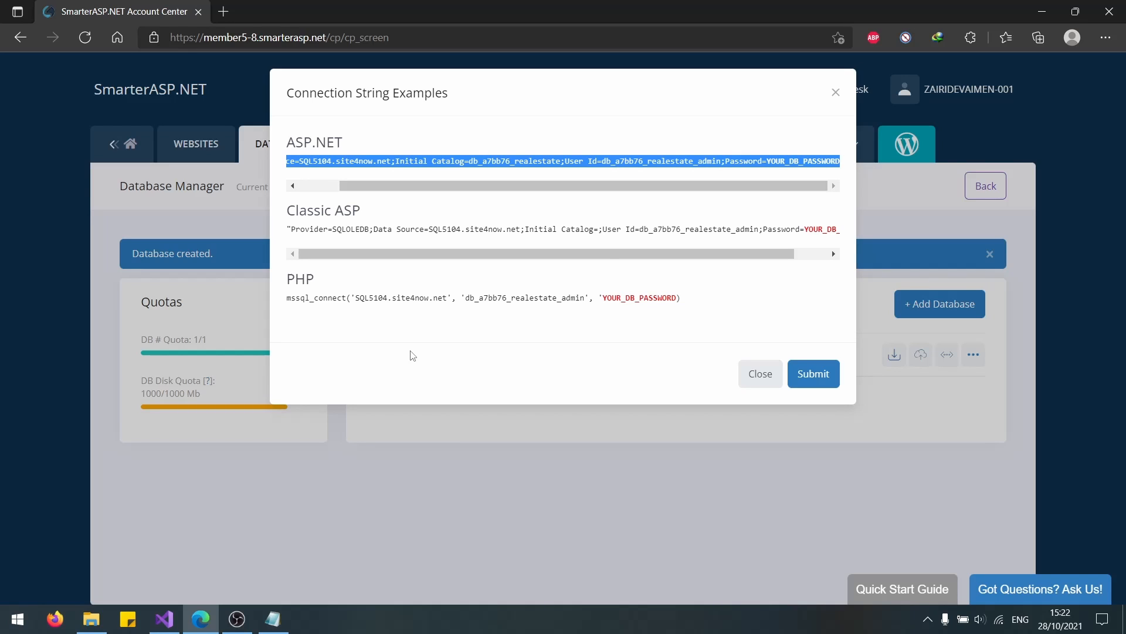
{"action": "left_click", "coordinate": [164, 618]}
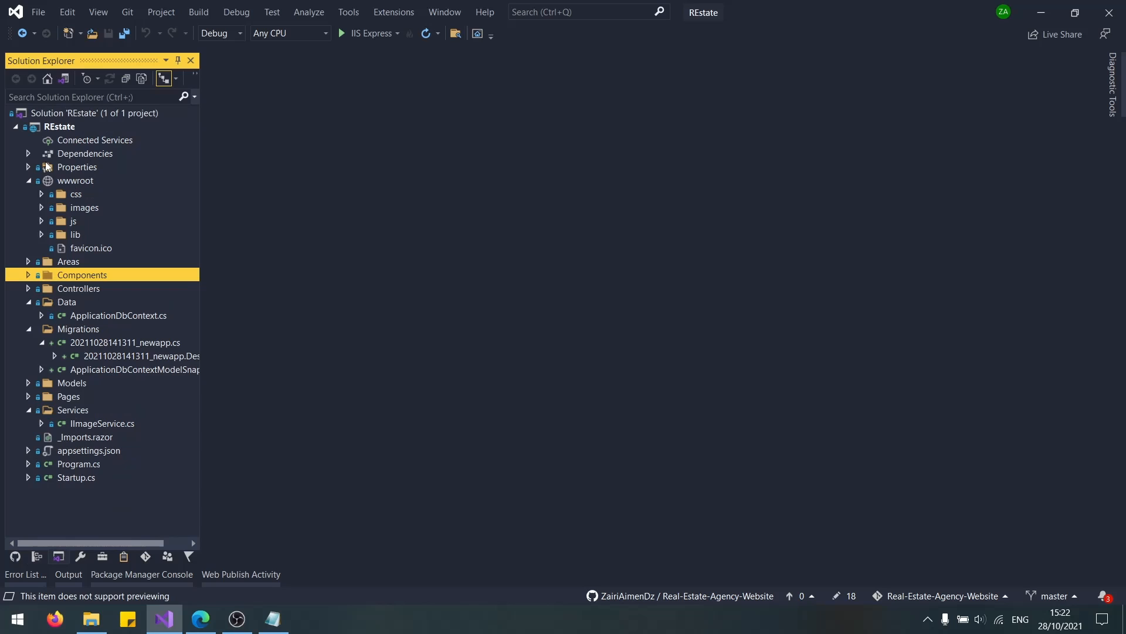
Paste the SQL5104 db_a7bb76_realestate connection string into appsettings.json DefaultConnection with the real password and save.
{"action": "left_click", "coordinate": [27, 167]}
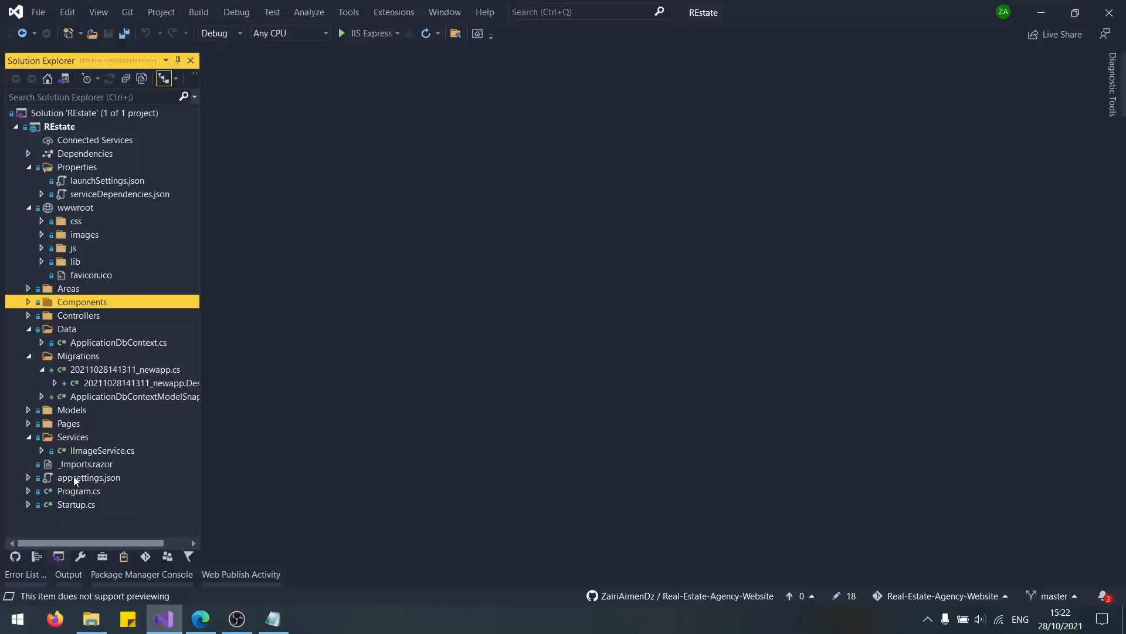
{"action": "double_click", "coordinate": [88, 478]}
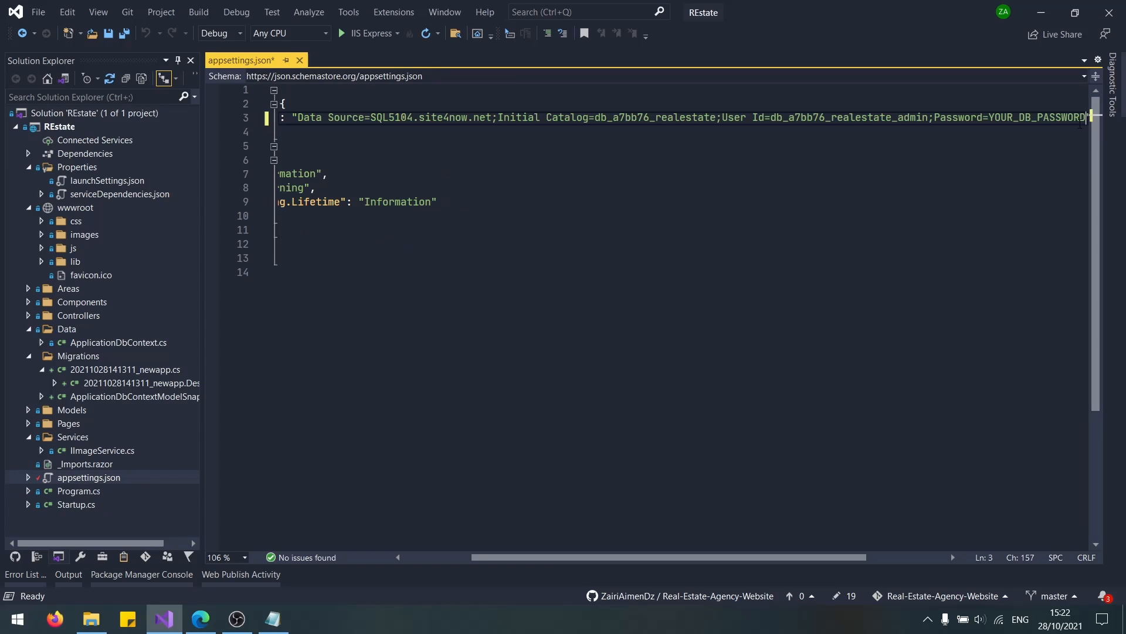
{"action": "key", "text": "Backspace"}
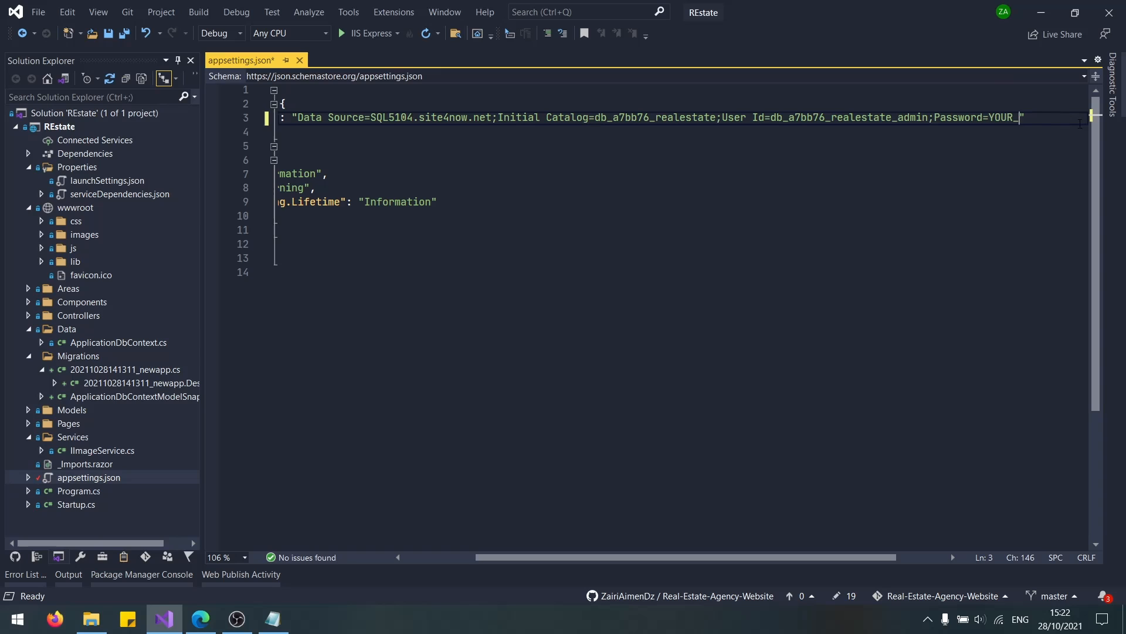
{"action": "key", "text": "ctrl+s"}
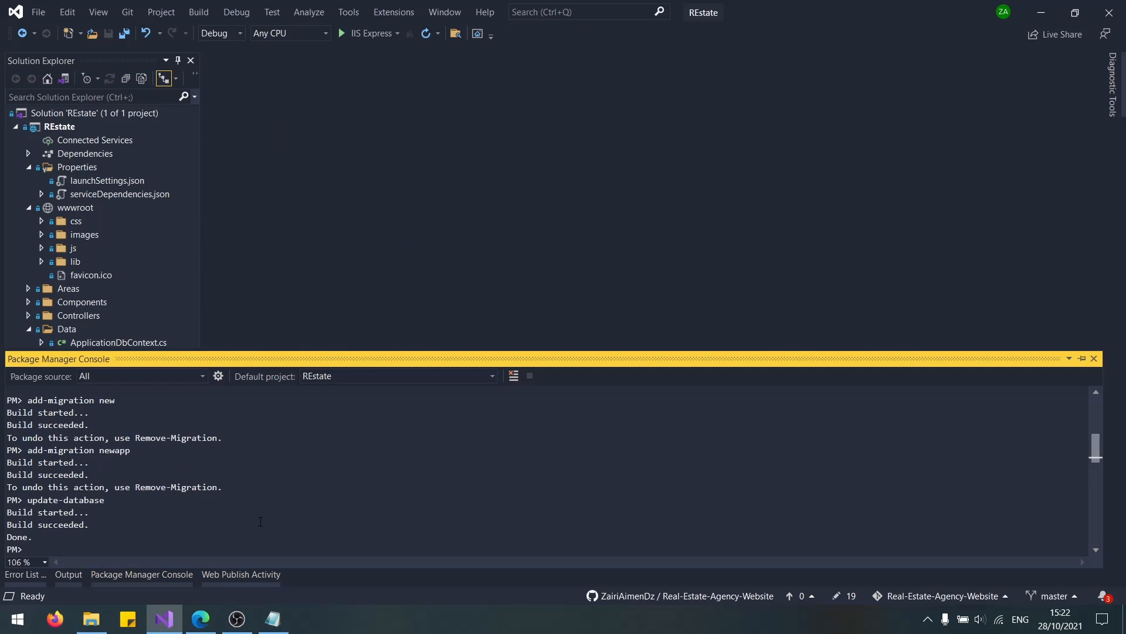
Delete the old Migrations folder, run add-migration newdb and update-database until Done.
{"action": "type", "text": "add"}
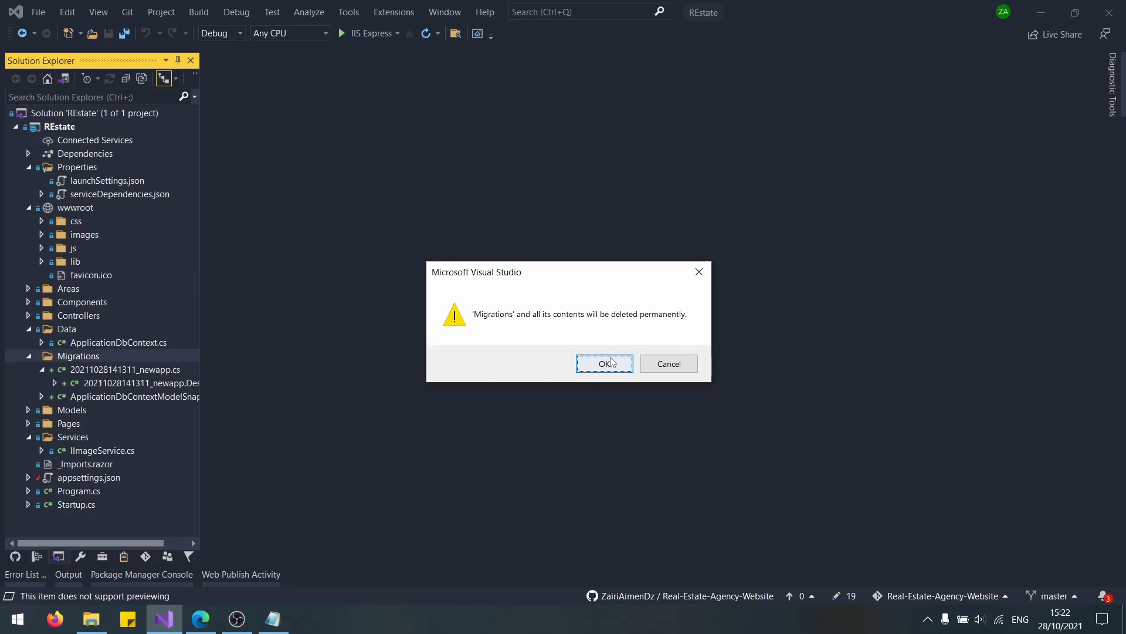
{"action": "left_click", "coordinate": [604, 363]}
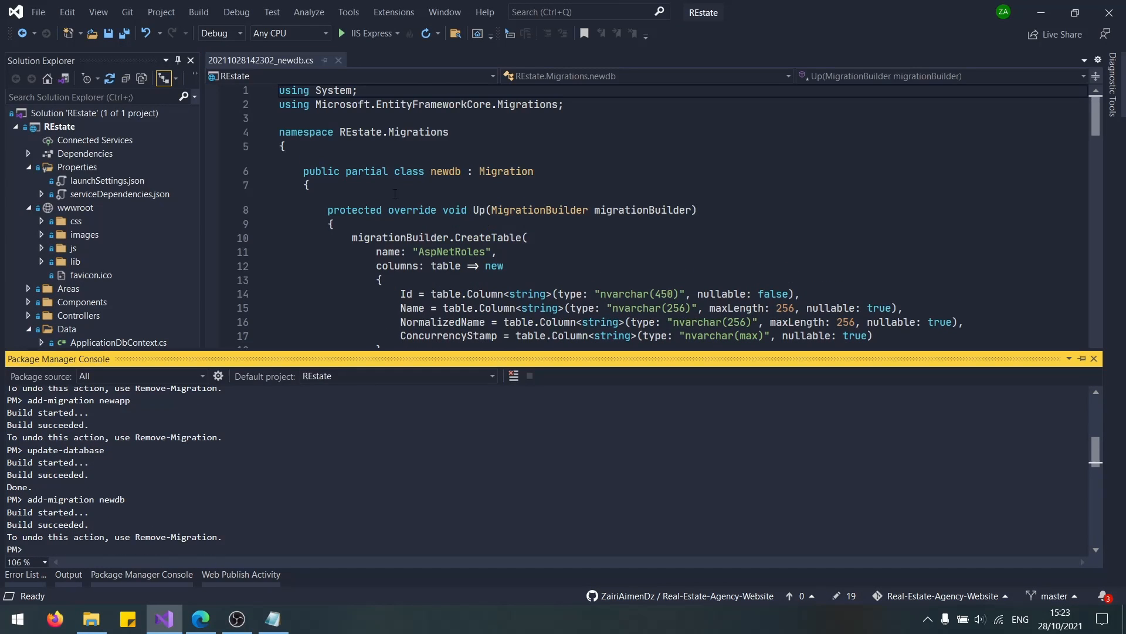
{"action": "type", "text": "update"}
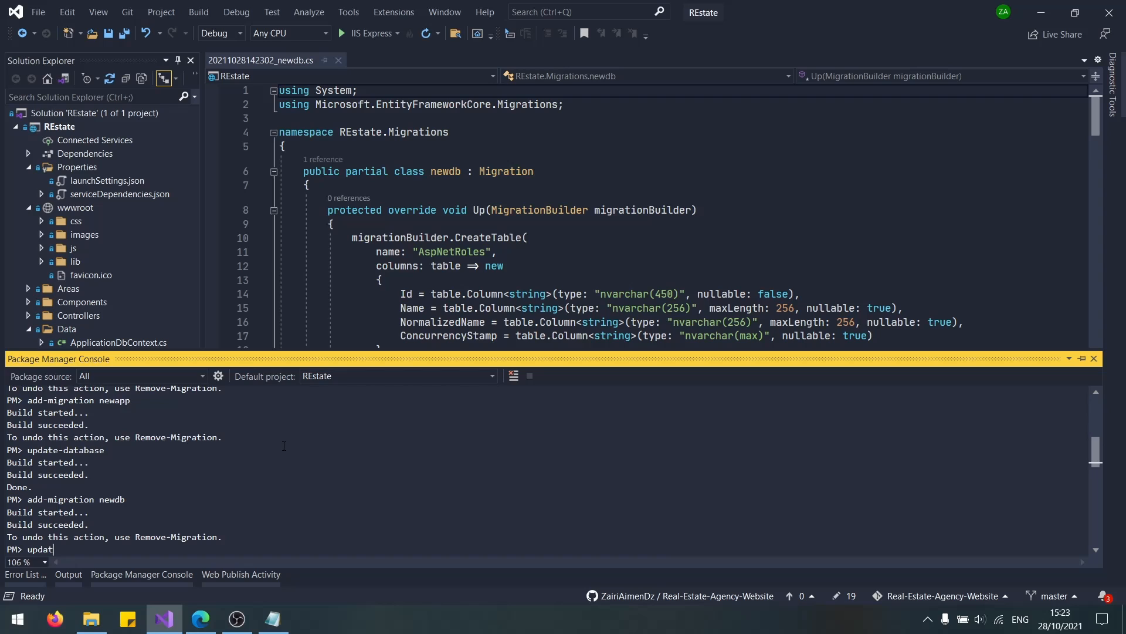
{"action": "type", "text": "e-database"}
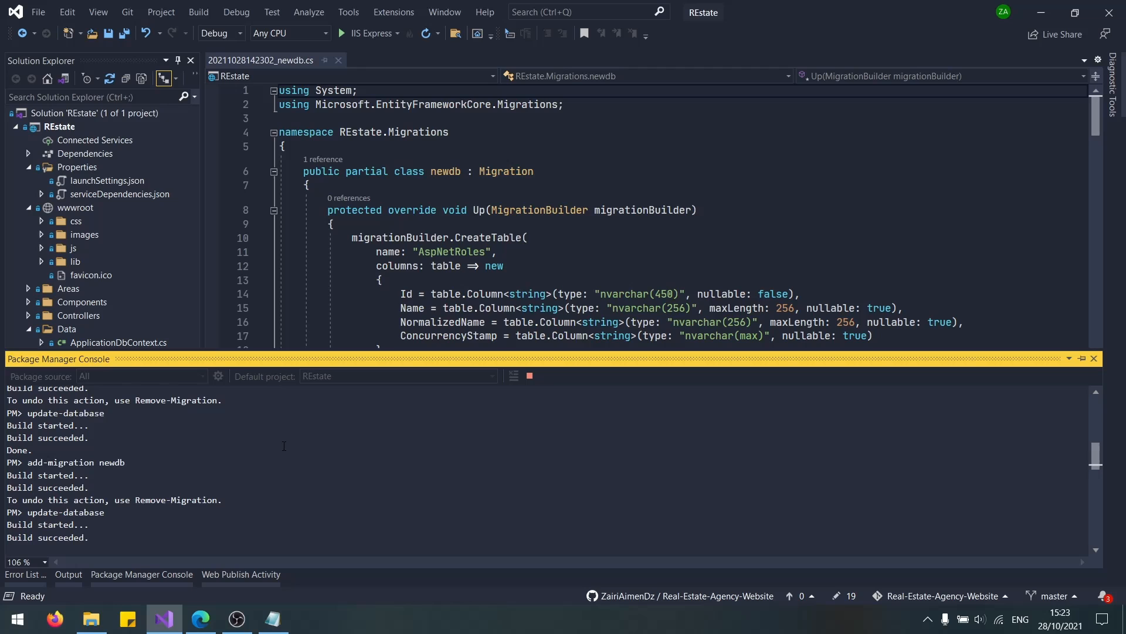
{"action": "scroll", "scroll_direction": "down", "scroll_amount": 3}
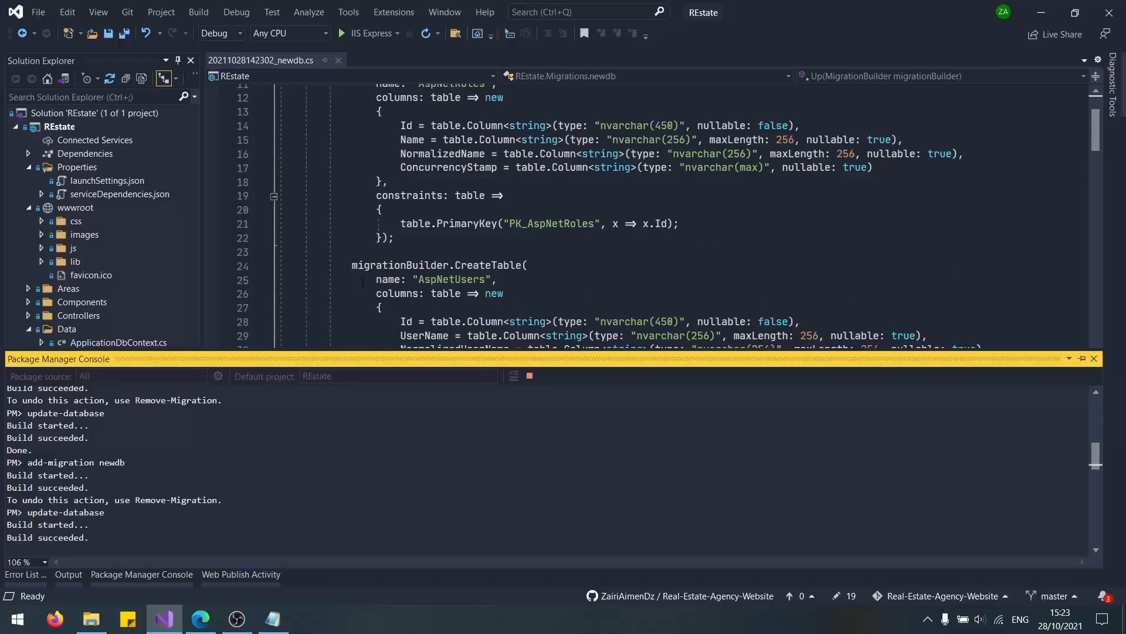
Close the generated newdb migration file and return to the SmarterASP.NET control panel.
{"action": "left_click", "coordinate": [338, 60]}
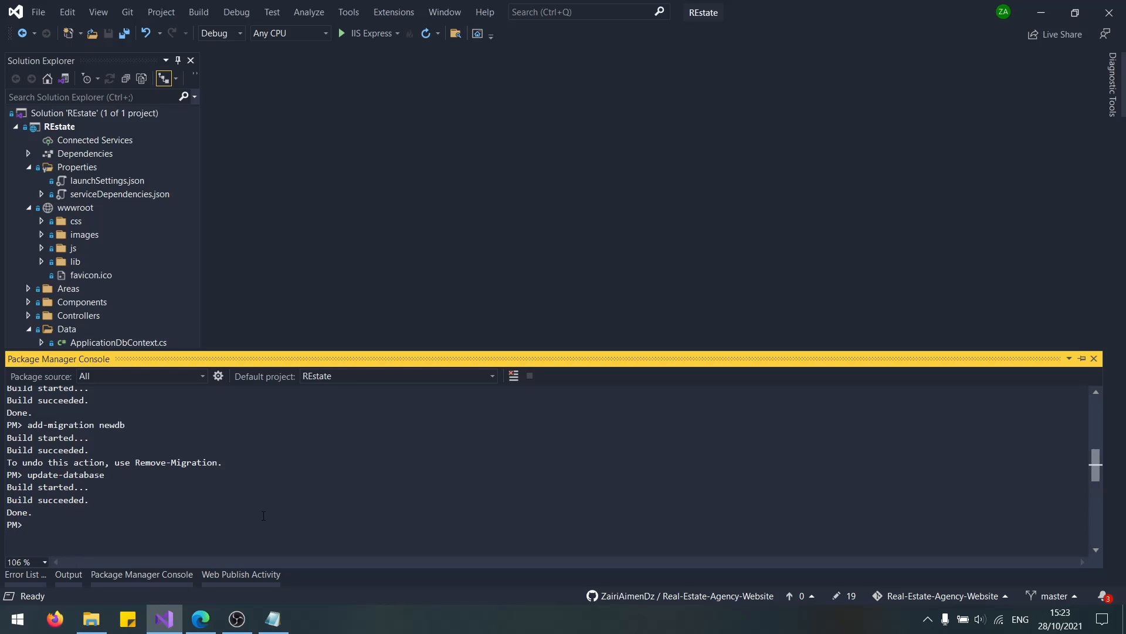
{"action": "left_click", "coordinate": [90, 618]}
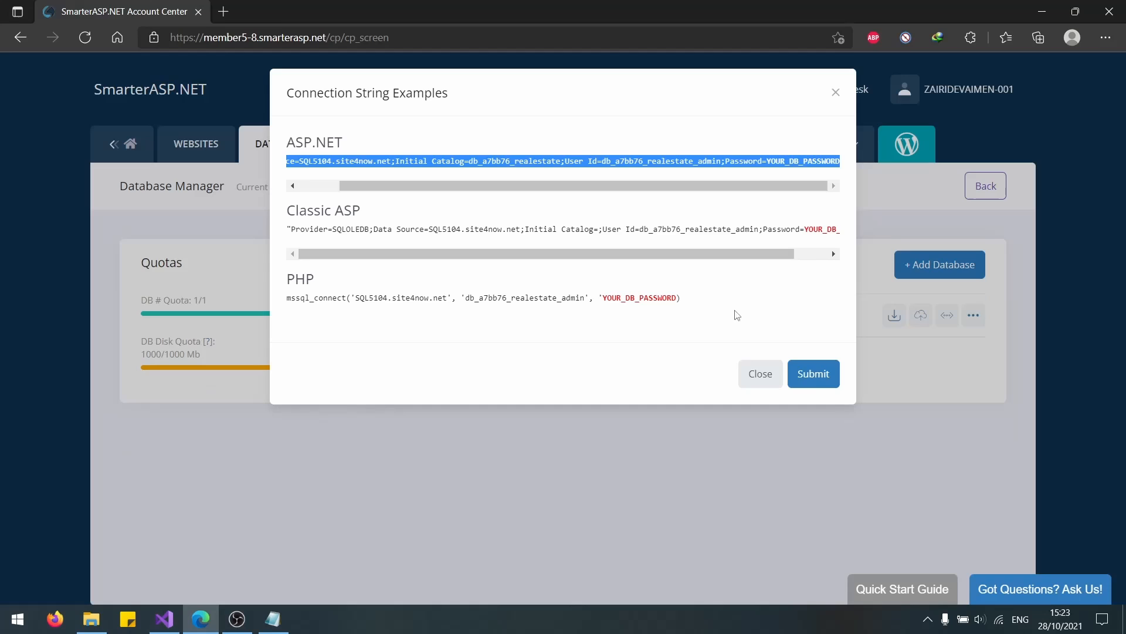
Close the Connection String Examples and open the db_a7bb76_realestate database's actions menu.
{"action": "left_click", "coordinate": [759, 373]}
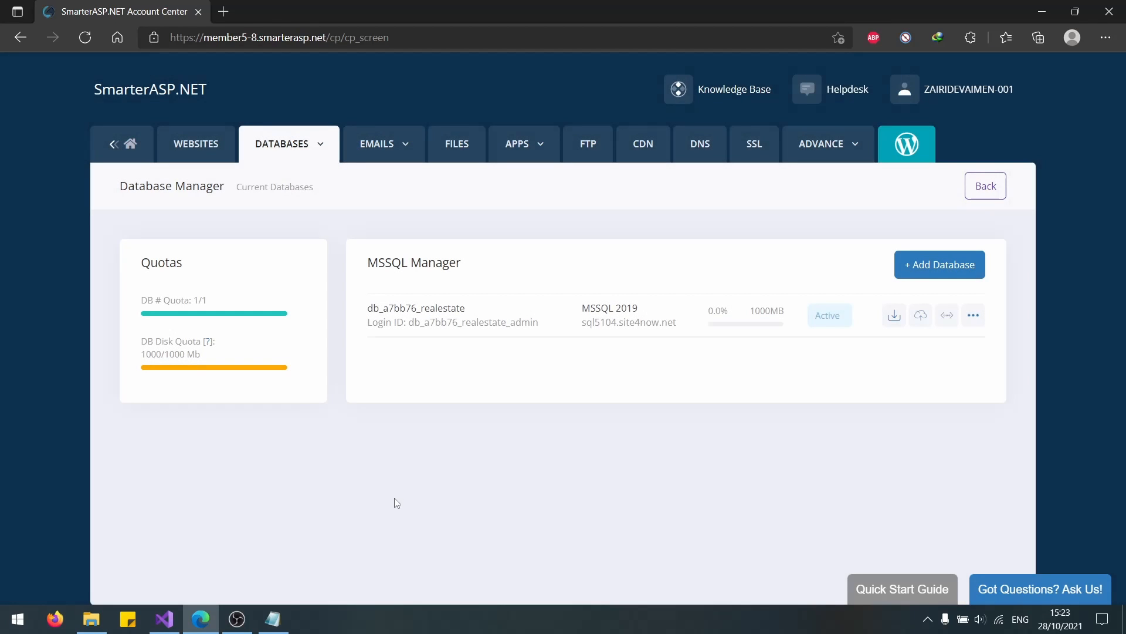
{"action": "left_click", "coordinate": [164, 619]}
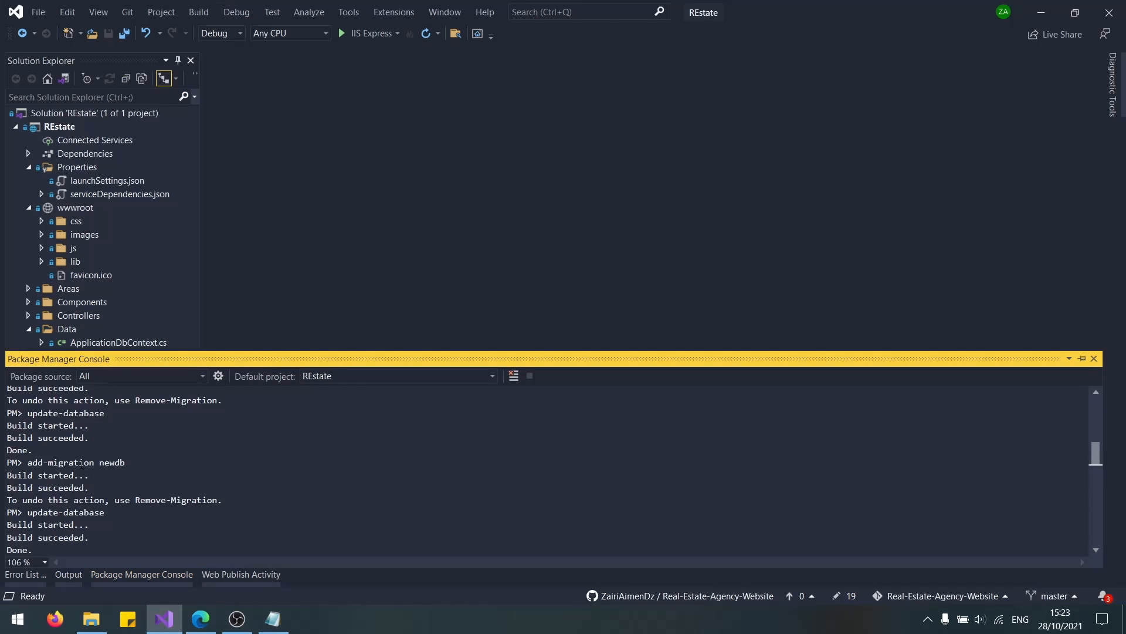
{"action": "left_click", "coordinate": [94, 98]}
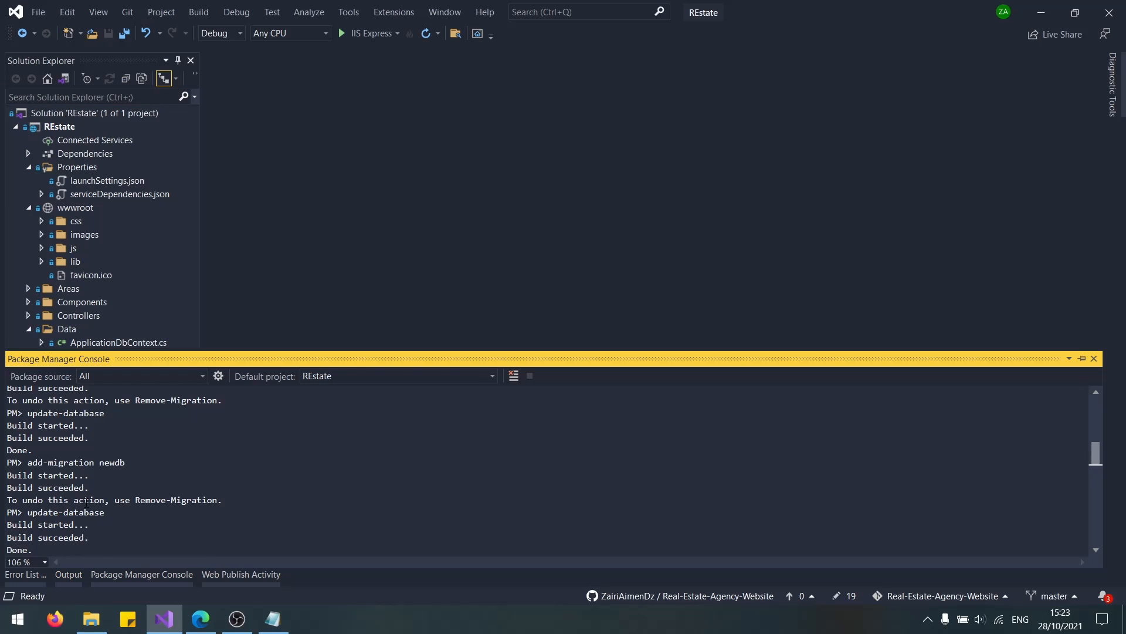
{"action": "left_click", "coordinate": [200, 618]}
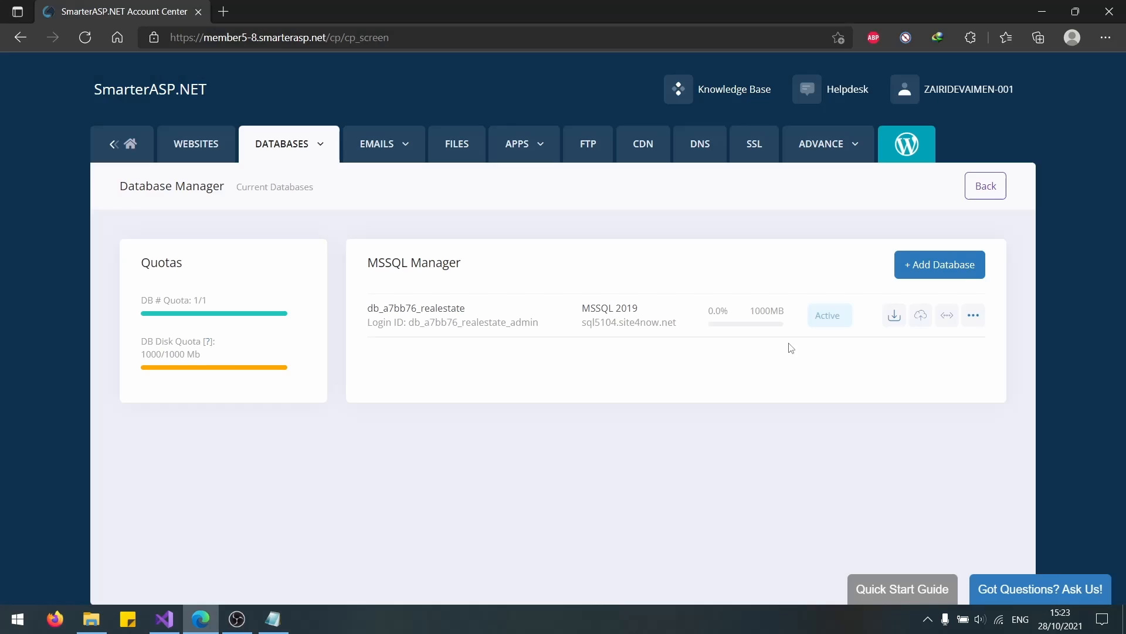
{"action": "left_click", "coordinate": [974, 315]}
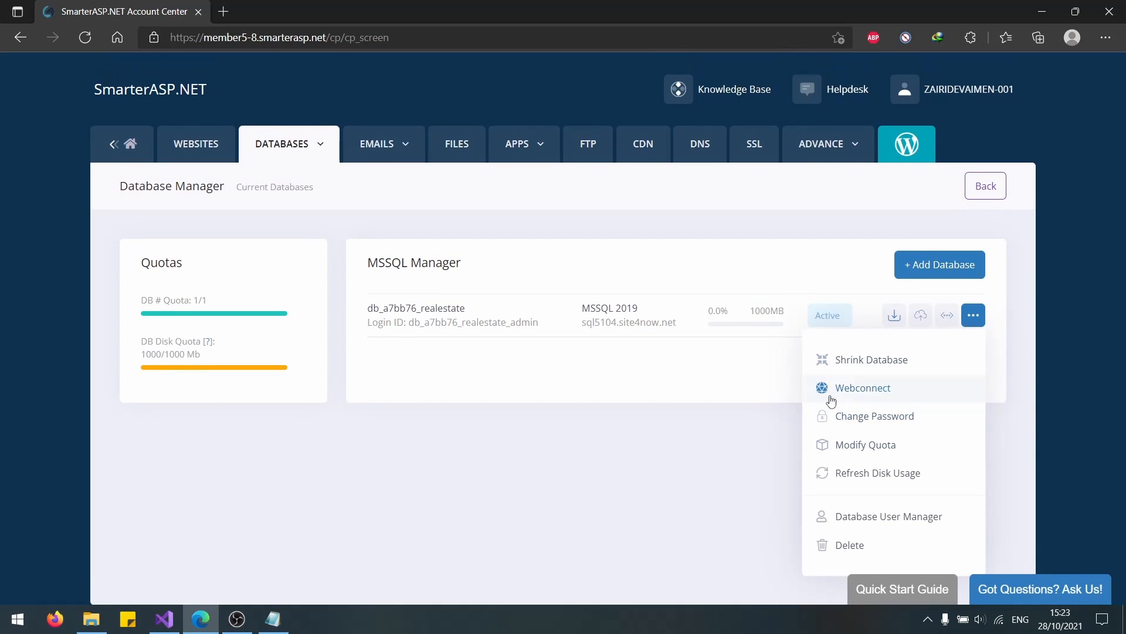
Open Webconnect for db_a7bb76_realestate, save the login, and list its tables (Property, PropertyImage, Vente).
{"action": "left_click", "coordinate": [863, 388]}
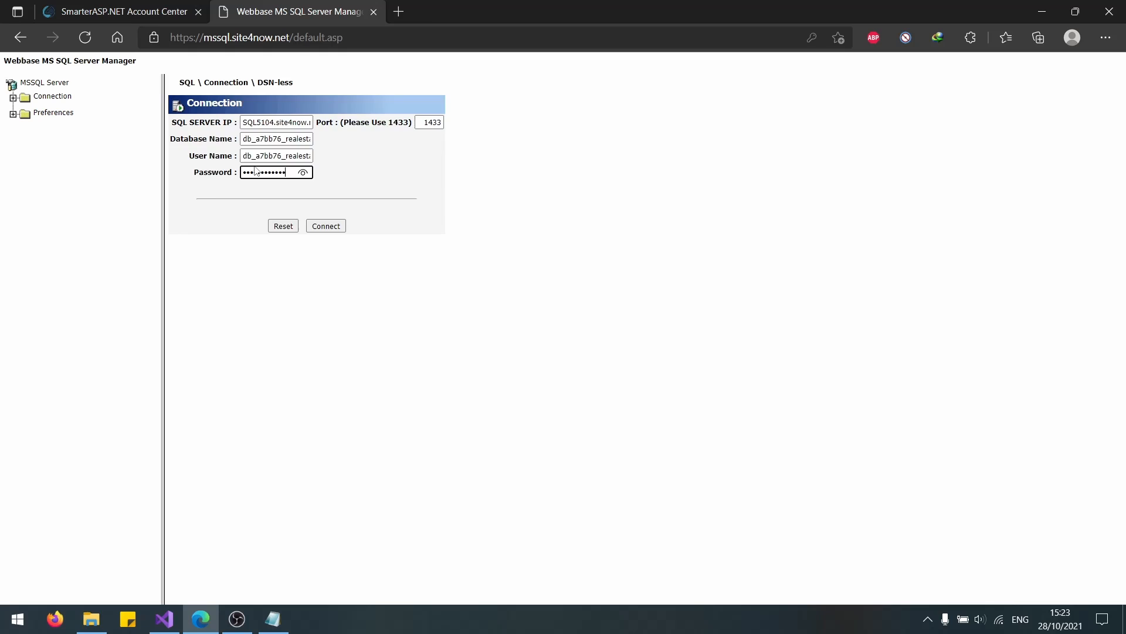
{"action": "left_click", "coordinate": [325, 225]}
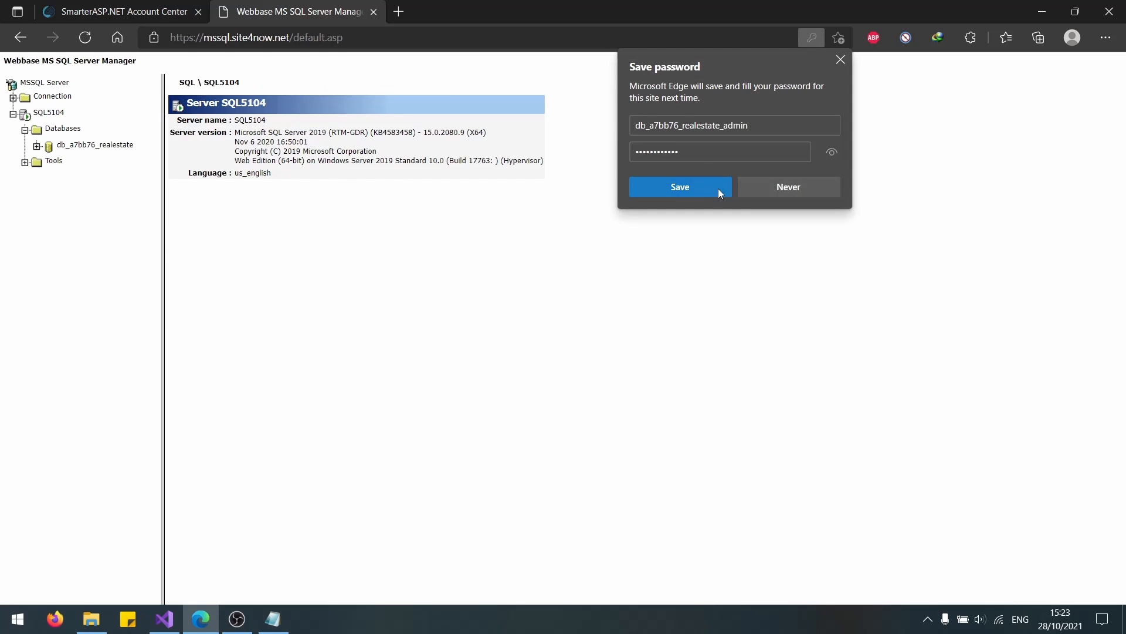
{"action": "left_click", "coordinate": [678, 187]}
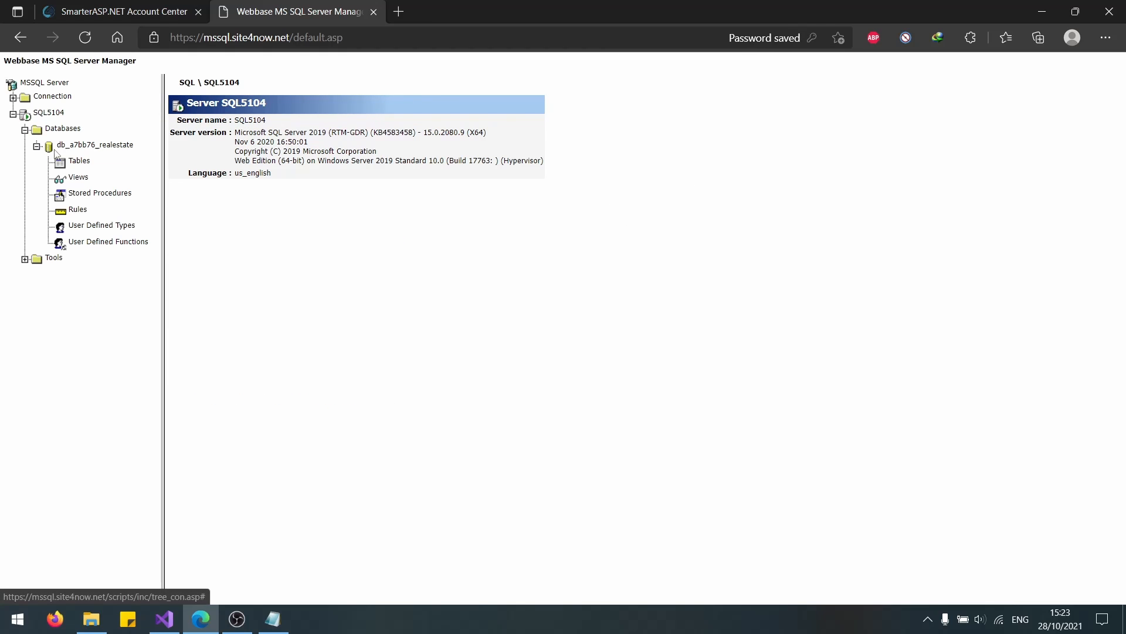
{"action": "left_click", "coordinate": [79, 161]}
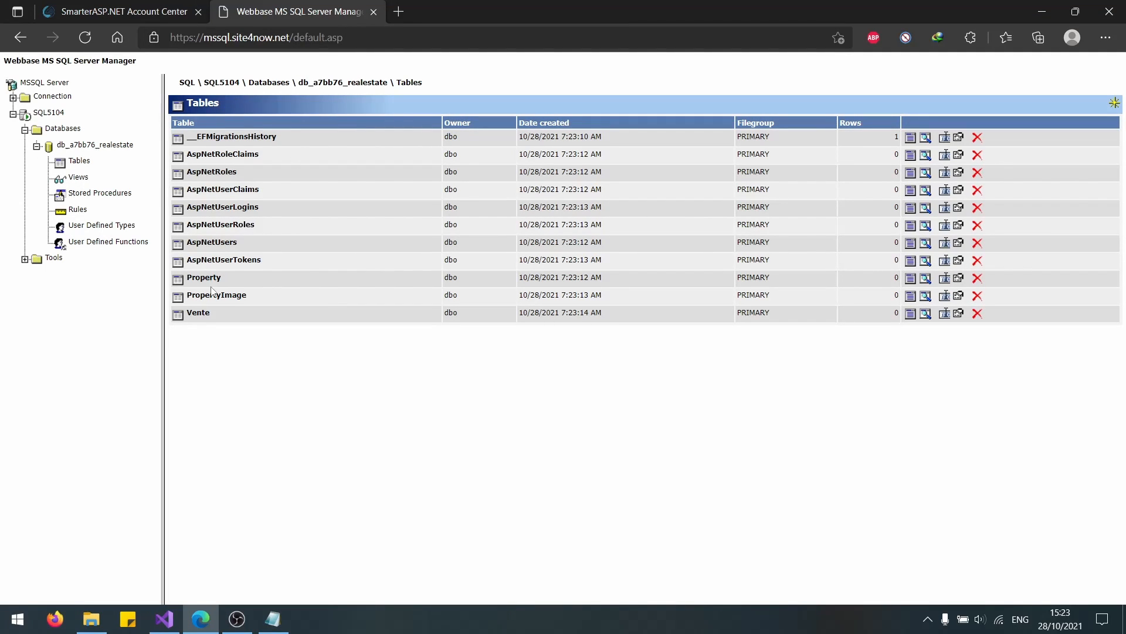
{"action": "mouse_move", "coordinate": [373, 12]}
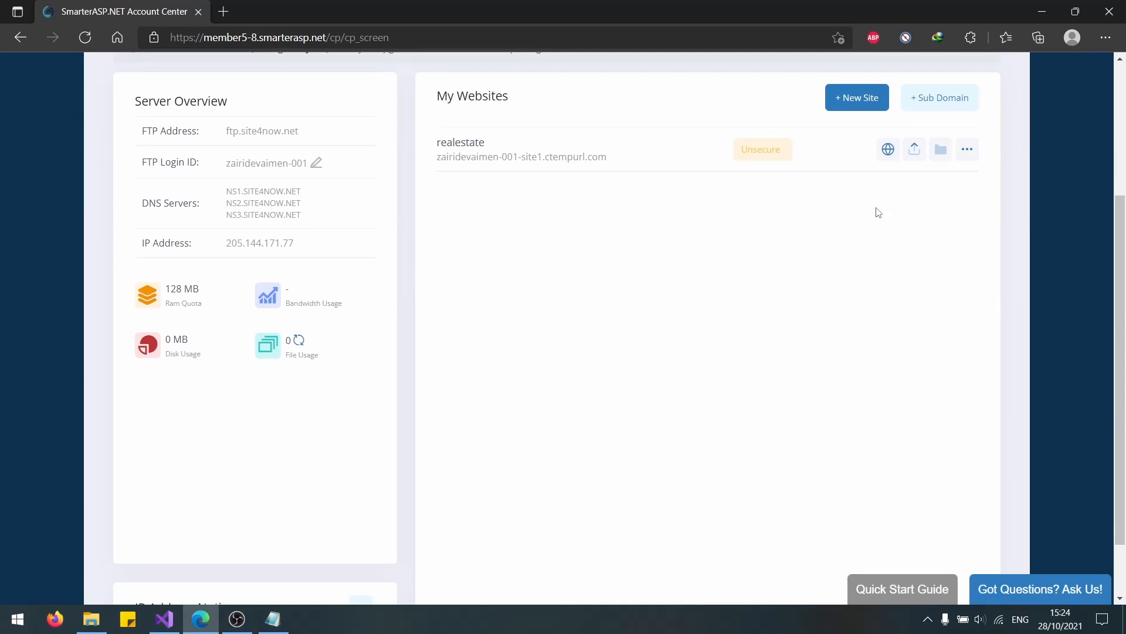
Close the Package Manager Console and start Build > Publish RÉstate.
{"action": "left_click", "coordinate": [165, 618]}
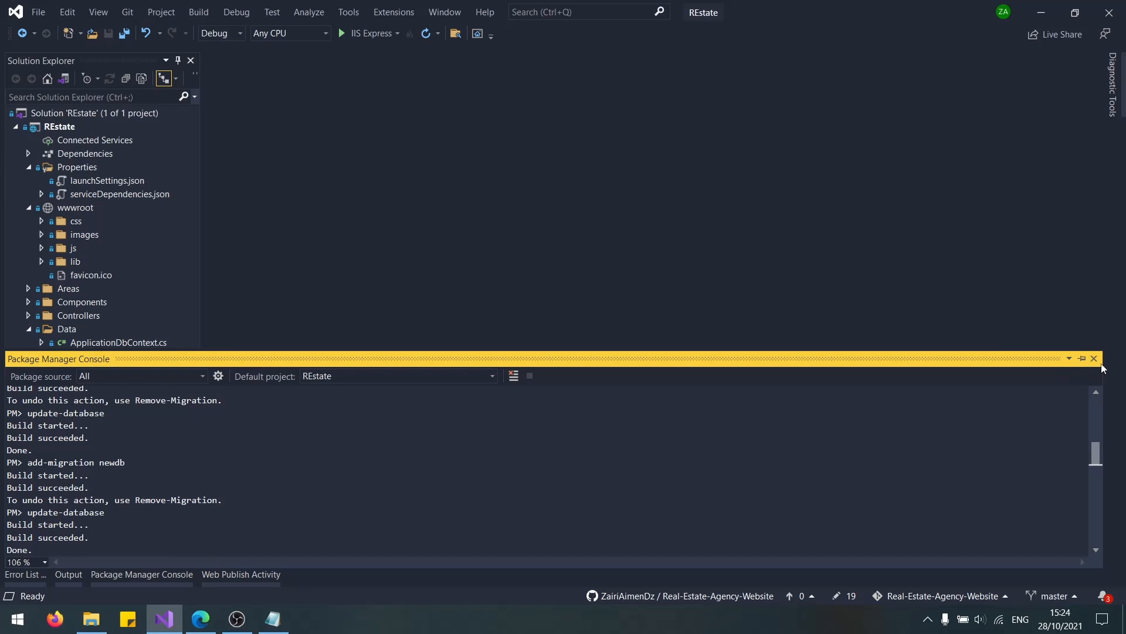
{"action": "left_click", "coordinate": [1093, 359]}
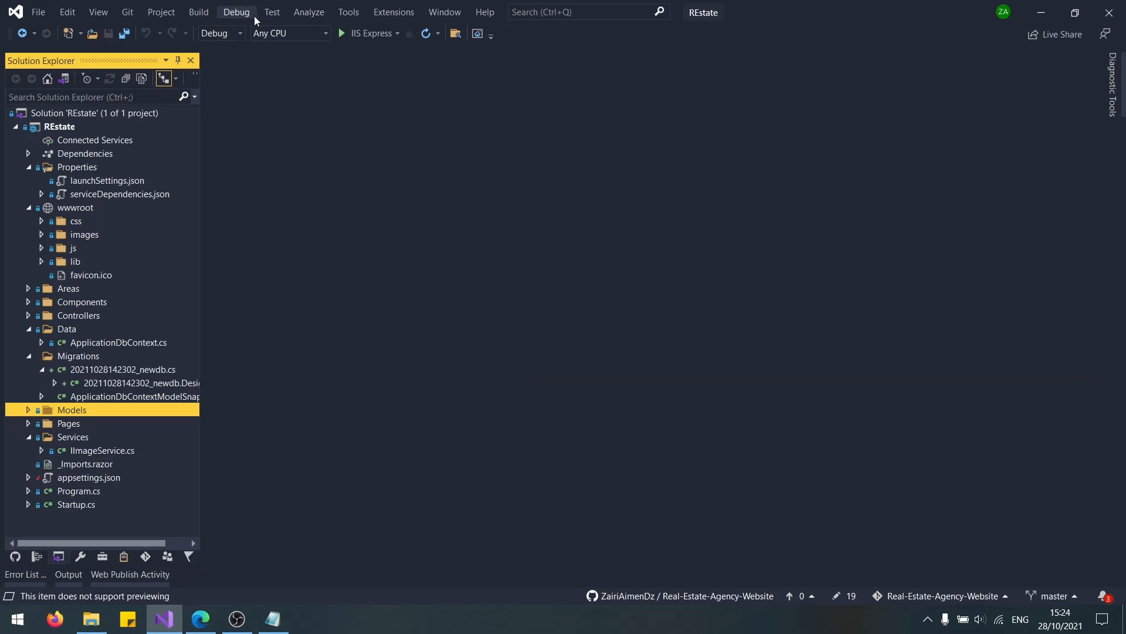
{"action": "left_click", "coordinate": [349, 11]}
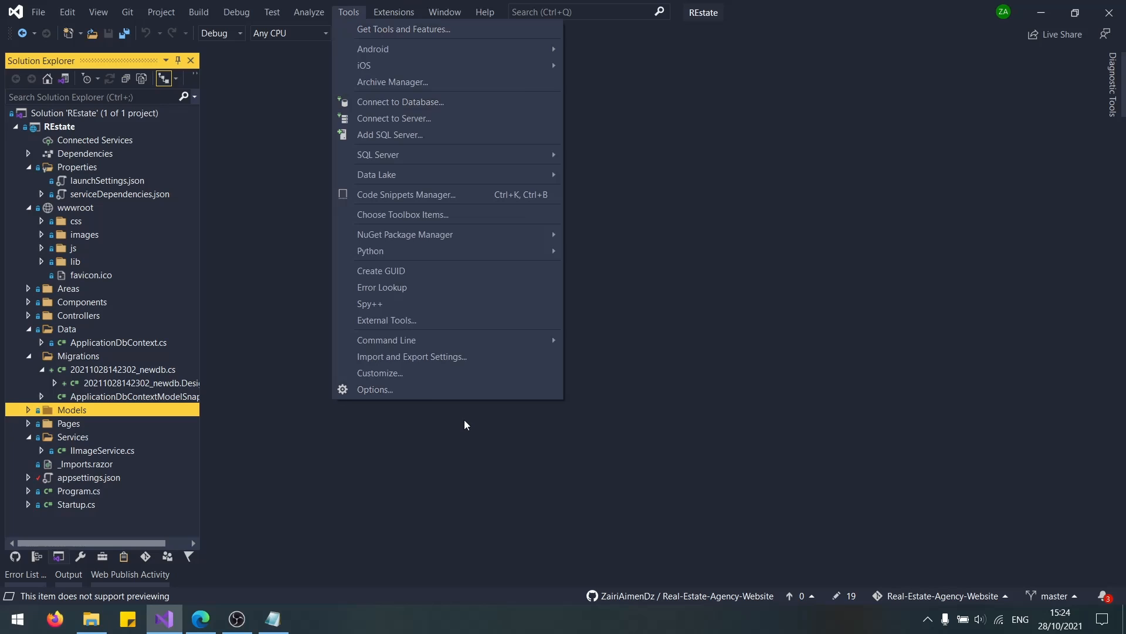
{"action": "left_click", "coordinate": [200, 11]}
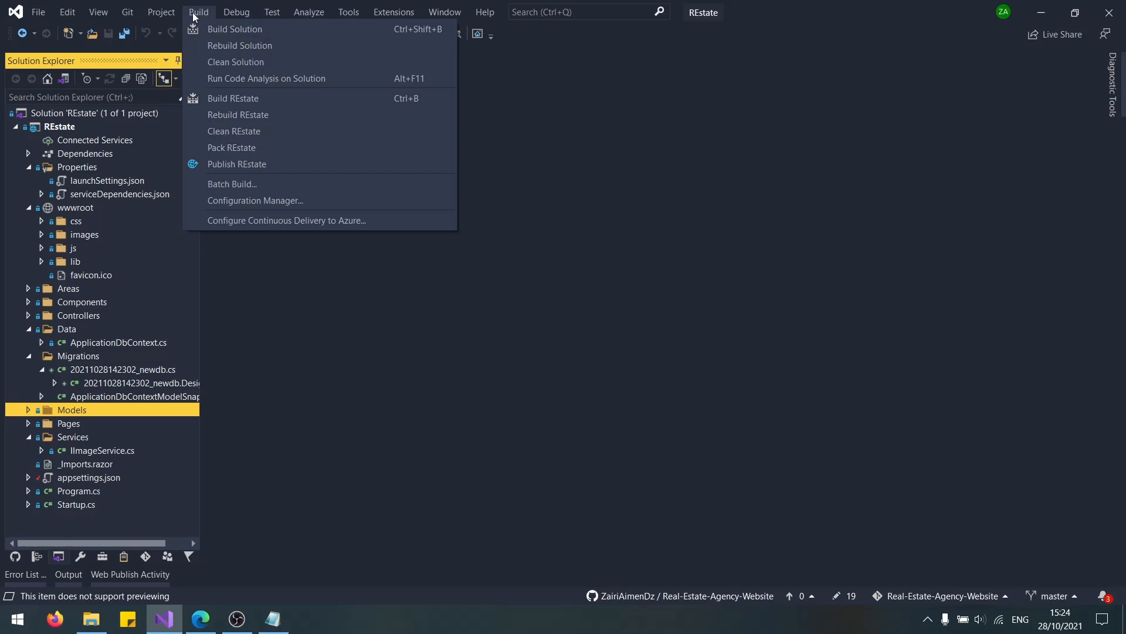
{"action": "left_click", "coordinate": [236, 165]}
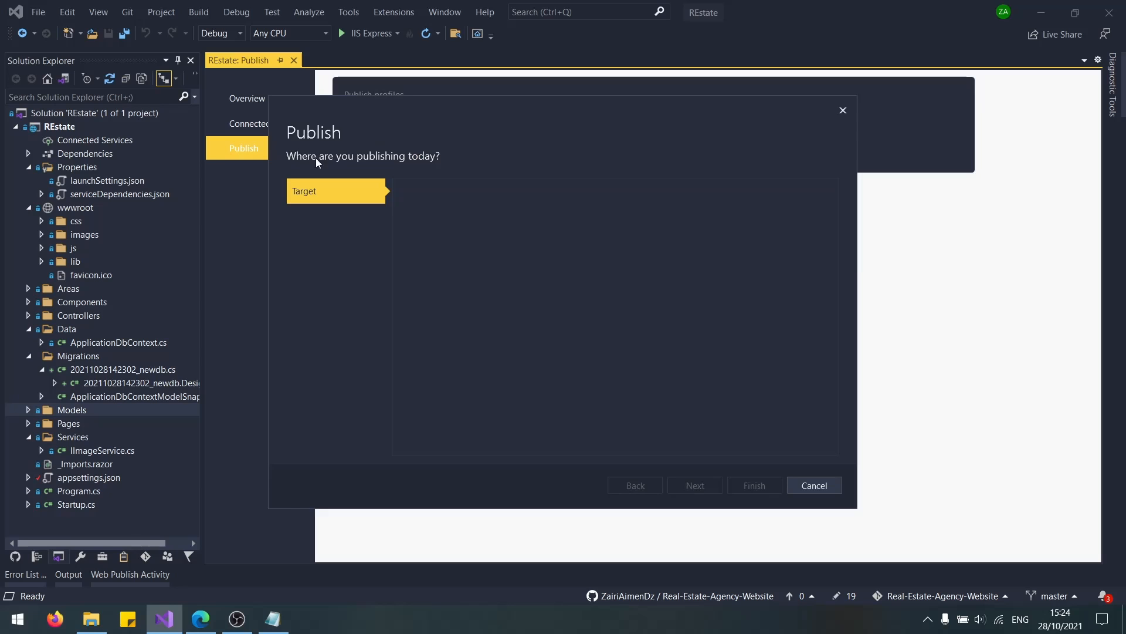
Pick Web Server (IIS) in the publish wizard, go back to target choices, and switch to SmarterASP.NET.
{"action": "left_click", "coordinate": [335, 190]}
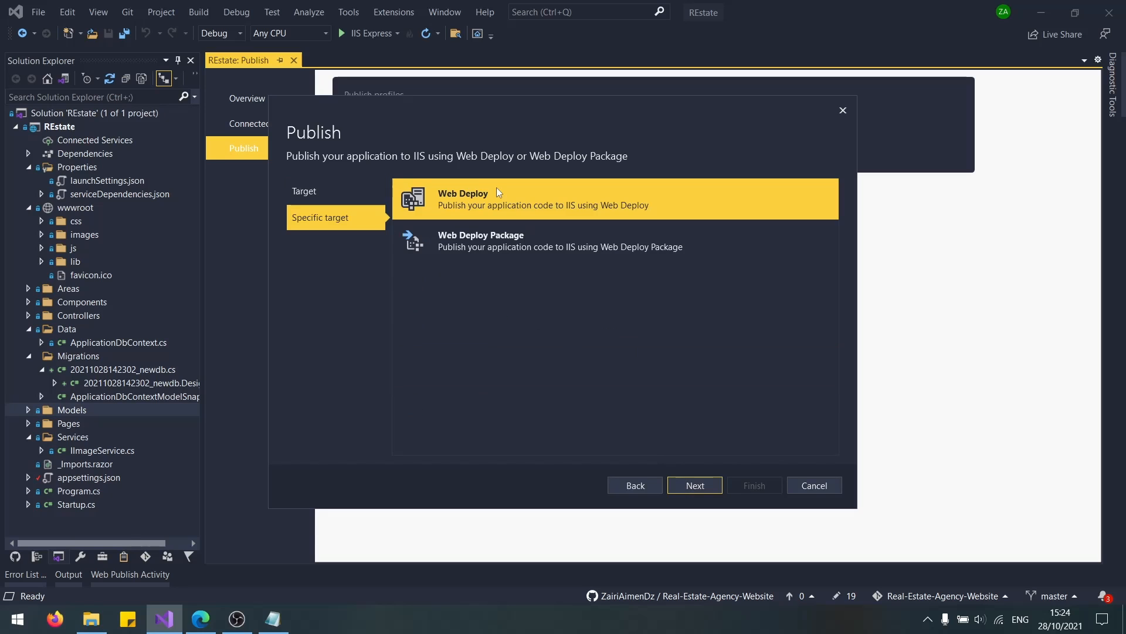
{"action": "mouse_move", "coordinate": [563, 267]}
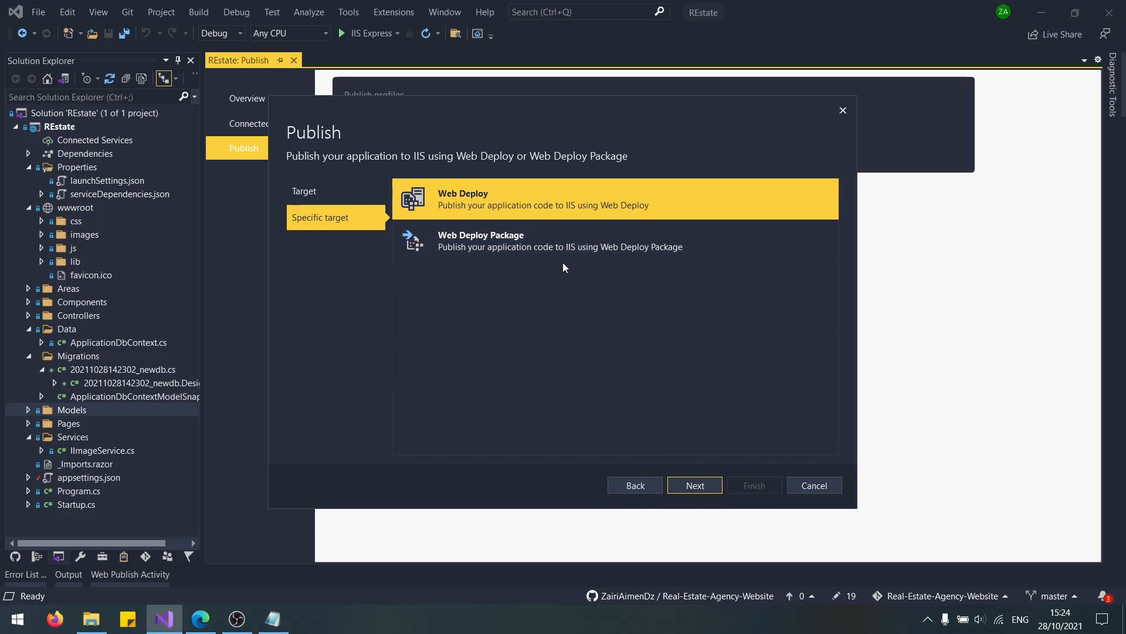
{"action": "left_click", "coordinate": [634, 485]}
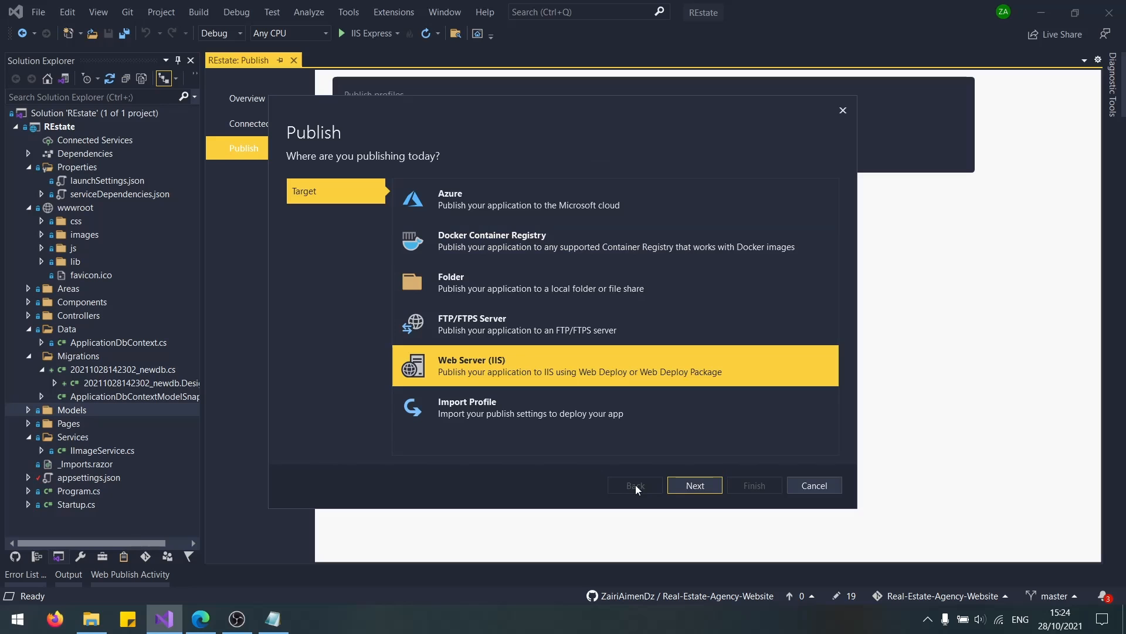
{"action": "left_click", "coordinate": [200, 619]}
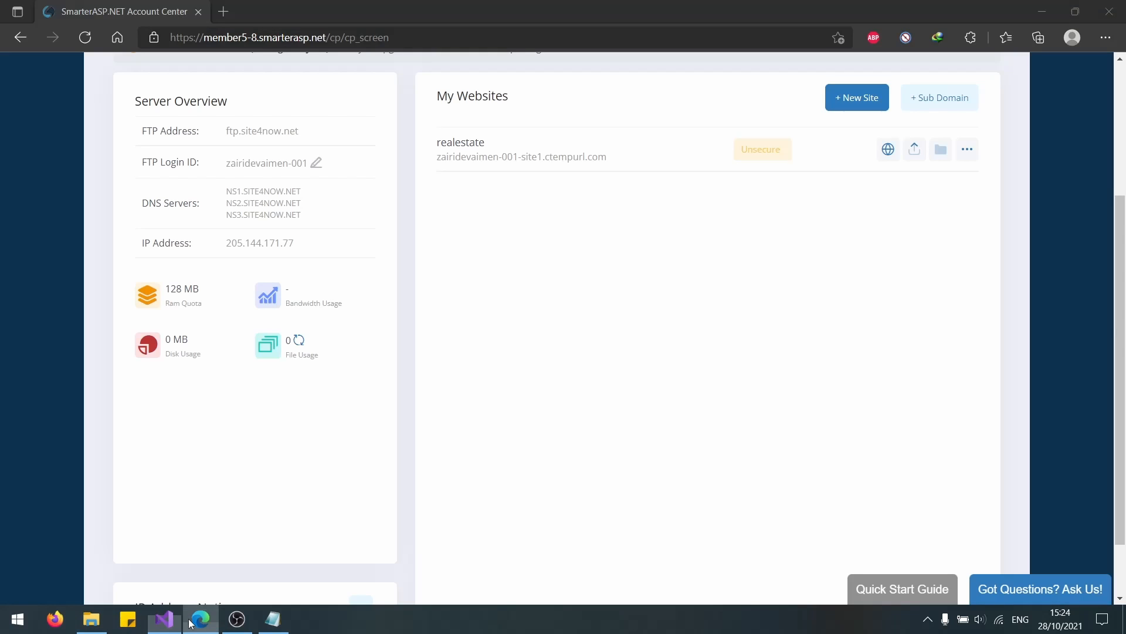
Open the realestate site's Manage Website options to get the VS Webdeploy publish settings.
{"action": "left_click", "coordinate": [967, 149]}
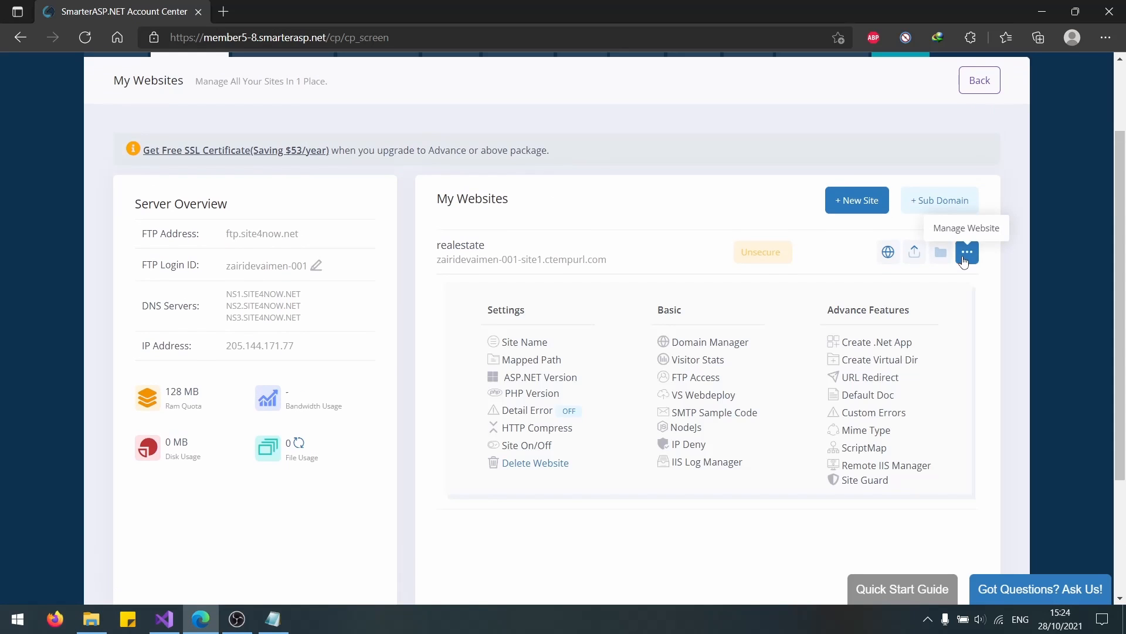
{"action": "left_click", "coordinate": [703, 395]}
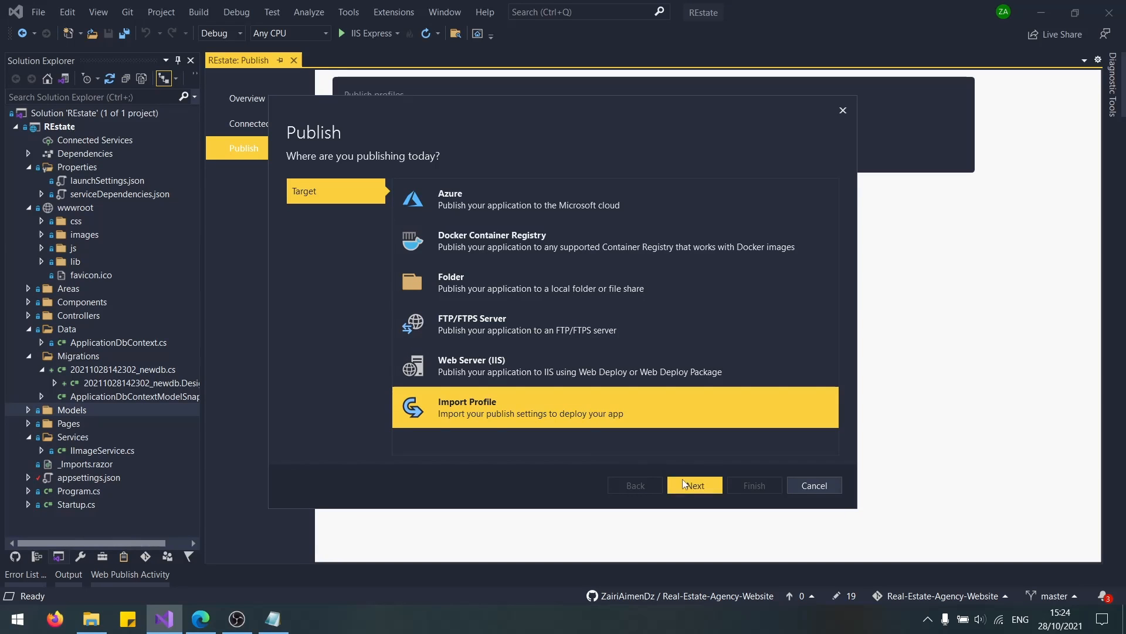
Import the site's publish settings file and edit the profile, keeping Release configuration and net5.0.
{"action": "left_click", "coordinate": [693, 484]}
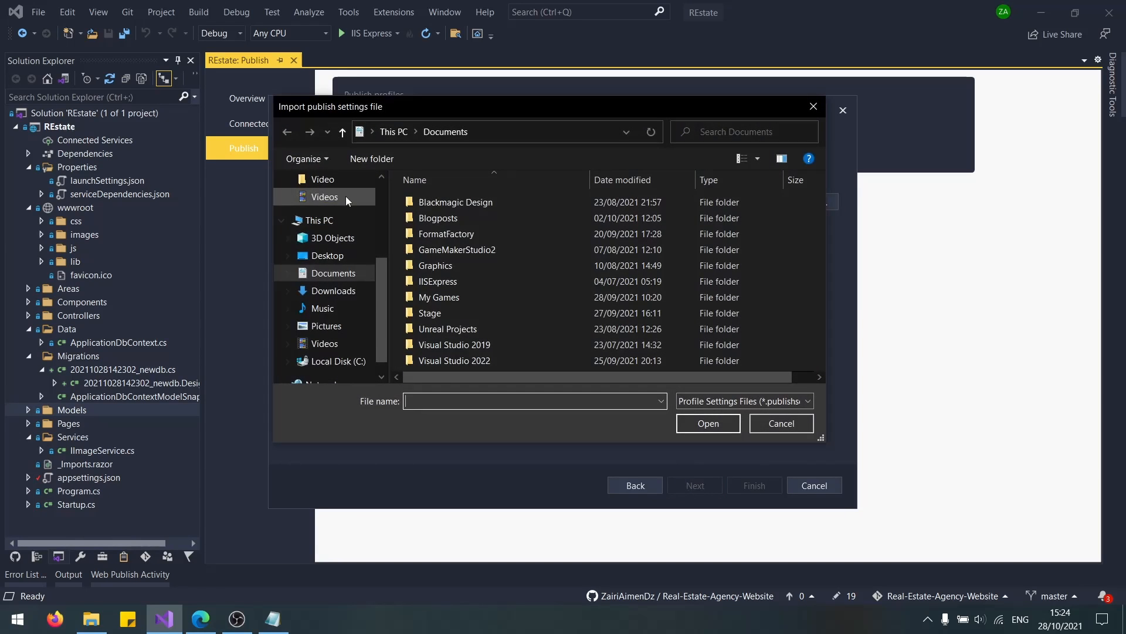
{"action": "left_click", "coordinate": [333, 290]}
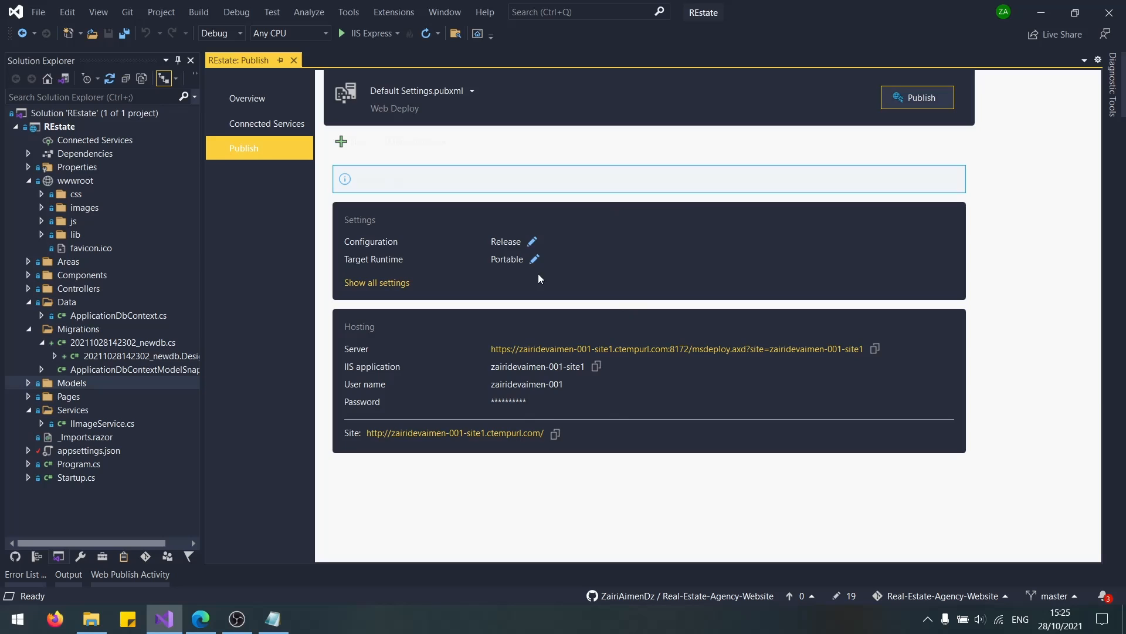
{"action": "left_click", "coordinate": [377, 282]}
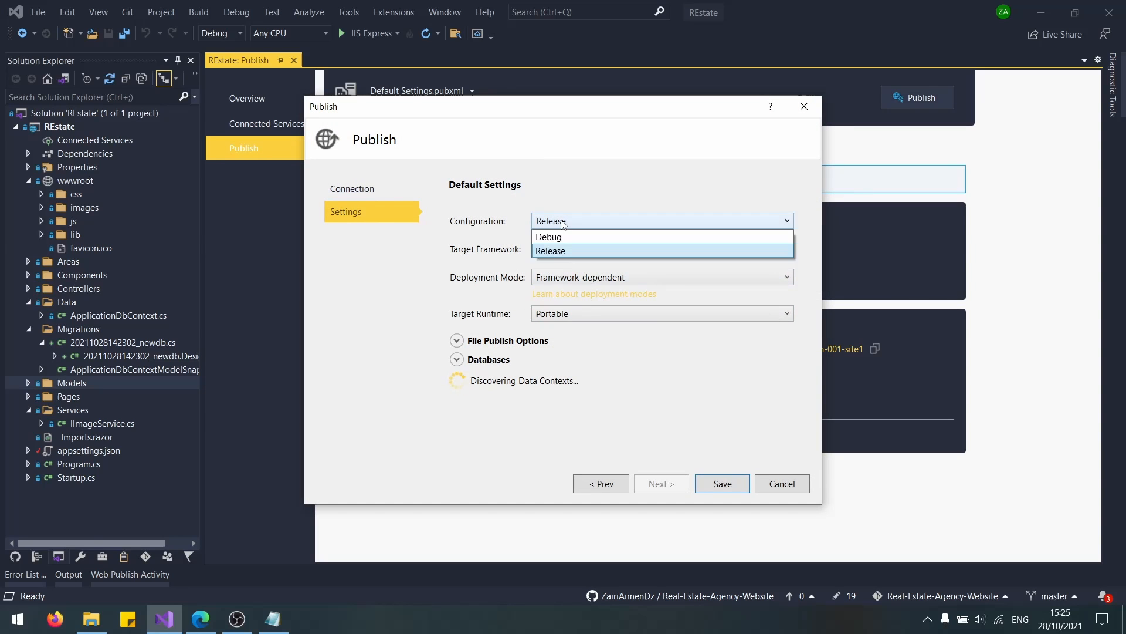
{"action": "left_click", "coordinate": [550, 251]}
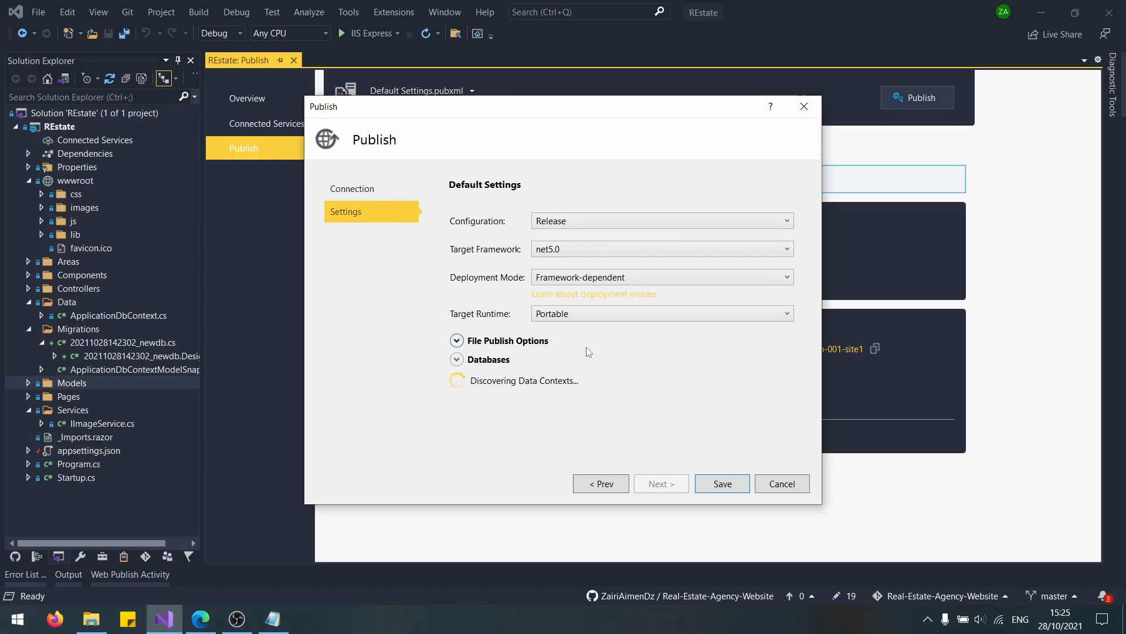
{"action": "left_click", "coordinate": [456, 340]}
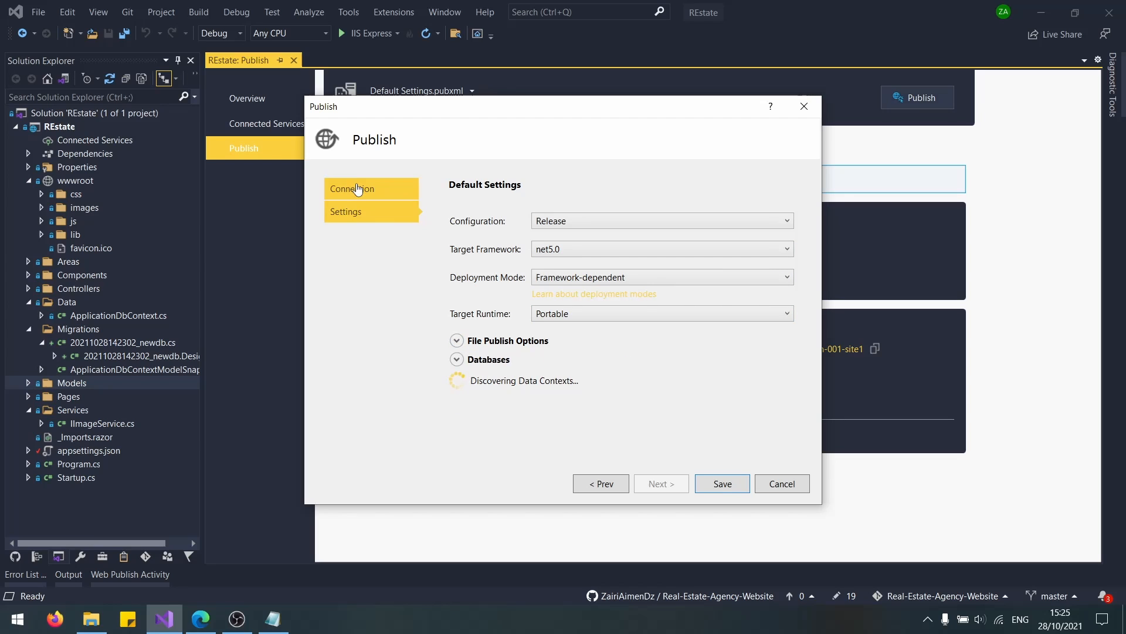
On the Connection page, save the deployment password and validate the connection to the hosting server.
{"action": "left_click", "coordinate": [354, 187]}
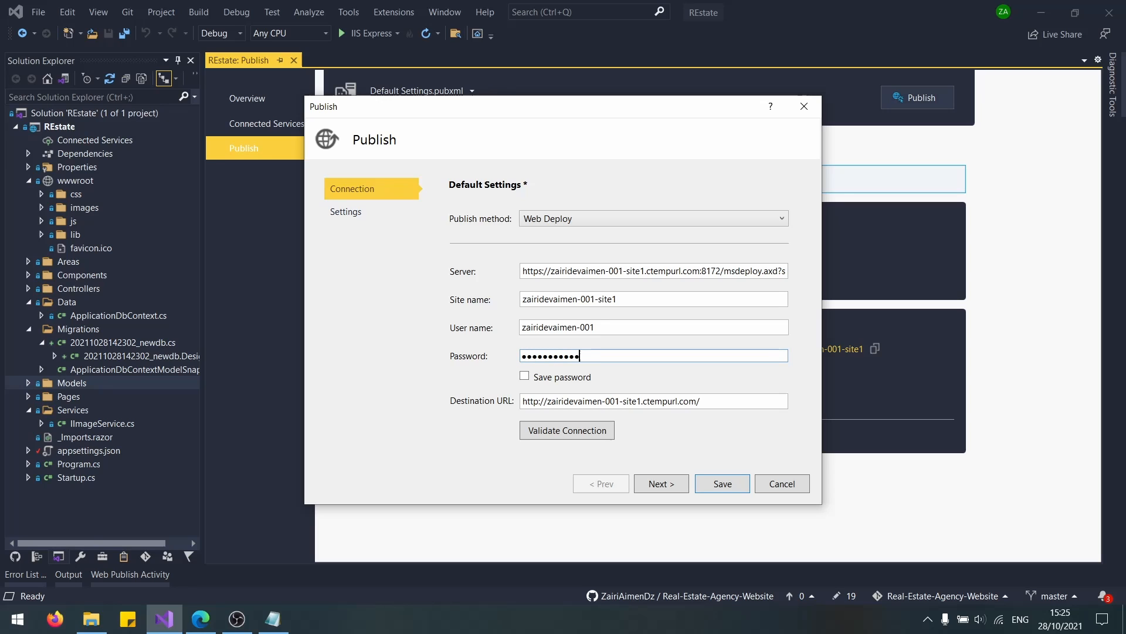
{"action": "left_click", "coordinate": [524, 377]}
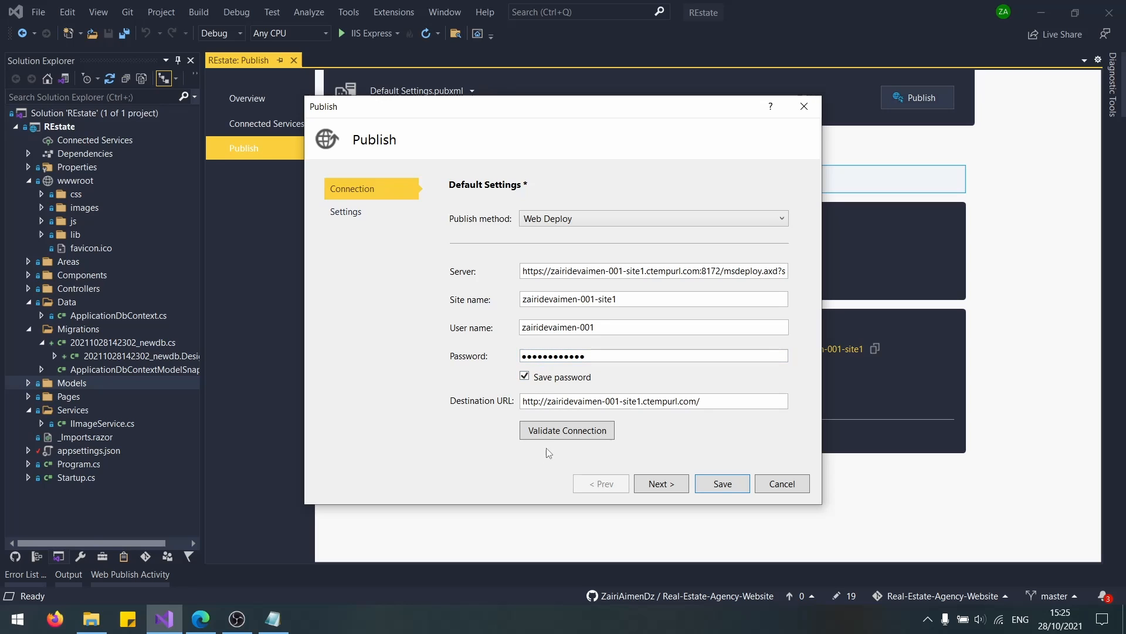
{"action": "left_click", "coordinate": [567, 430]}
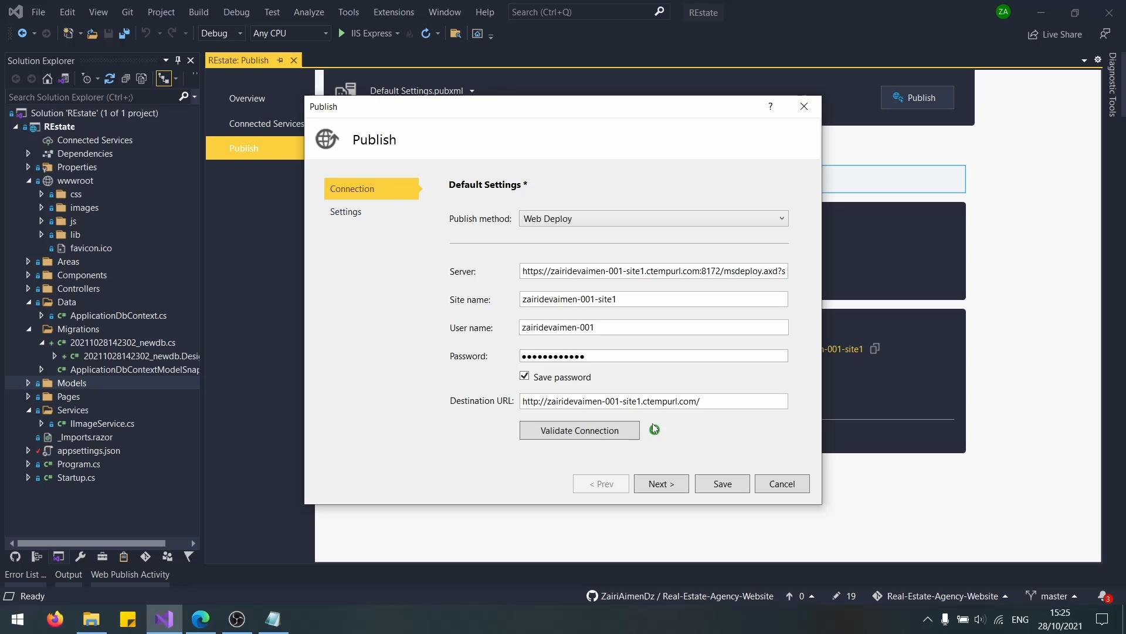
Tick Use this connection string at runtime for the database and save the publish profile.
{"action": "left_click", "coordinate": [345, 212]}
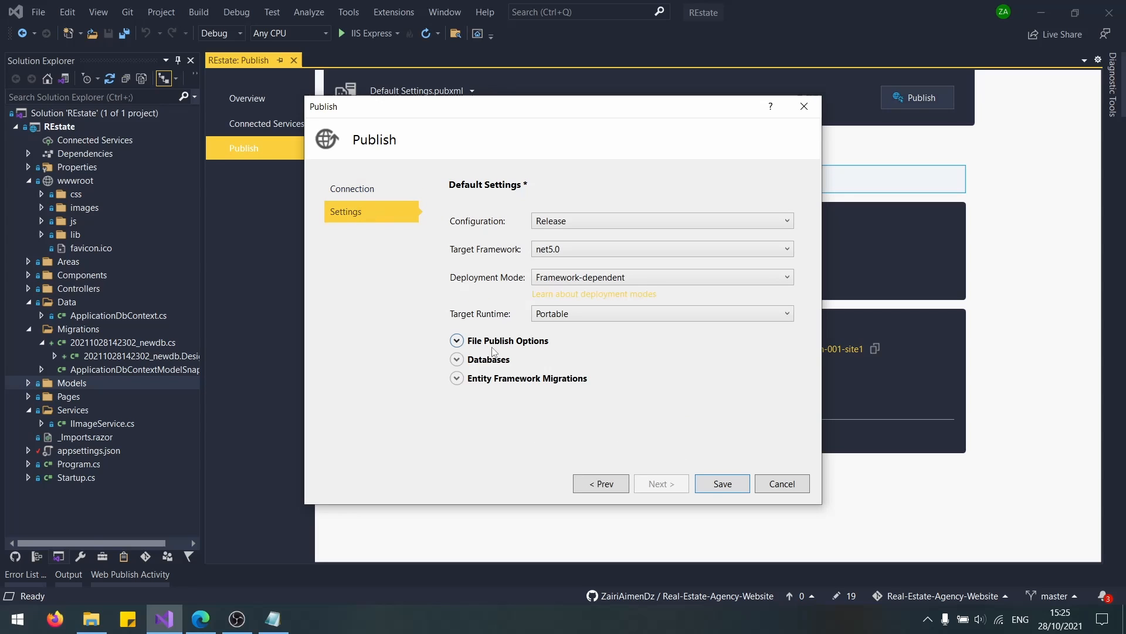
{"action": "left_click", "coordinate": [457, 359]}
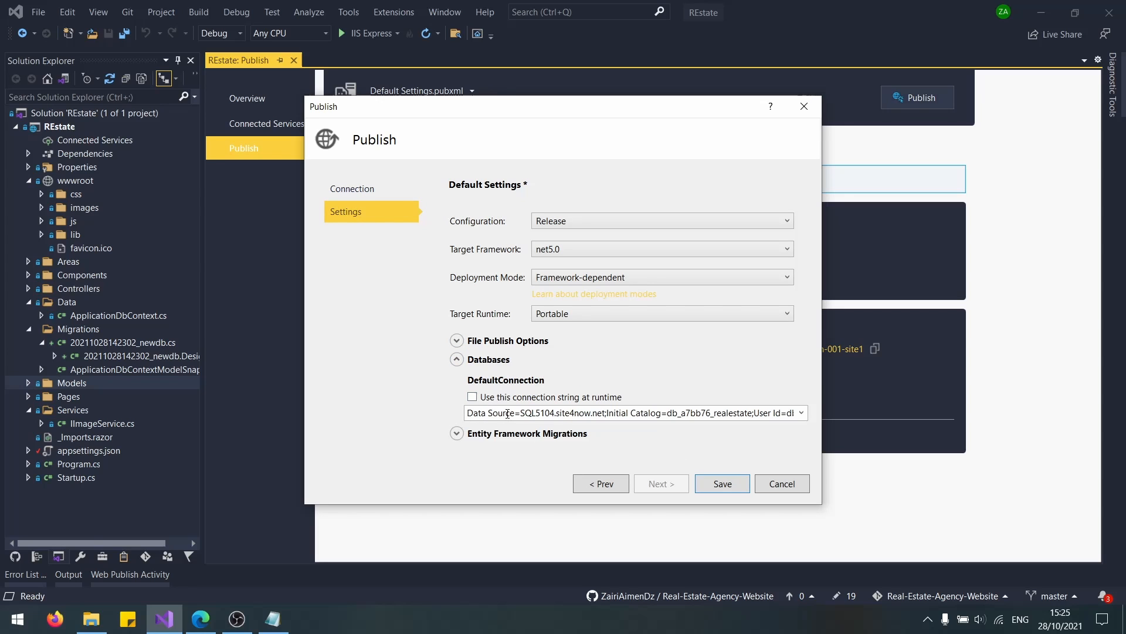
{"action": "left_click", "coordinate": [471, 397]}
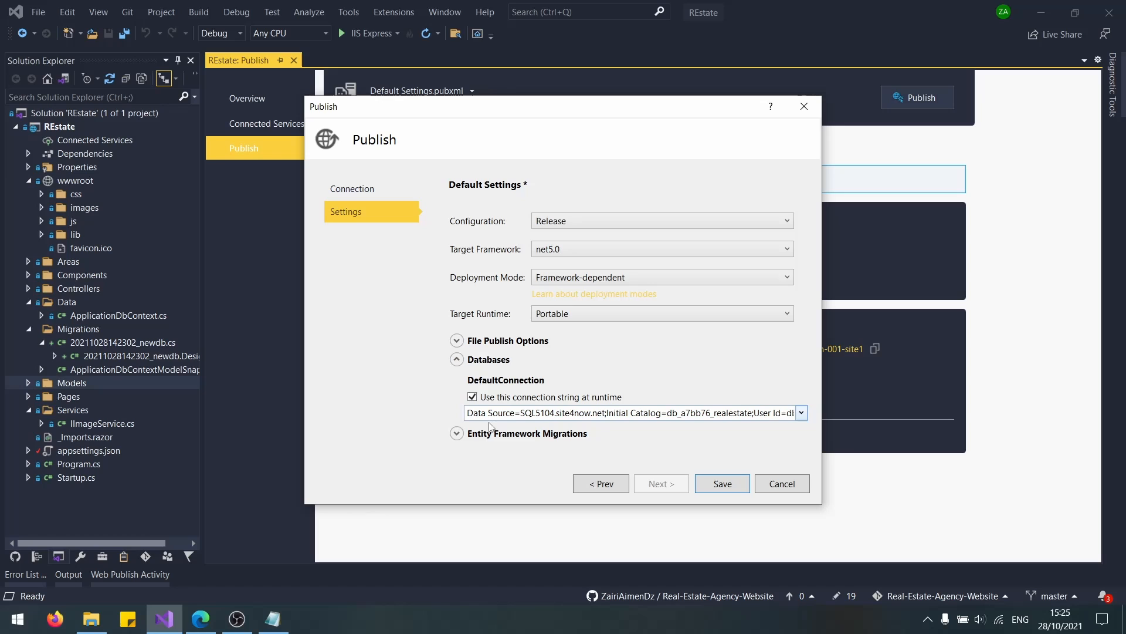
{"action": "left_click", "coordinate": [456, 433]}
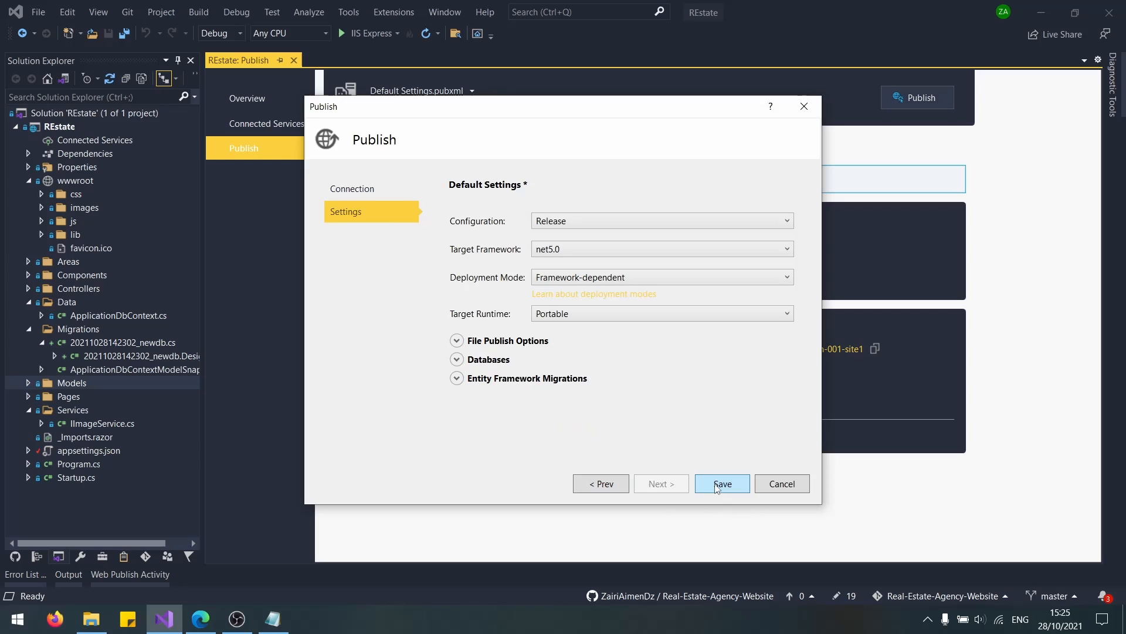
{"action": "left_click", "coordinate": [722, 484]}
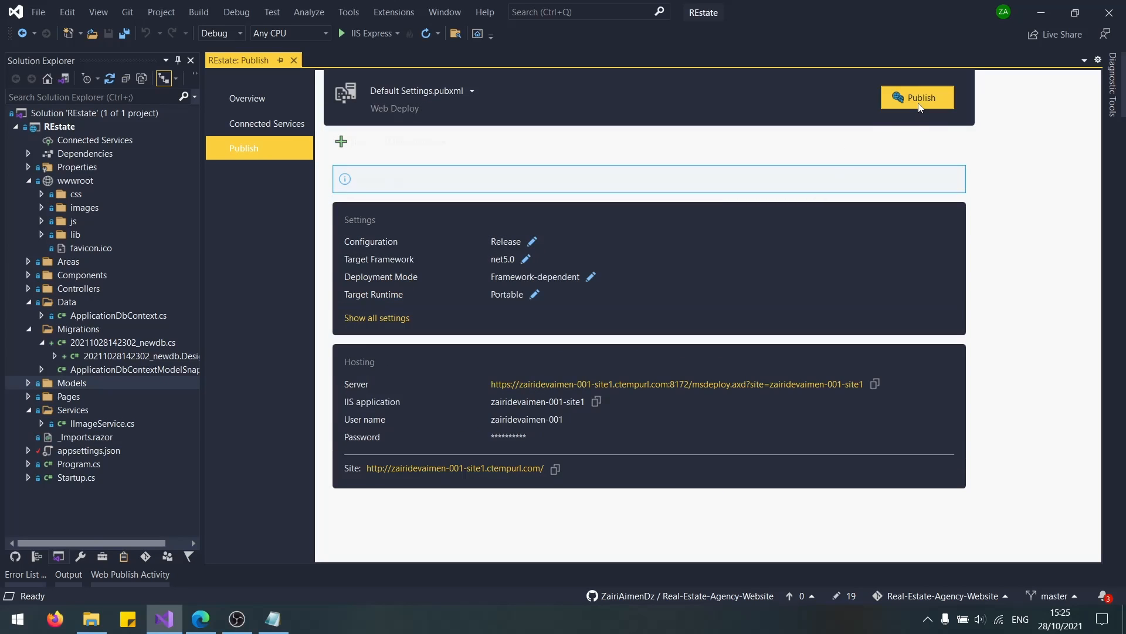
Publish RÉstate and read the server certificate validation error in the Output window.
{"action": "left_click", "coordinate": [918, 98]}
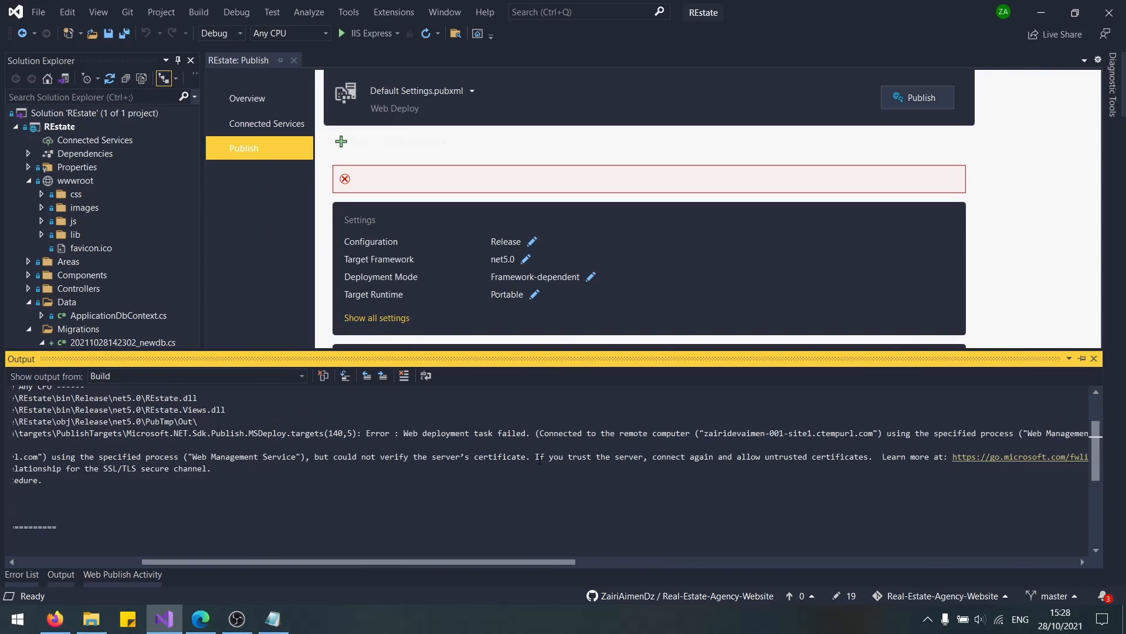
{"action": "scroll", "scroll_direction": "right", "scroll_amount": 3}
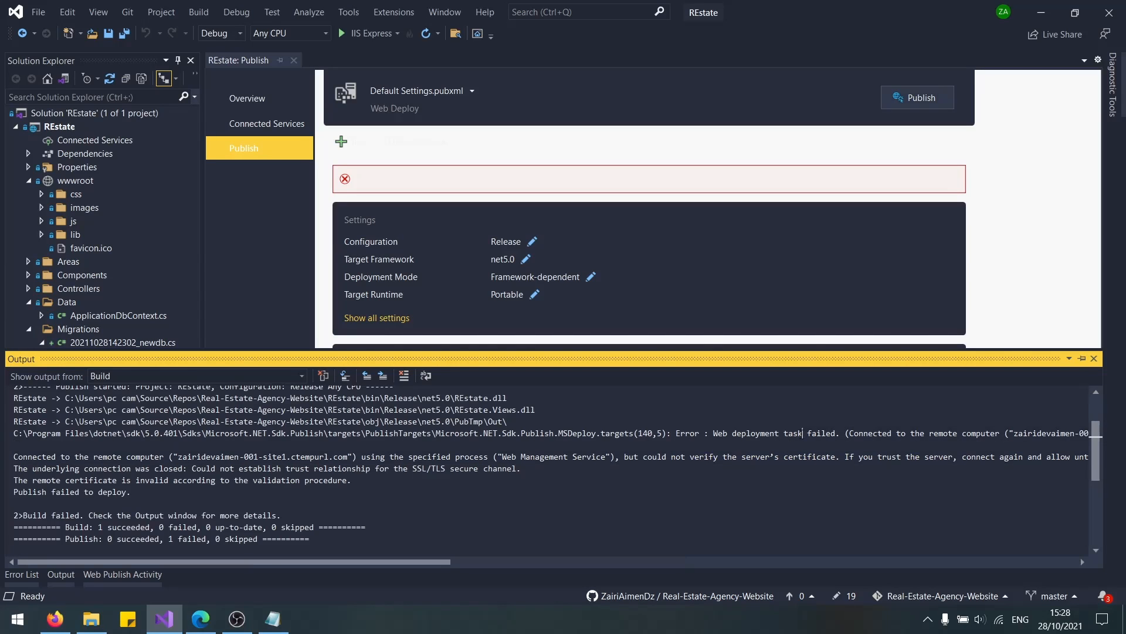
{"action": "scroll", "scroll_direction": "right", "scroll_amount": 3}
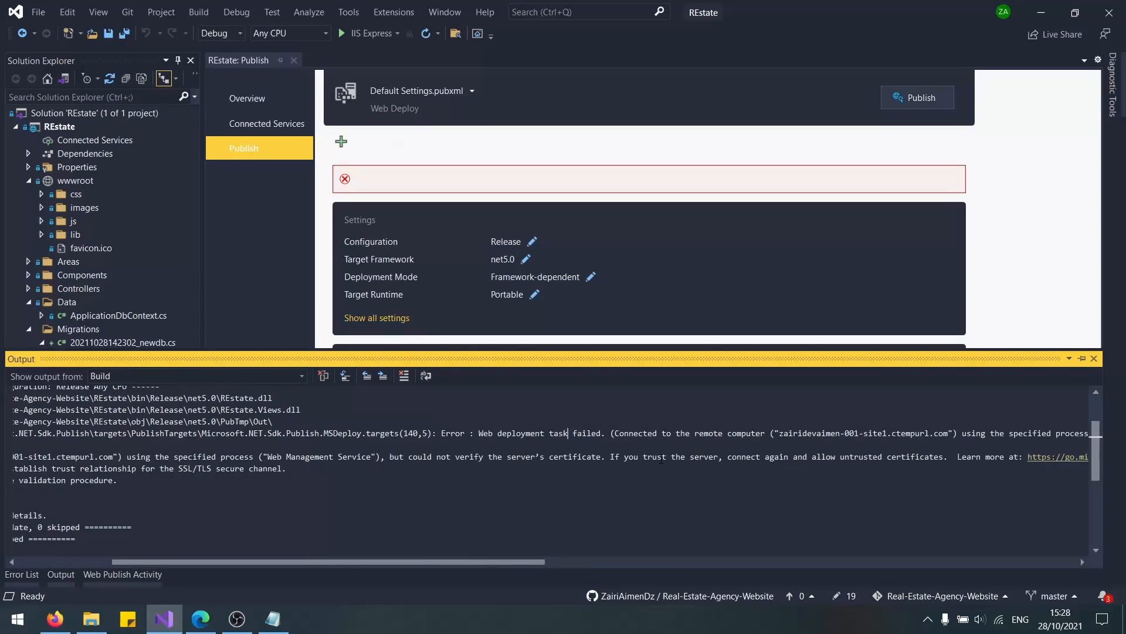
{"action": "scroll", "scroll_direction": "right", "scroll_amount": 3}
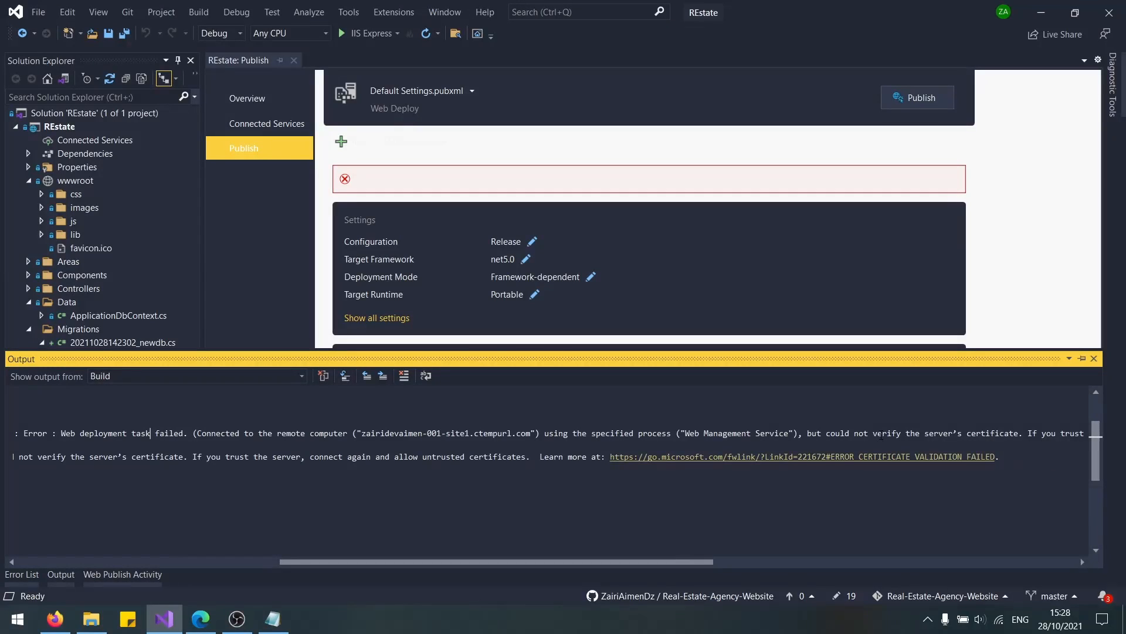
{"action": "scroll", "scroll_direction": "right", "scroll_amount": 3}
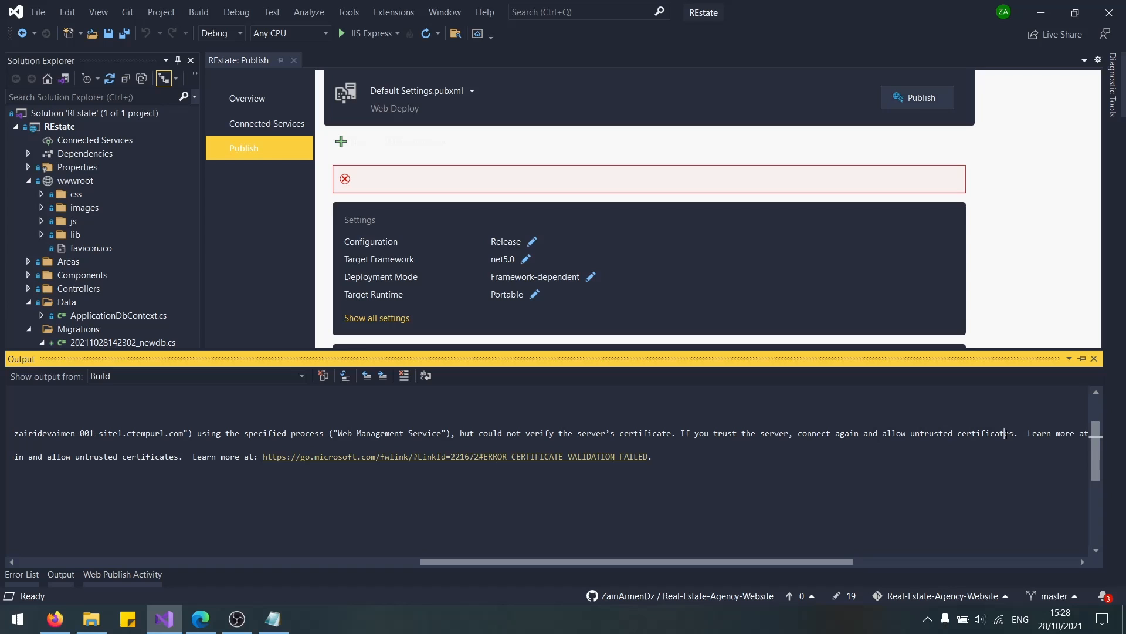
Open Properties > PublishProfiles > Default Settings.pubxml, then switch to the browser for the fix.
{"action": "left_click", "coordinate": [27, 168]}
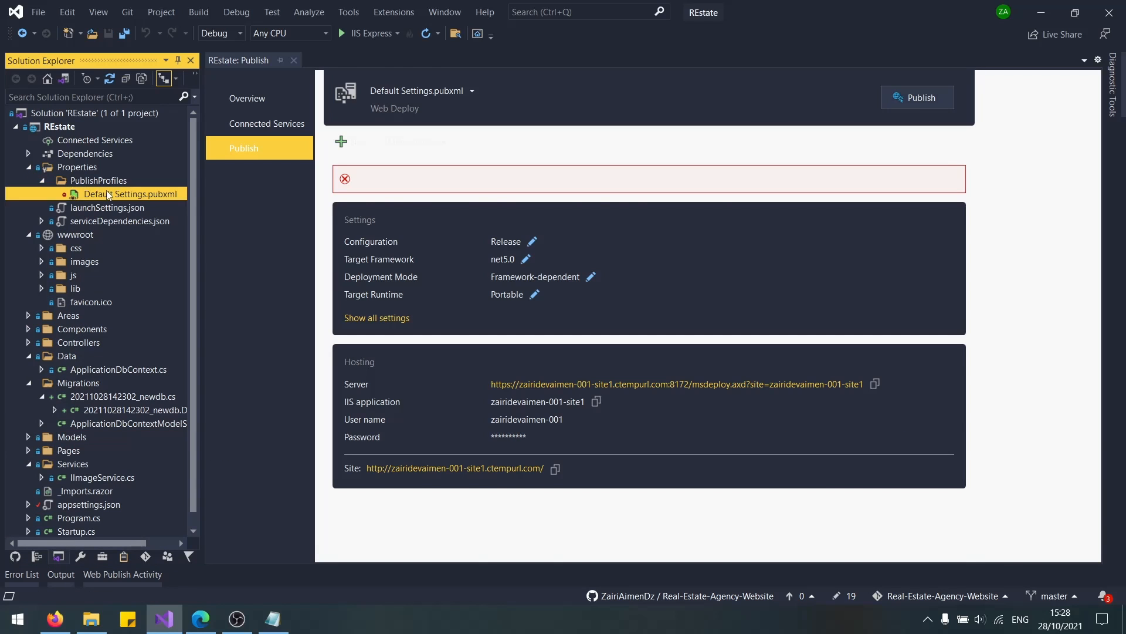
{"action": "double_click", "coordinate": [131, 193]}
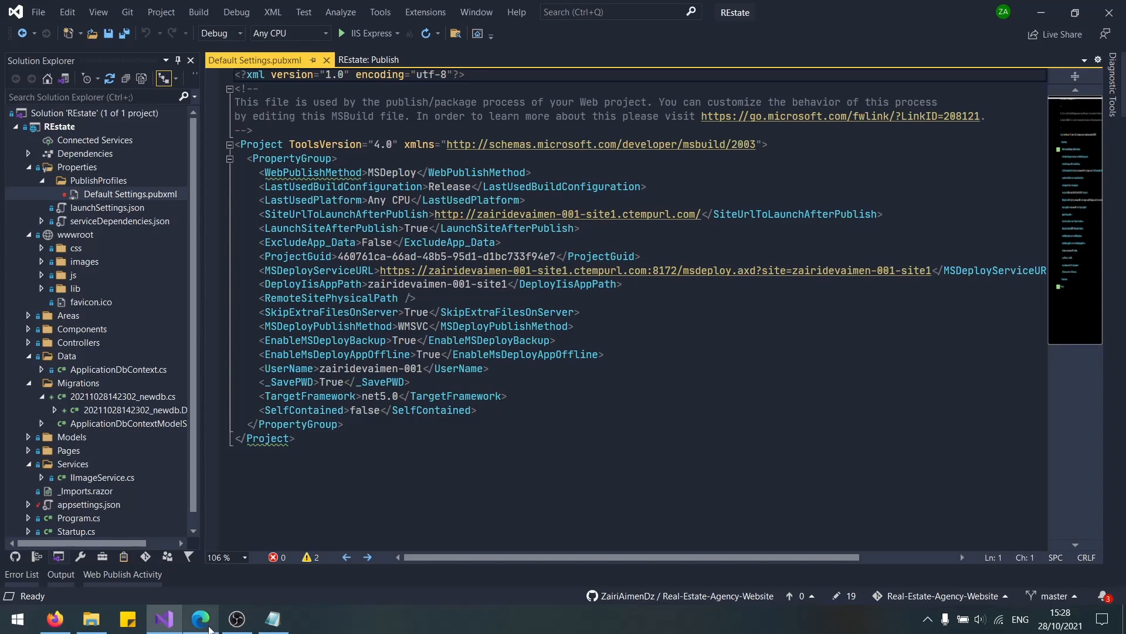
{"action": "left_click", "coordinate": [54, 619]}
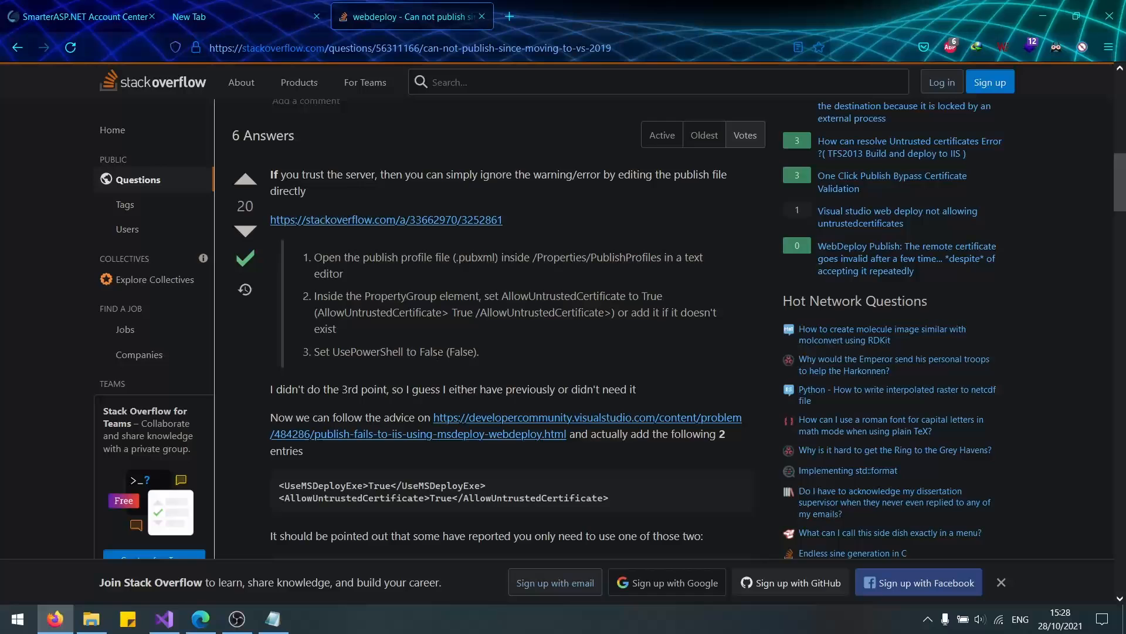
Find the answer's UseMSDeployExe and AllowUntrustedCertificate pubxml entries and return to Visual Studio.
{"action": "scroll", "scroll_direction": "down", "scroll_amount": 3}
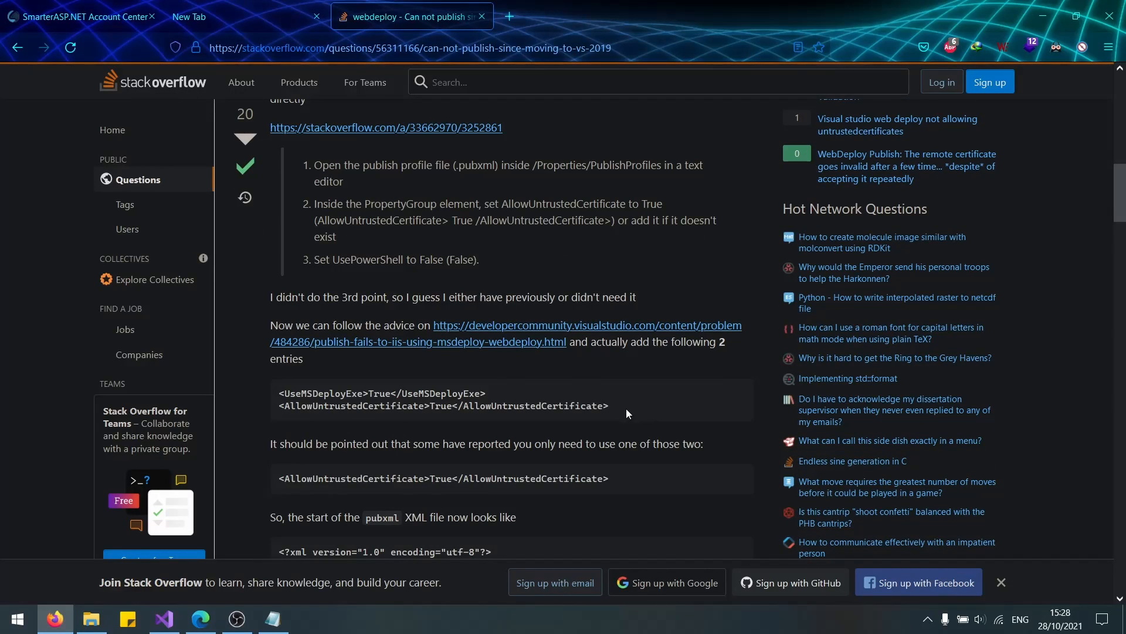
{"action": "left_click", "coordinate": [235, 618]}
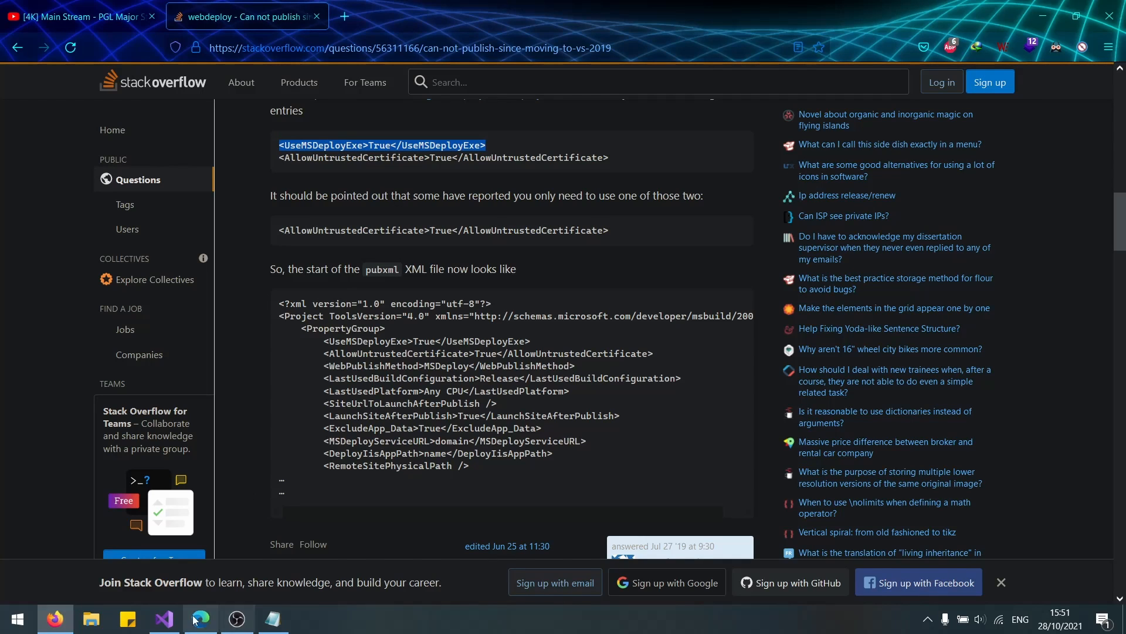
{"action": "left_click", "coordinate": [163, 619]}
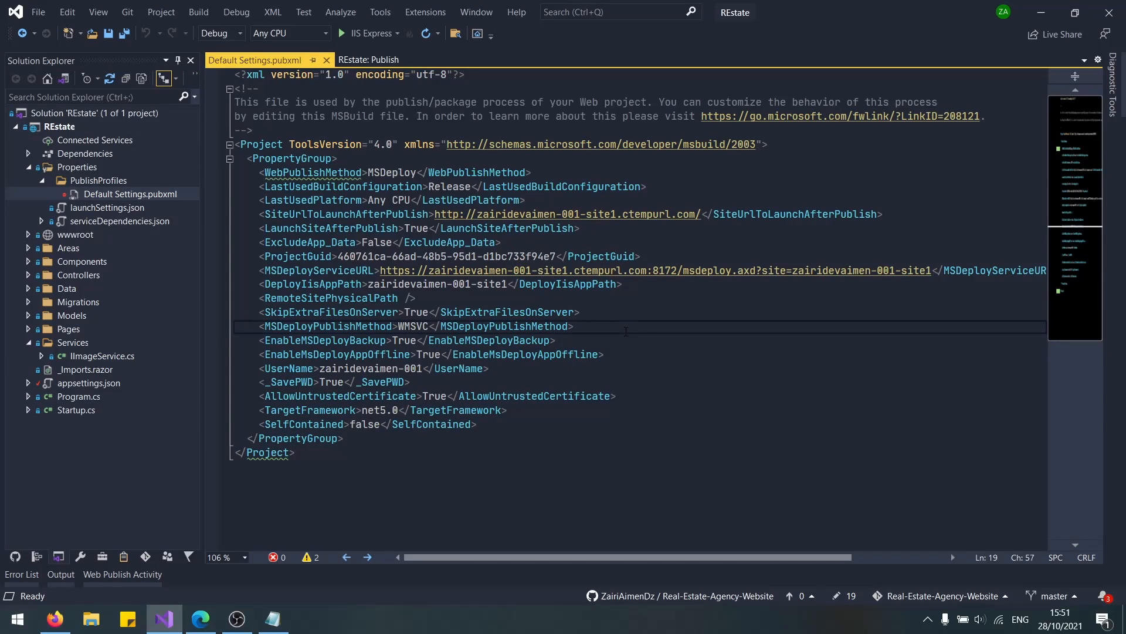
Add <UseMSDeployExe>True</UseMSDeployExe> inside the PropertyGroup of Default Settings.pubxml.
{"action": "type", "text": "<UseMSDeployExe>True</UseMSDeployExe>"}
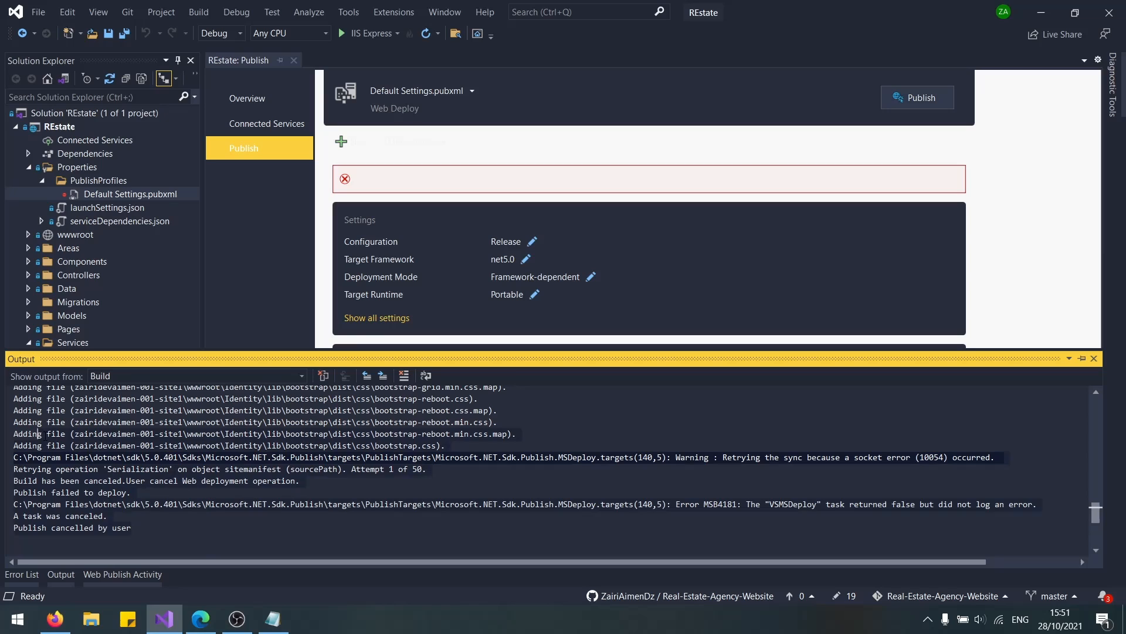
Review the Stack Overflow answer on the socket error and return to Visual Studio to publish again.
{"action": "left_click", "coordinate": [56, 619]}
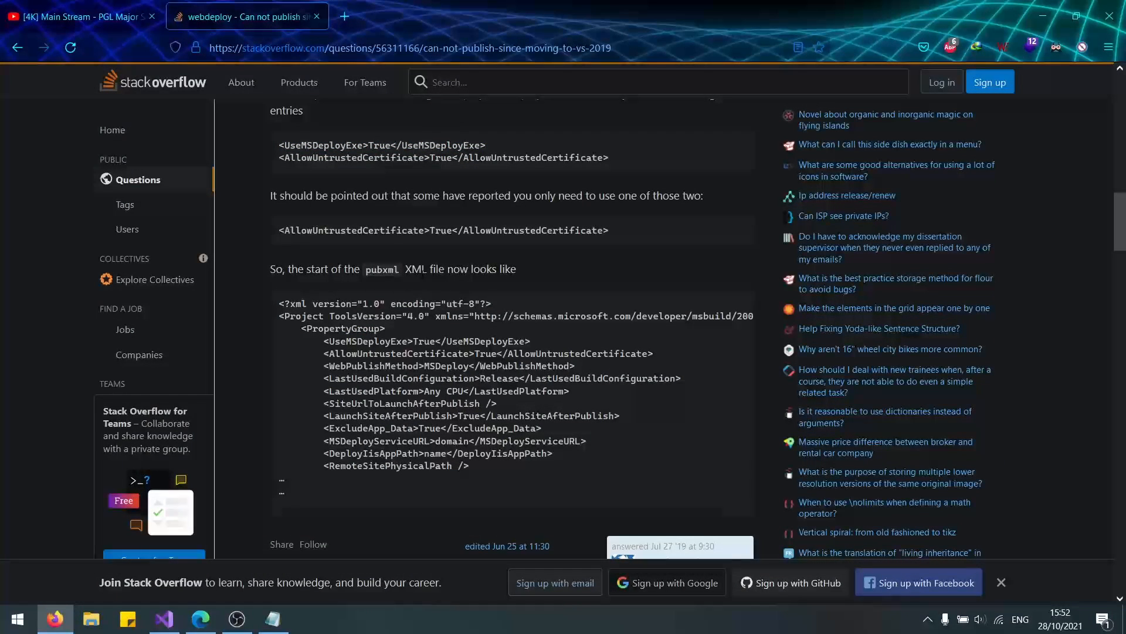
{"action": "left_click", "coordinate": [164, 619]}
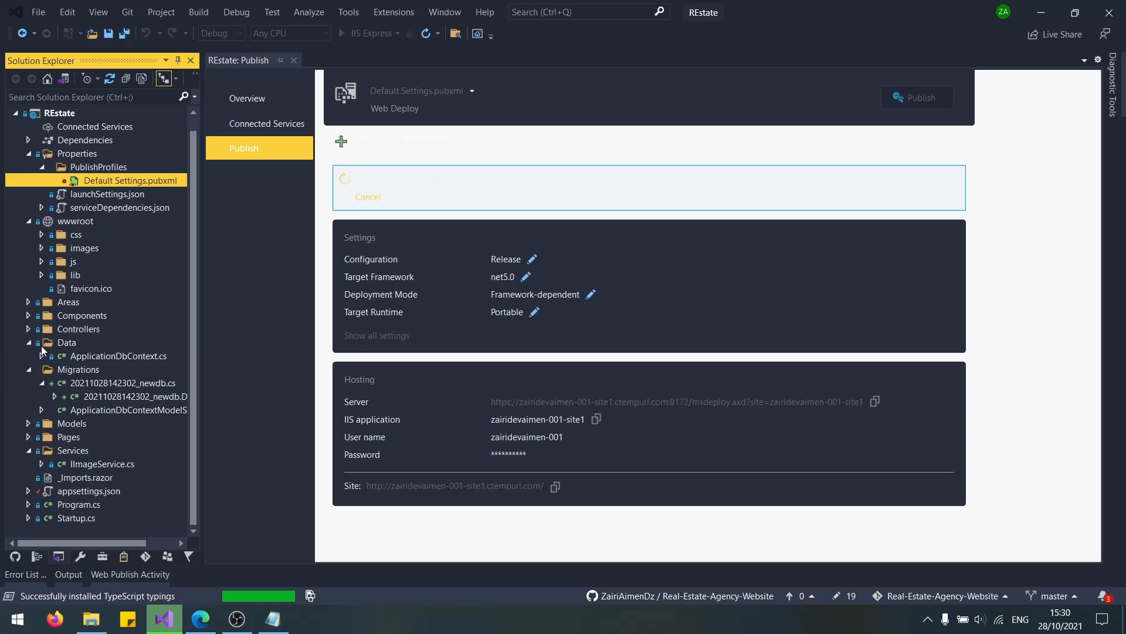
View _Imports.razor and its using directives from Solution Explorer while publishing runs.
{"action": "left_click", "coordinate": [86, 478]}
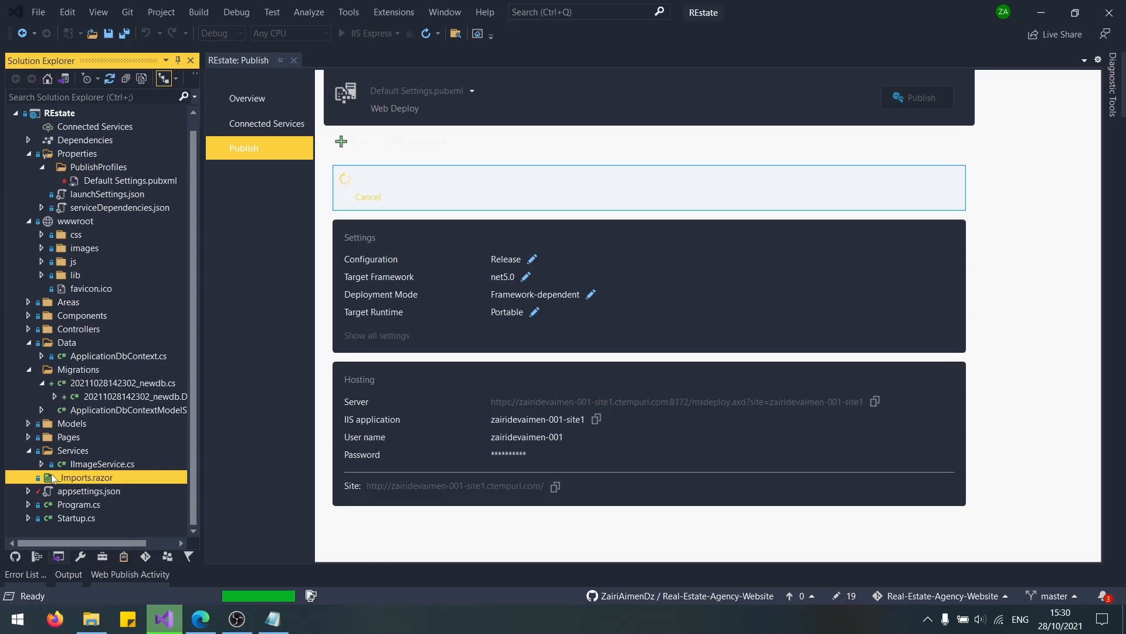
{"action": "double_click", "coordinate": [84, 478]}
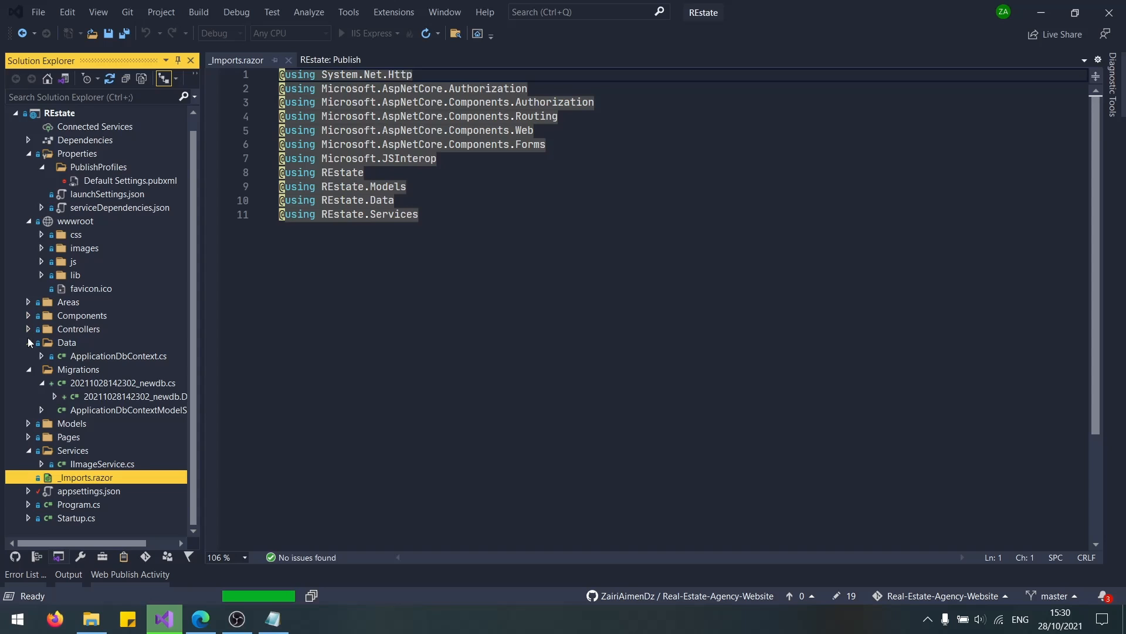
{"action": "mouse_move", "coordinate": [289, 60]}
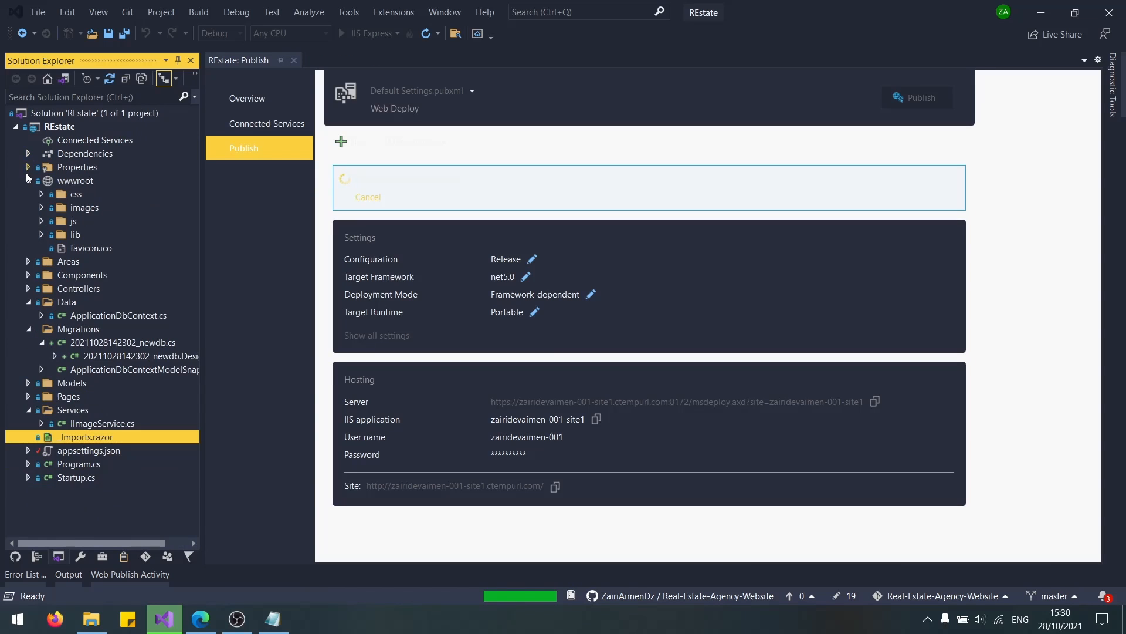
Collapse the wwwroot, Data, Migrations and Pages folders in Solution Explorer, then show the hosted site in Firefox.
{"action": "left_click", "coordinate": [27, 181]}
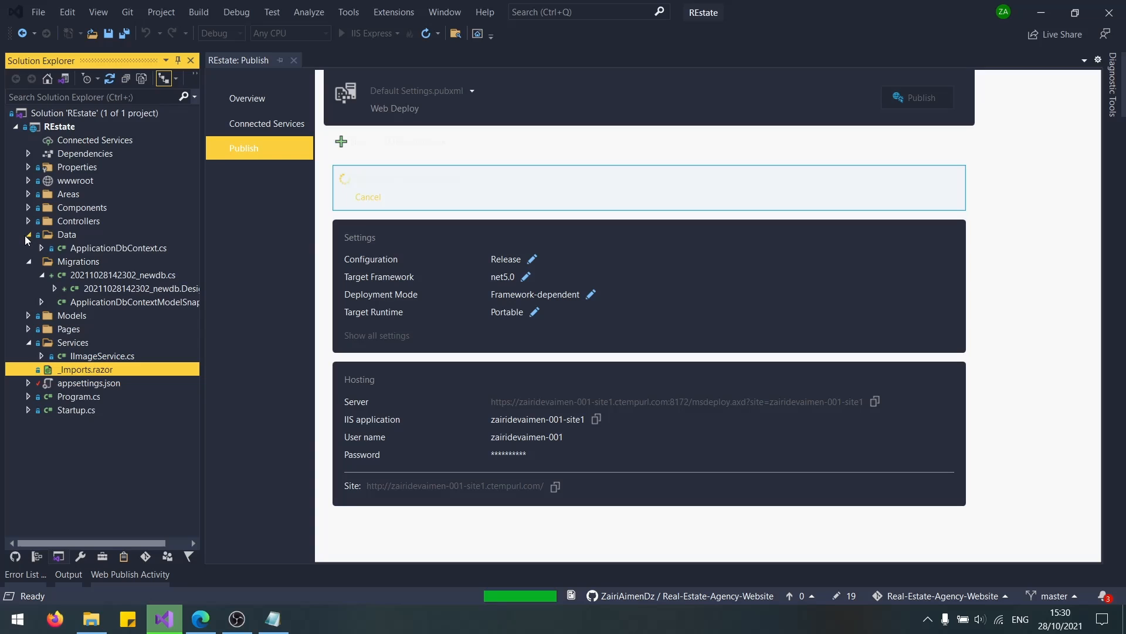
{"action": "left_click", "coordinate": [27, 235]}
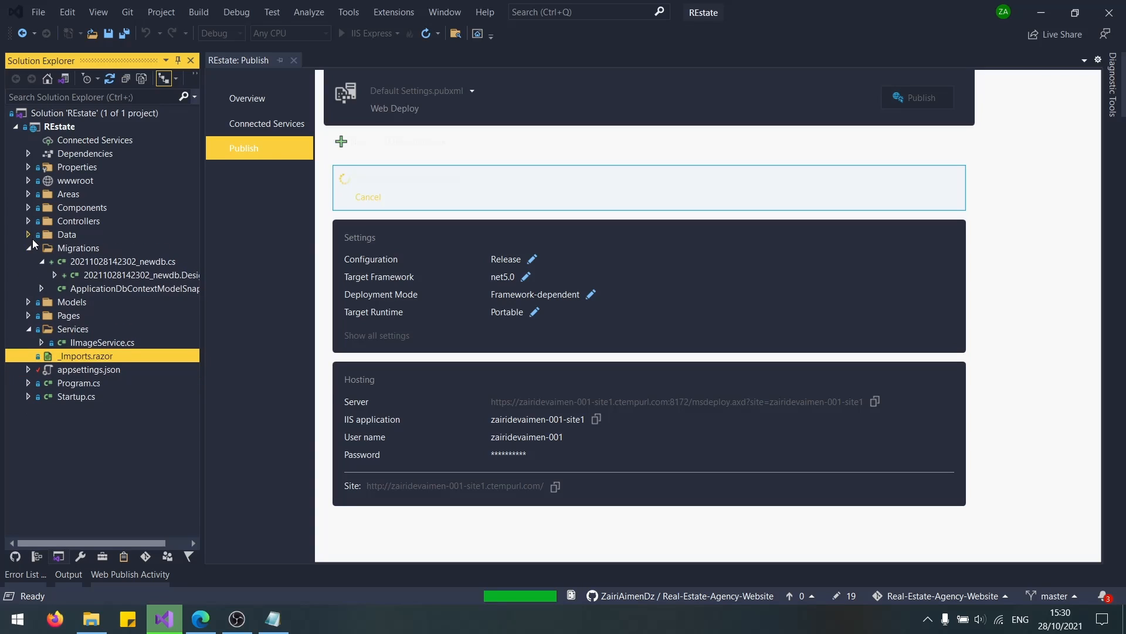
{"action": "left_click", "coordinate": [28, 247]}
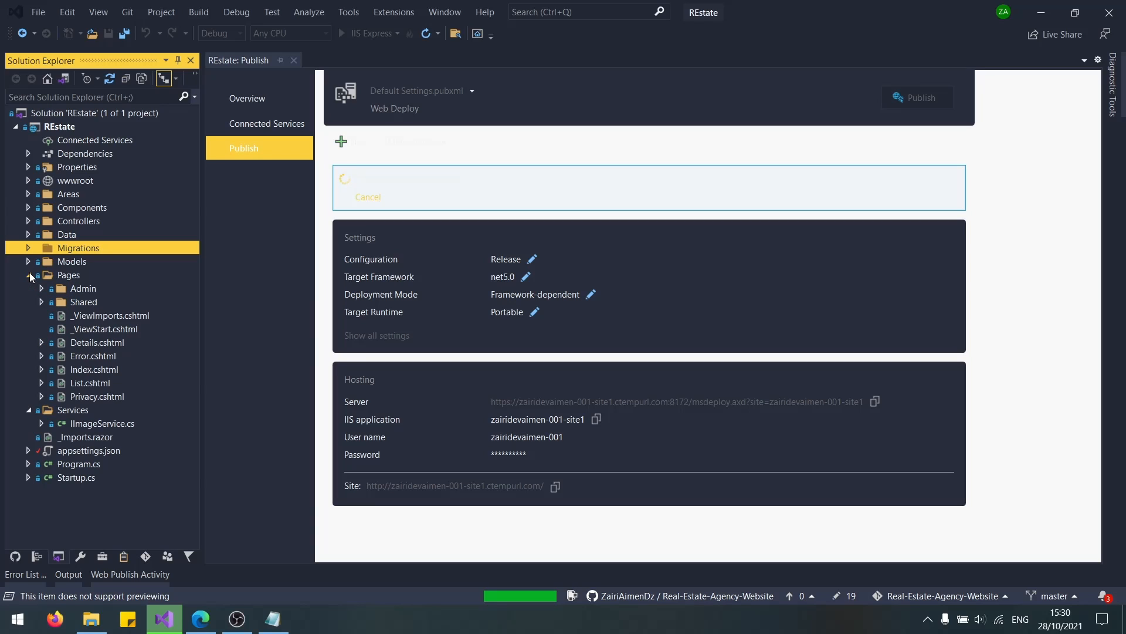
{"action": "left_click", "coordinate": [42, 301]}
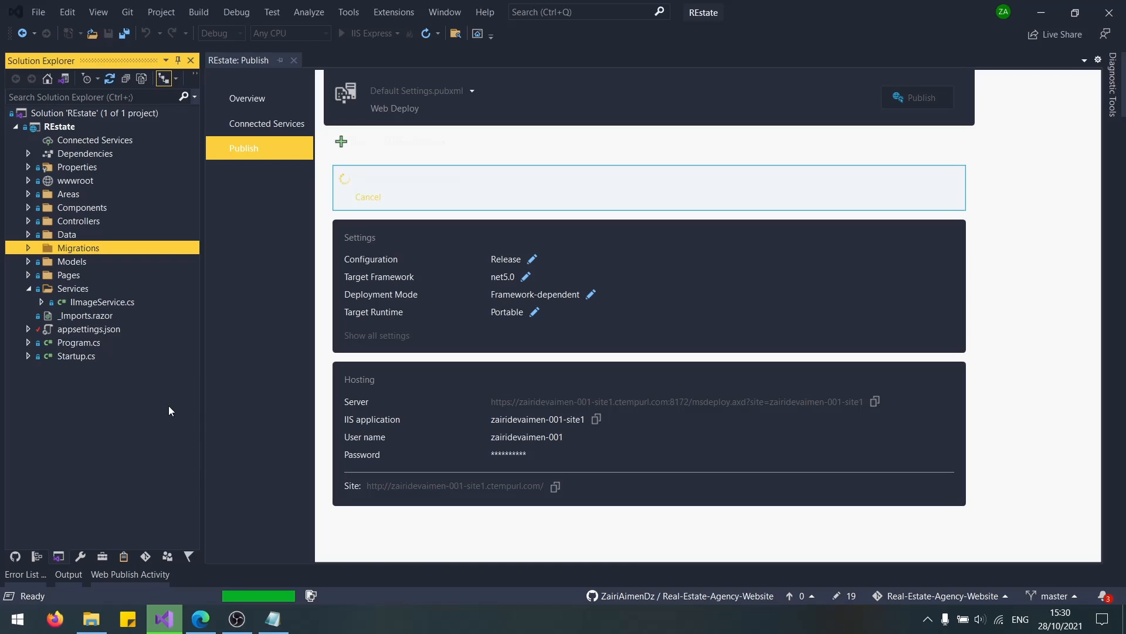
{"action": "left_click", "coordinate": [236, 619]}
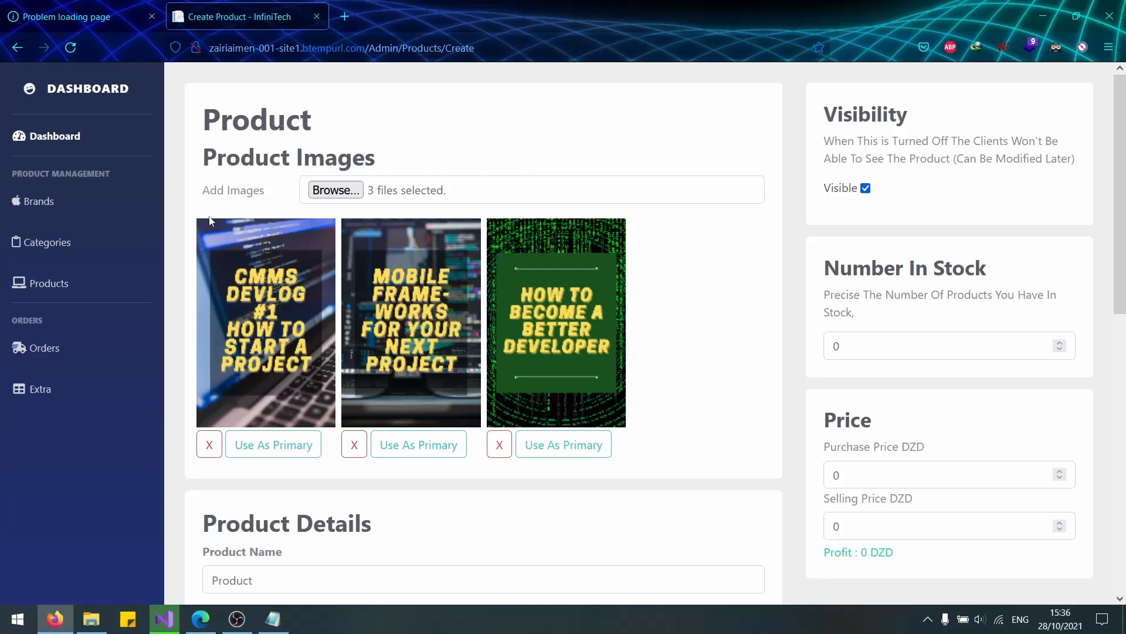
Make the first image the primary product image on the hosted Create Product form.
{"action": "scroll", "scroll_direction": "down", "scroll_amount": 3}
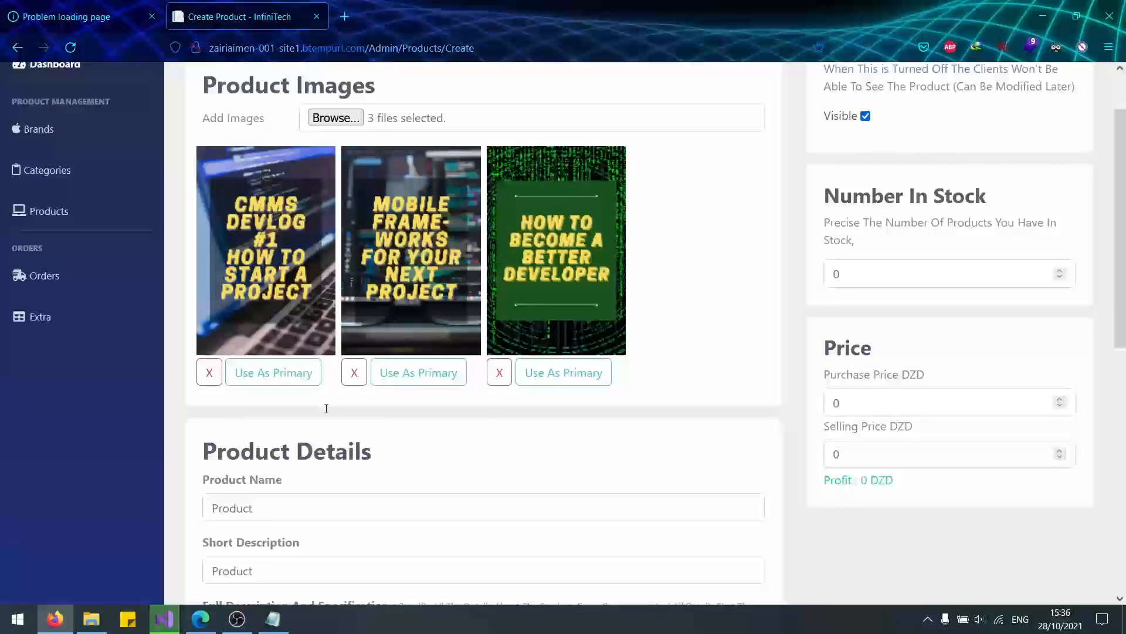
{"action": "scroll", "scroll_direction": "down", "scroll_amount": 3}
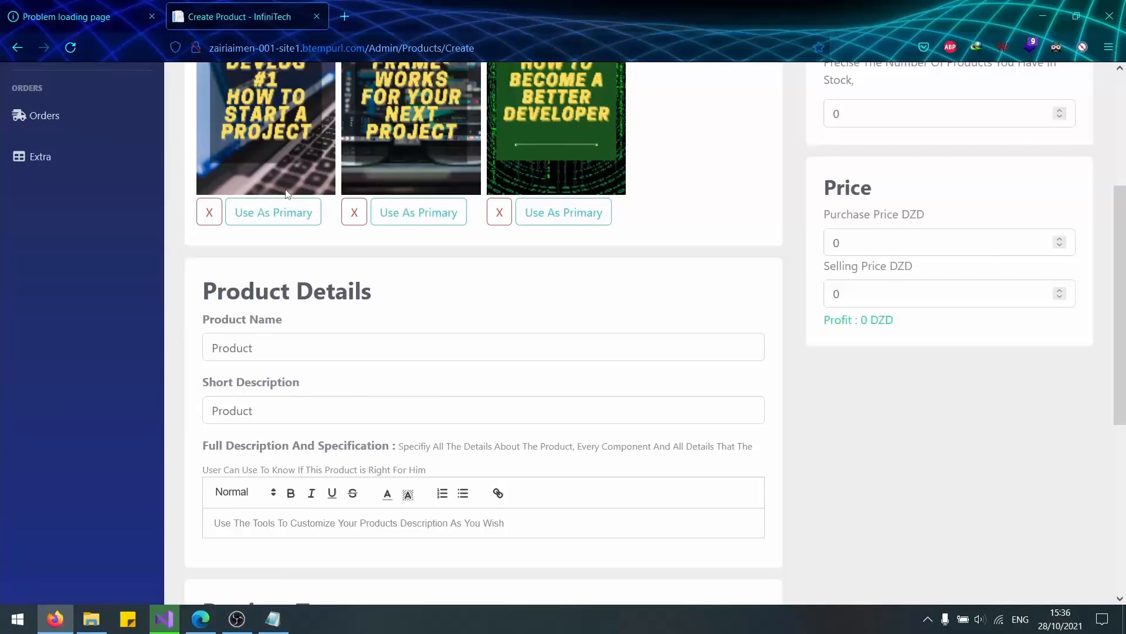
{"action": "left_click", "coordinate": [274, 211]}
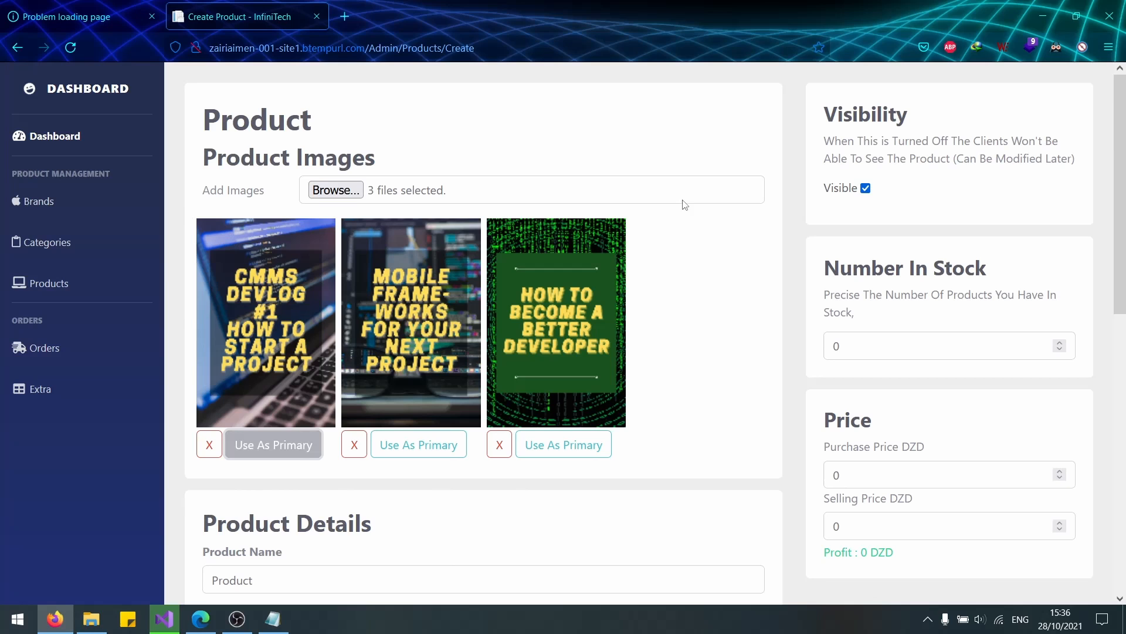
Remove that image with its X button and scroll down the rest of the form.
{"action": "scroll", "scroll_direction": "down", "scroll_amount": 3}
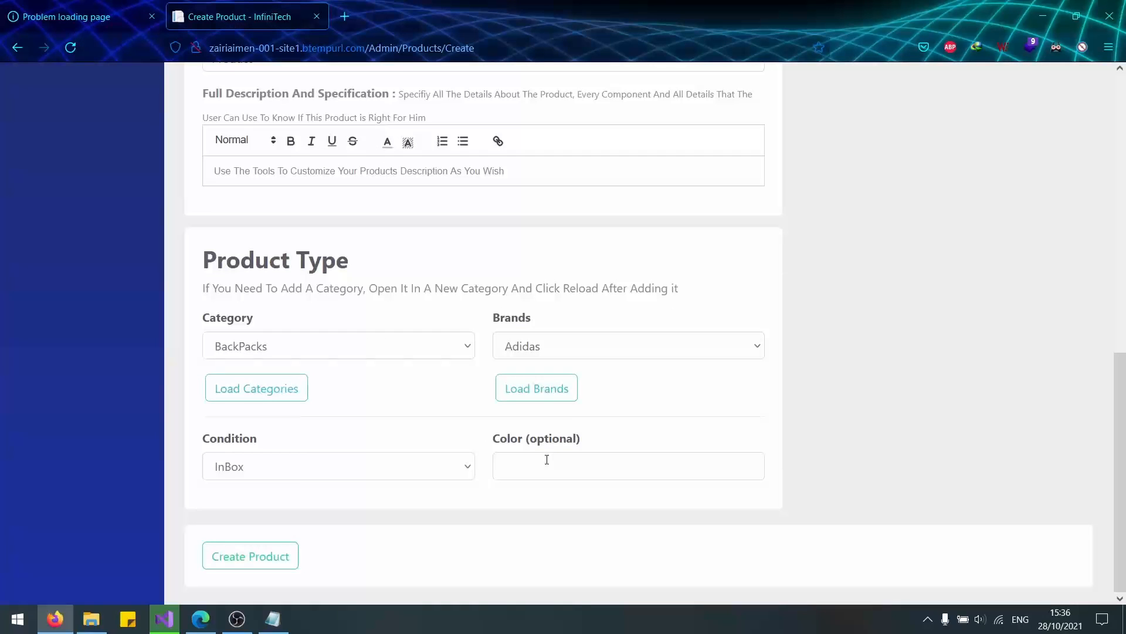
{"action": "left_click", "coordinate": [250, 555]}
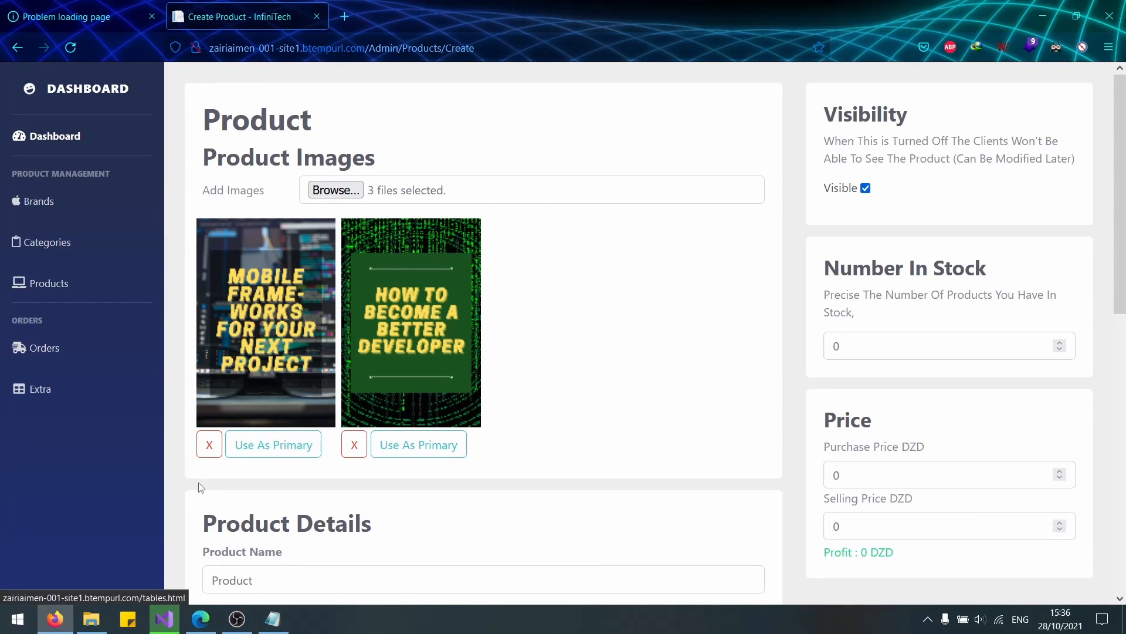
{"action": "scroll", "scroll_direction": "down", "scroll_amount": 3}
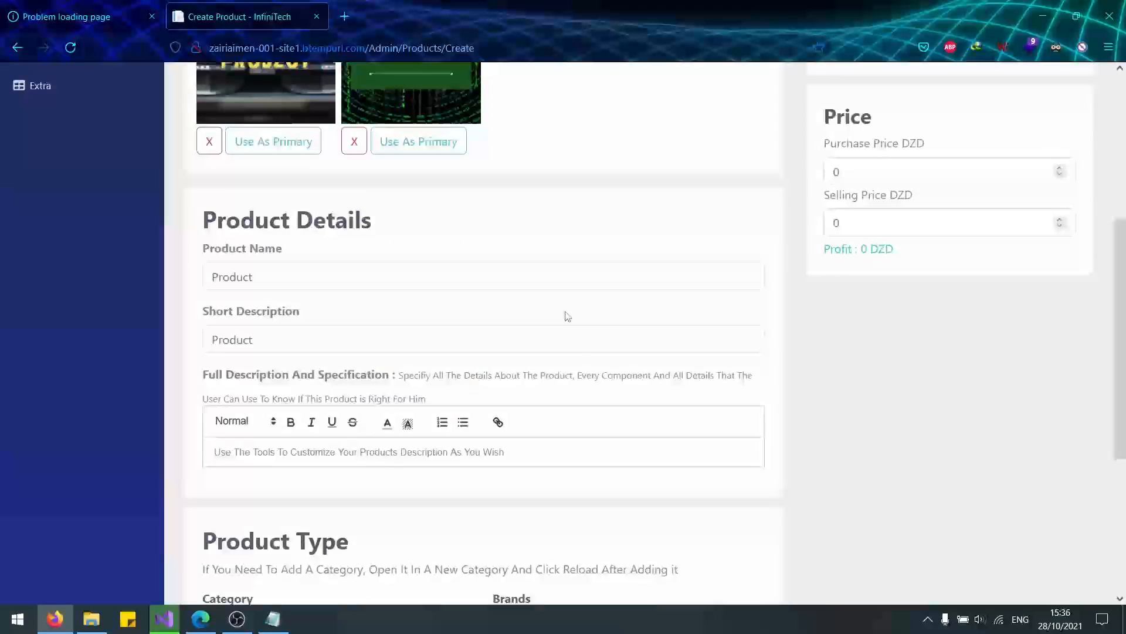
{"action": "scroll", "scroll_direction": "down", "scroll_amount": 3}
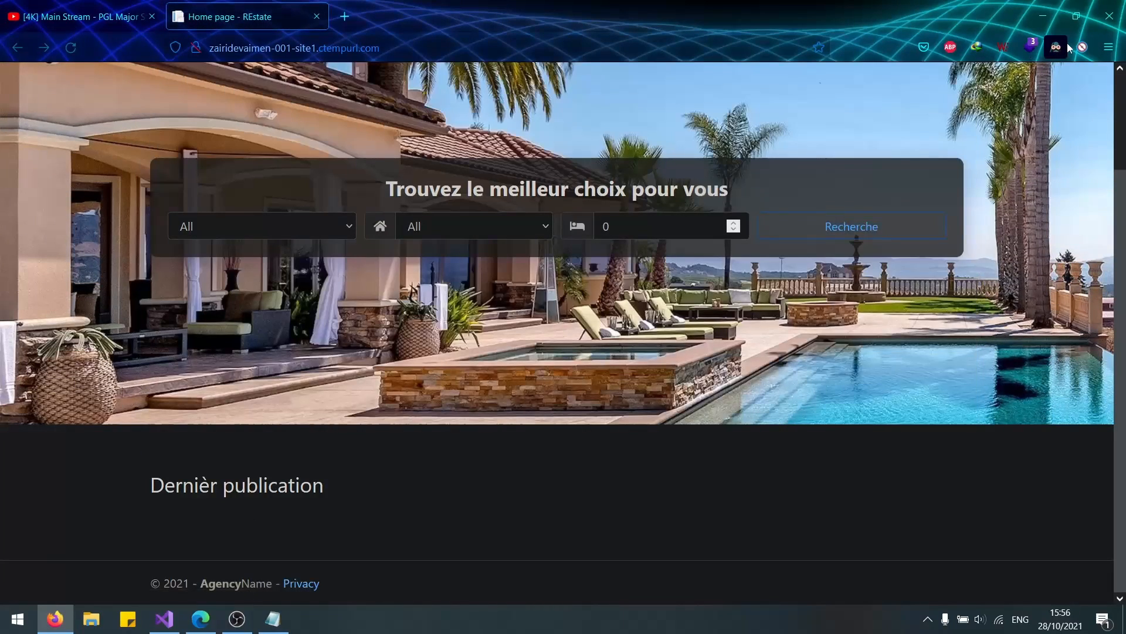
Go to the live site's Annonces listings page from the navbar.
{"action": "left_click", "coordinate": [1055, 47]}
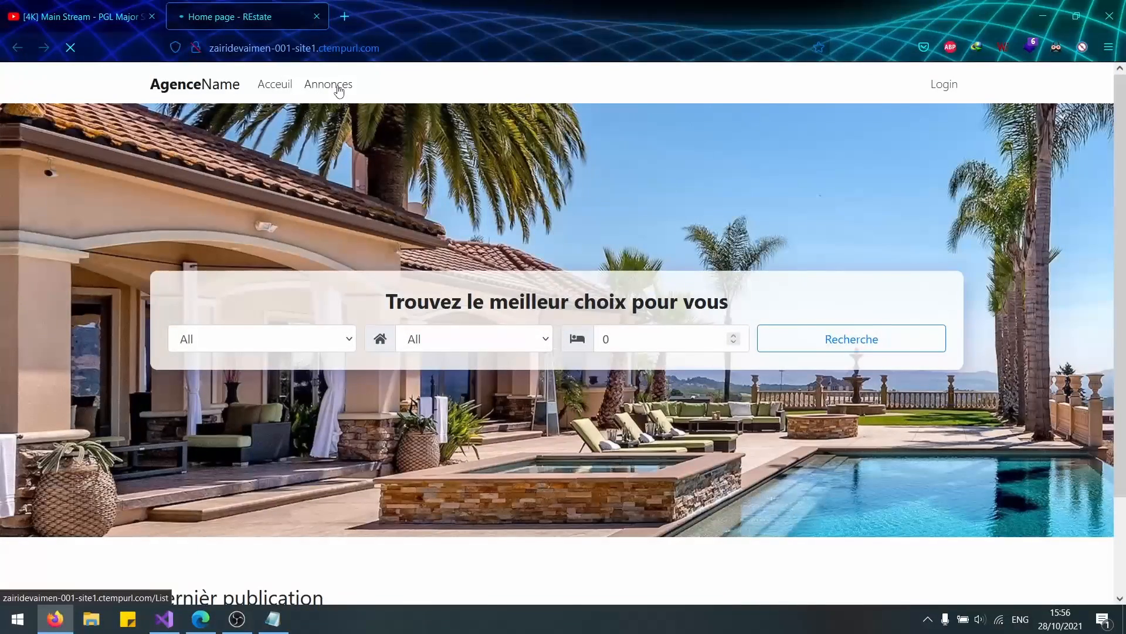
{"action": "left_click", "coordinate": [329, 84]}
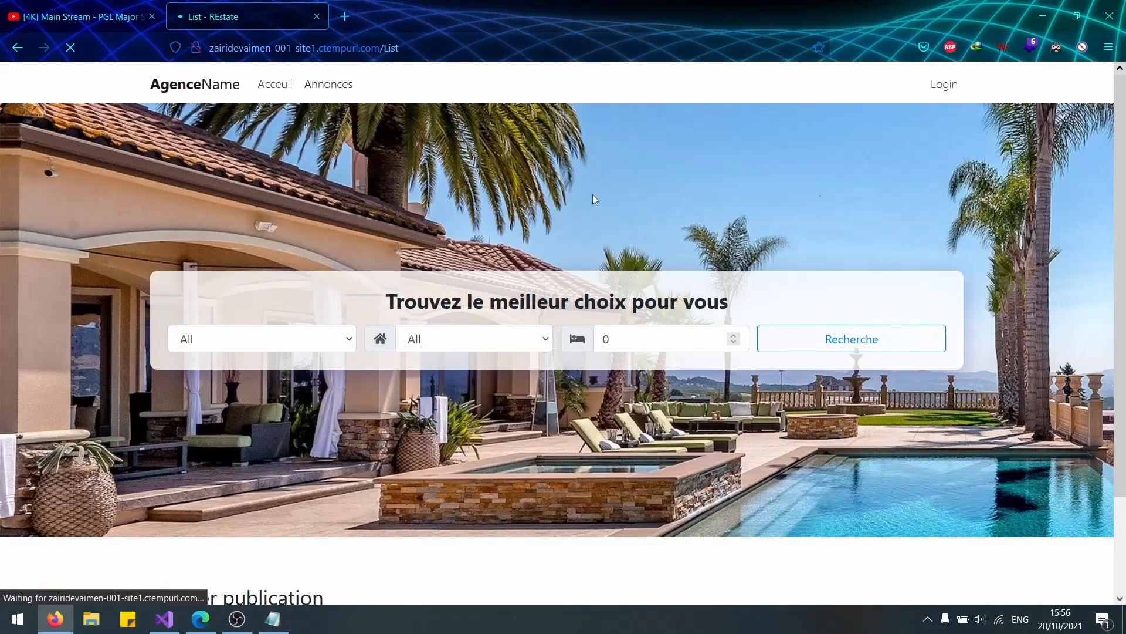
{"action": "mouse_move", "coordinate": [950, 92]}
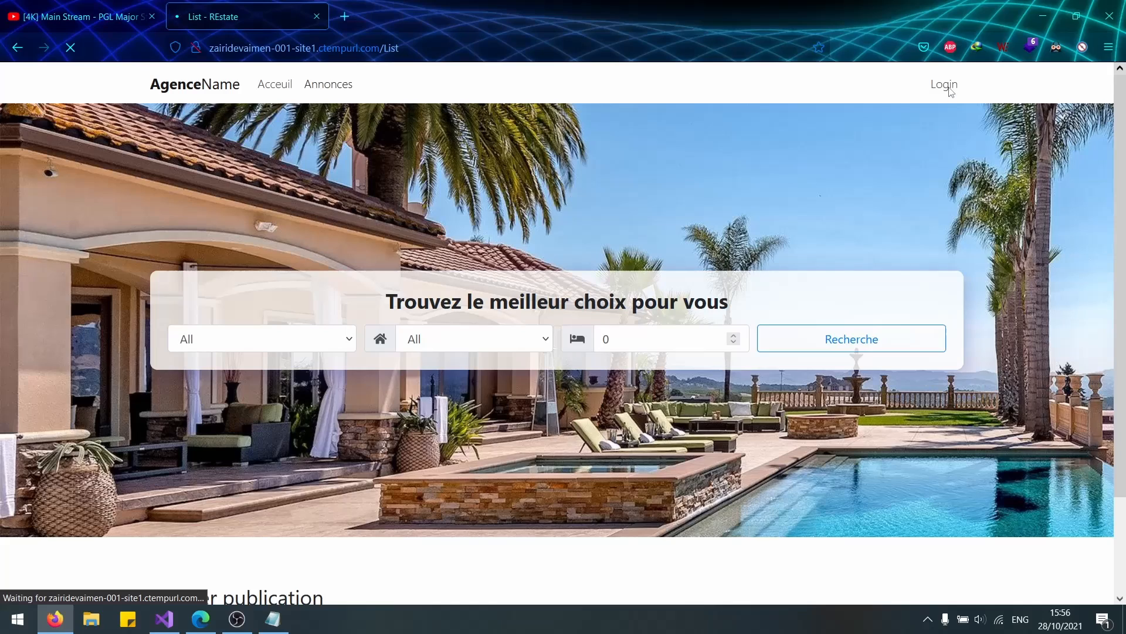
{"action": "mouse_move", "coordinate": [933, 88]}
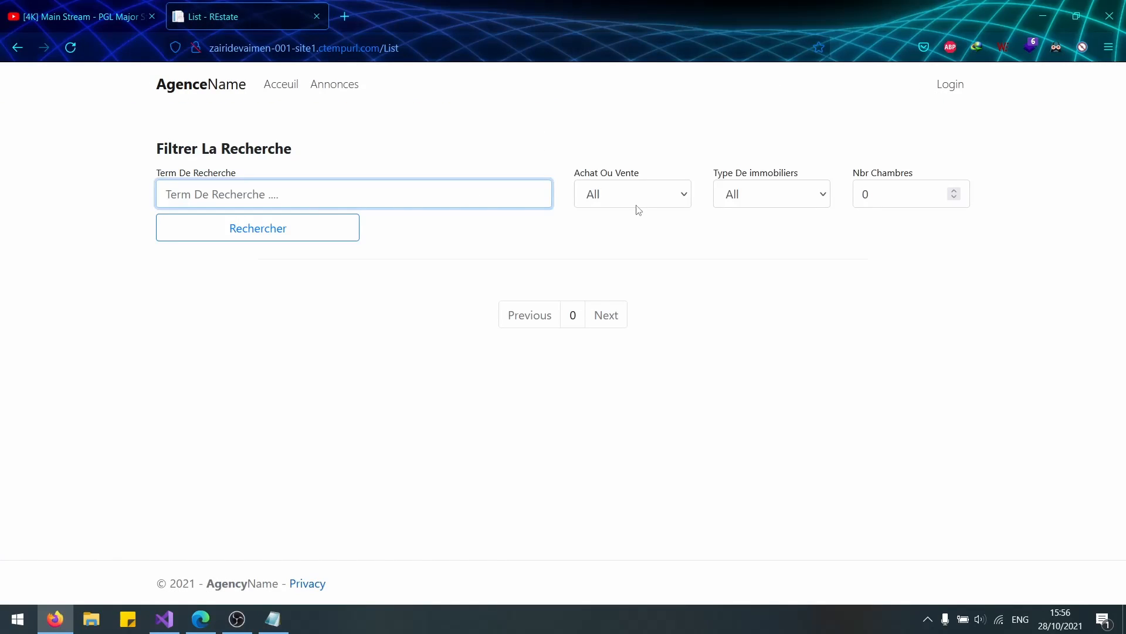
{"action": "mouse_move", "coordinate": [337, 406]}
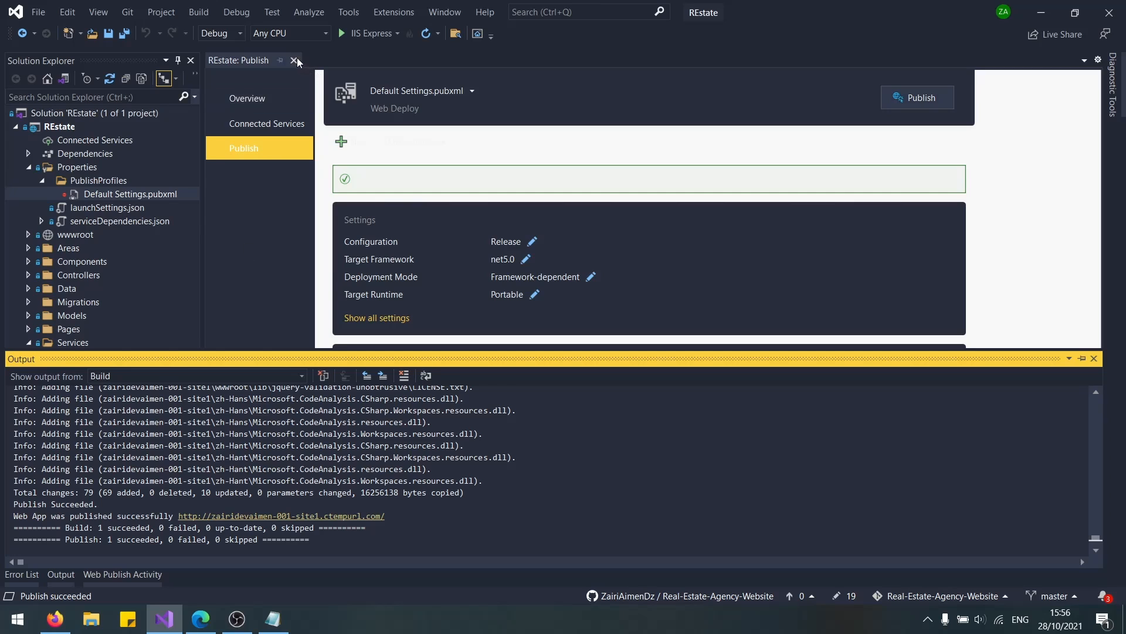
Close the publish summary, collapse the EstateAgency database tree and switch to the hosting control panel.
{"action": "left_click", "coordinate": [296, 60]}
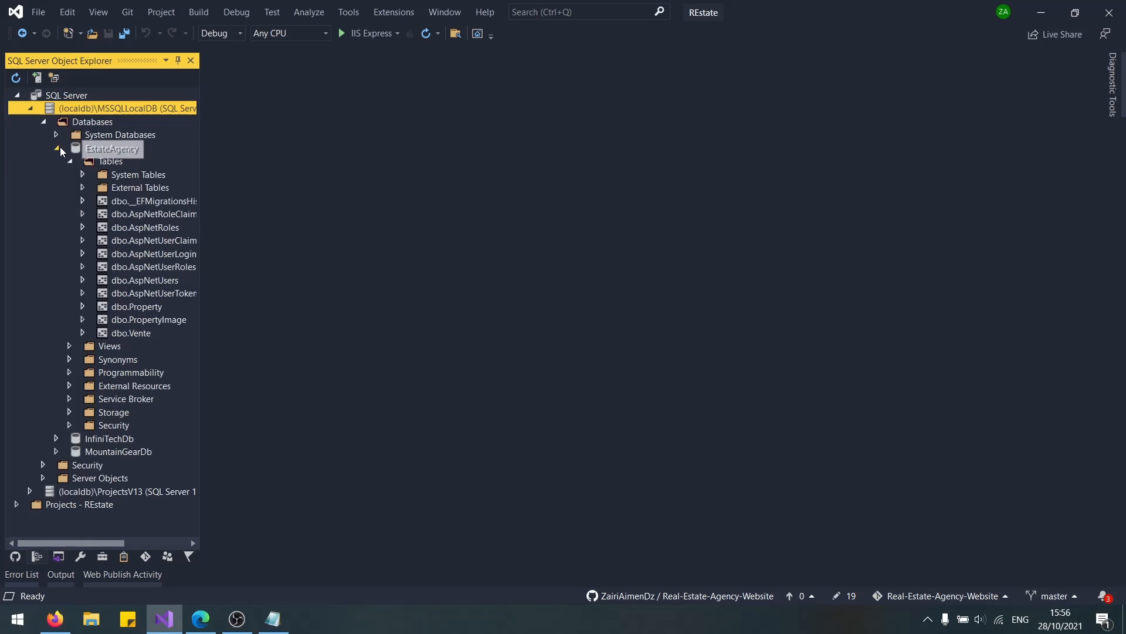
{"action": "left_click", "coordinate": [56, 147]}
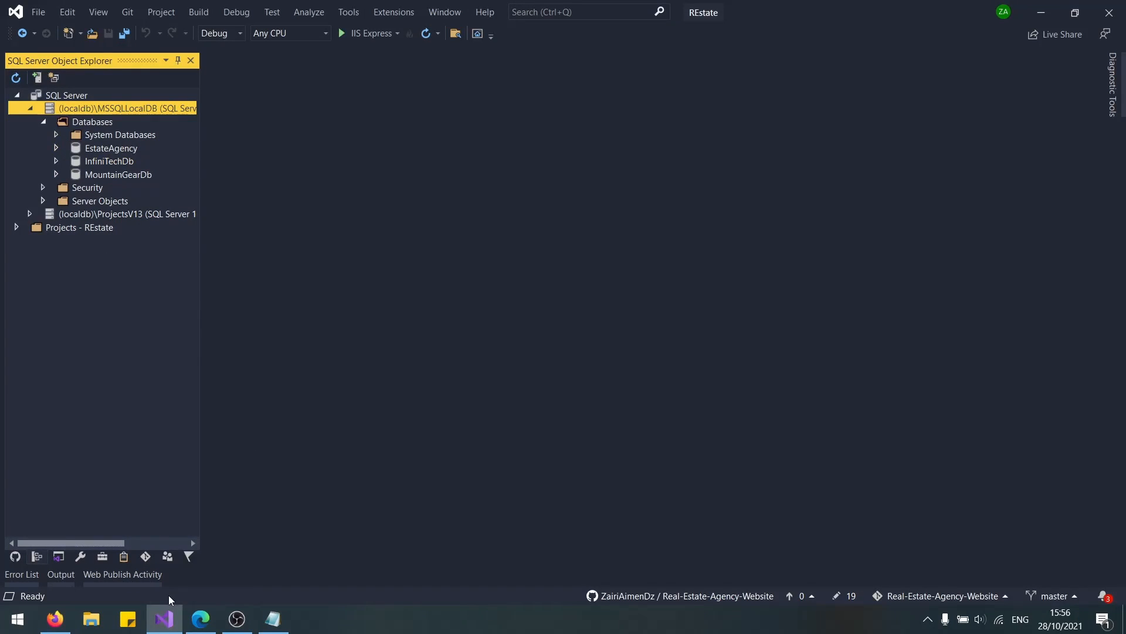
{"action": "left_click", "coordinate": [201, 619]}
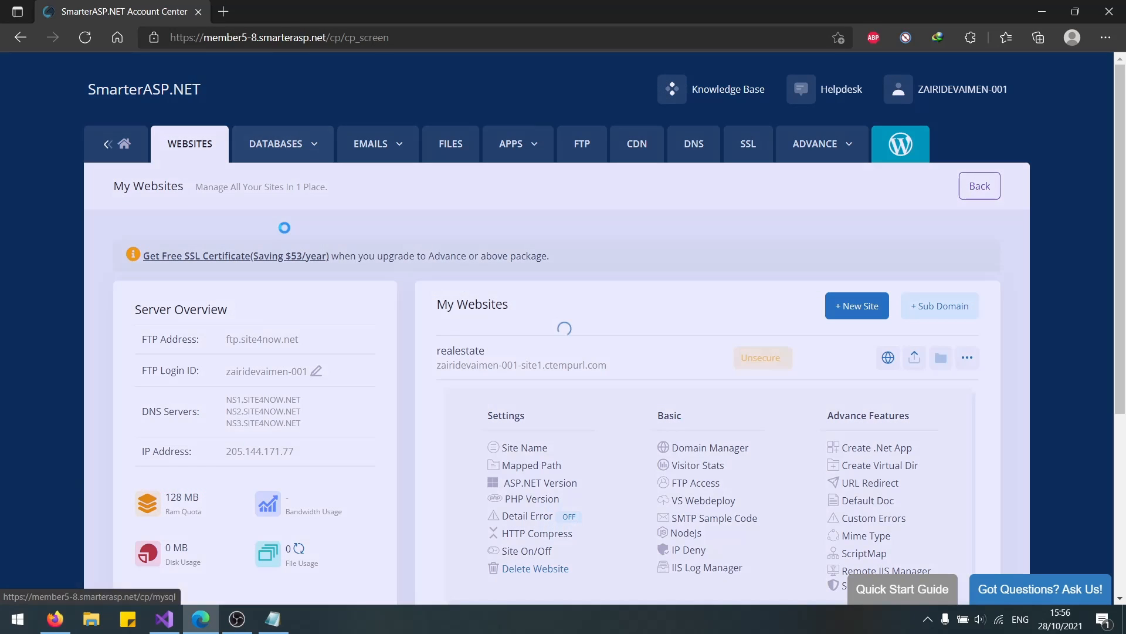
Connect the web SQL manager to the hosted realestate database and list its tables (Property, PropertyImage, Vente).
{"action": "left_click", "coordinate": [275, 143]}
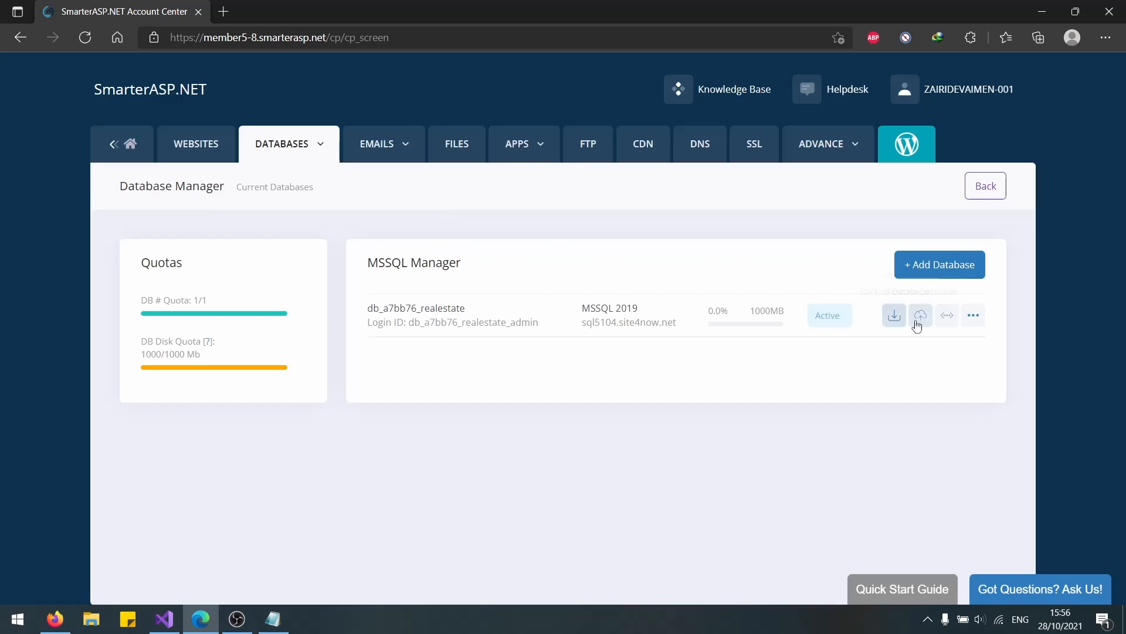
{"action": "left_click", "coordinate": [919, 315]}
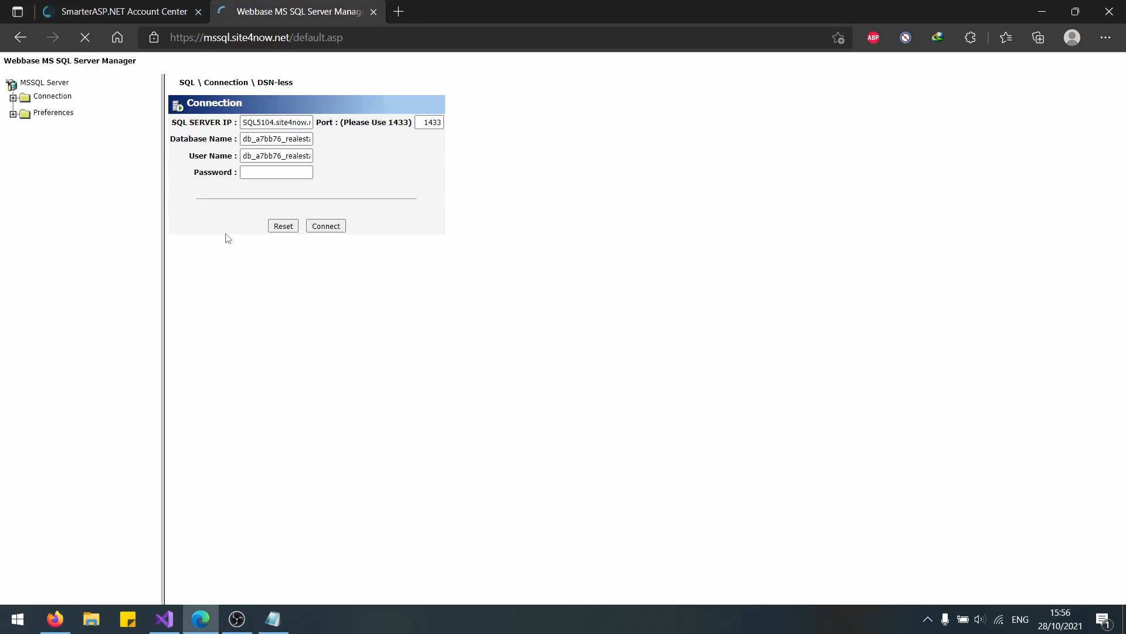
{"action": "left_click", "coordinate": [325, 225]}
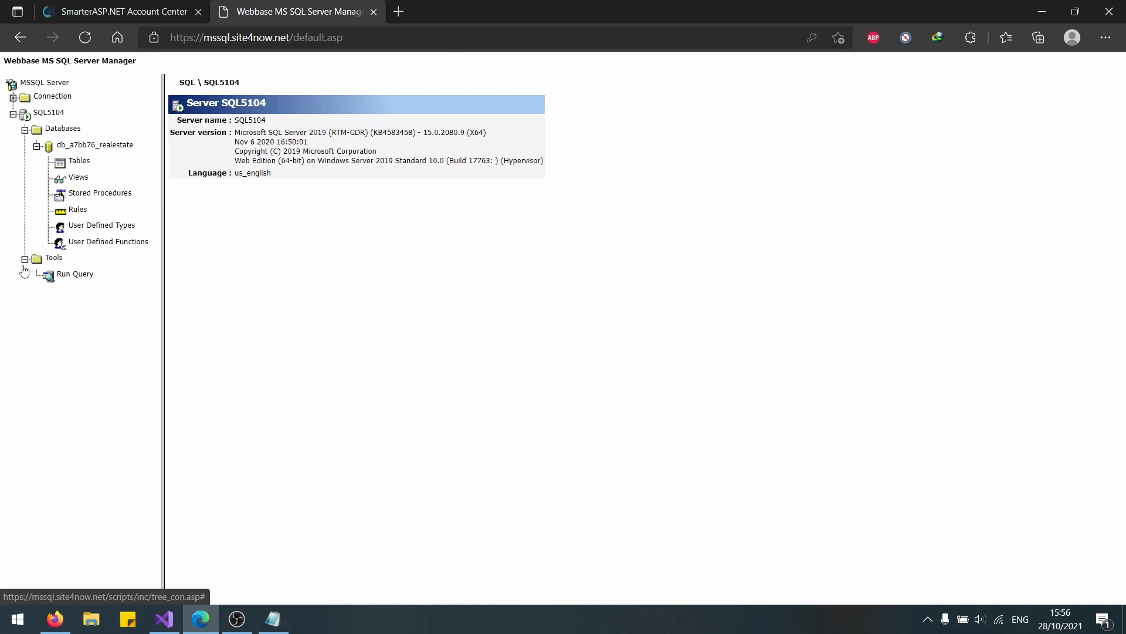
{"action": "left_click", "coordinate": [75, 274]}
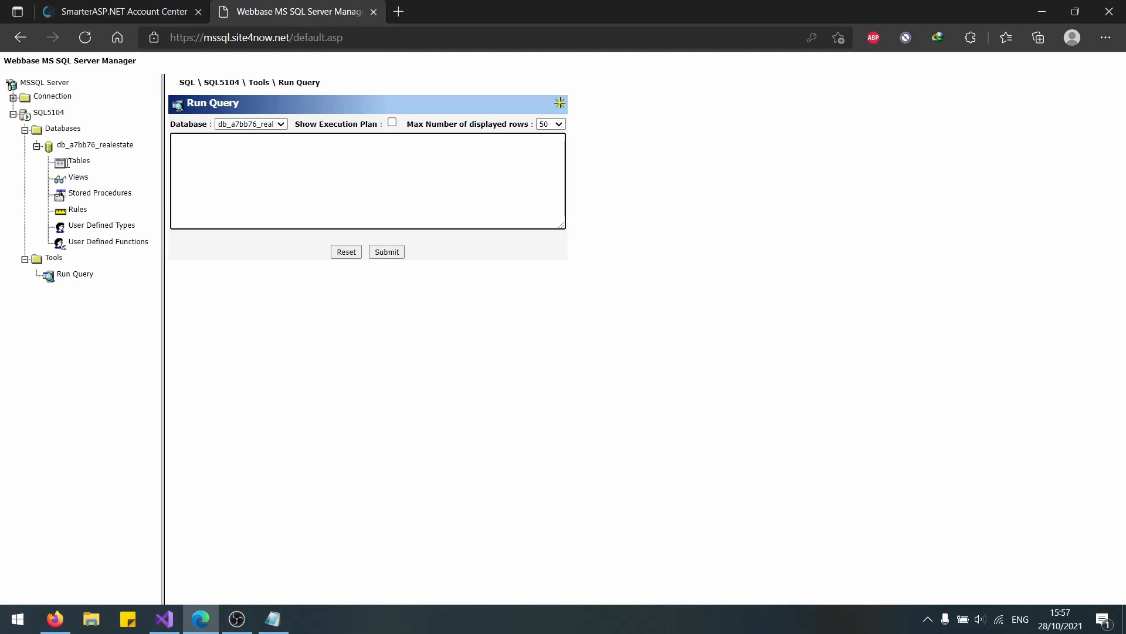
{"action": "left_click", "coordinate": [78, 161]}
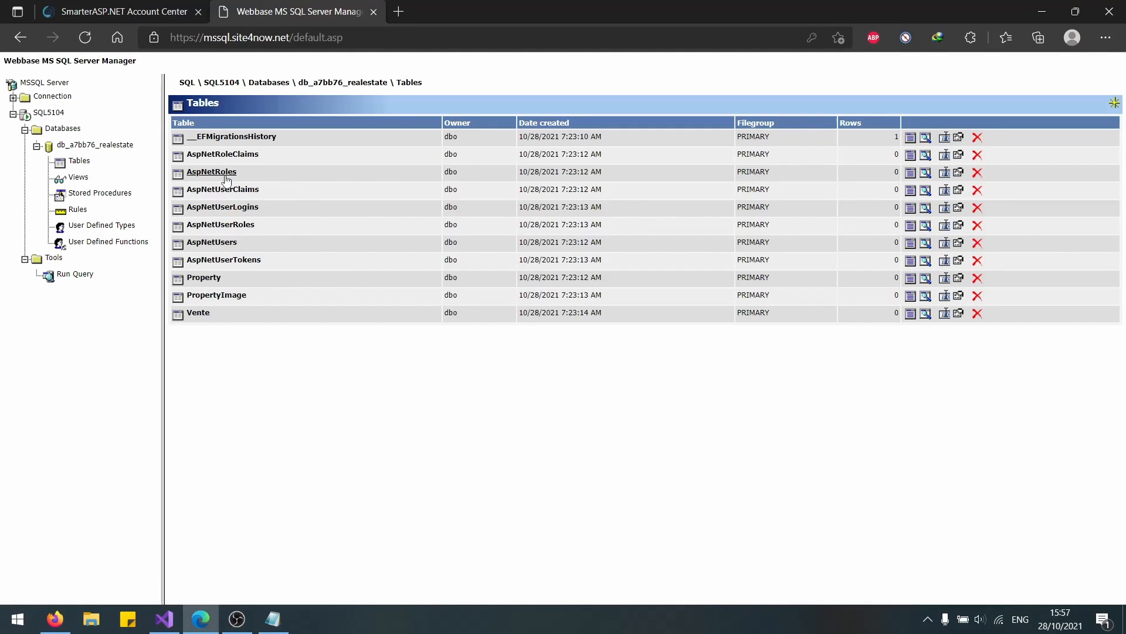
{"action": "mouse_move", "coordinate": [211, 171]}
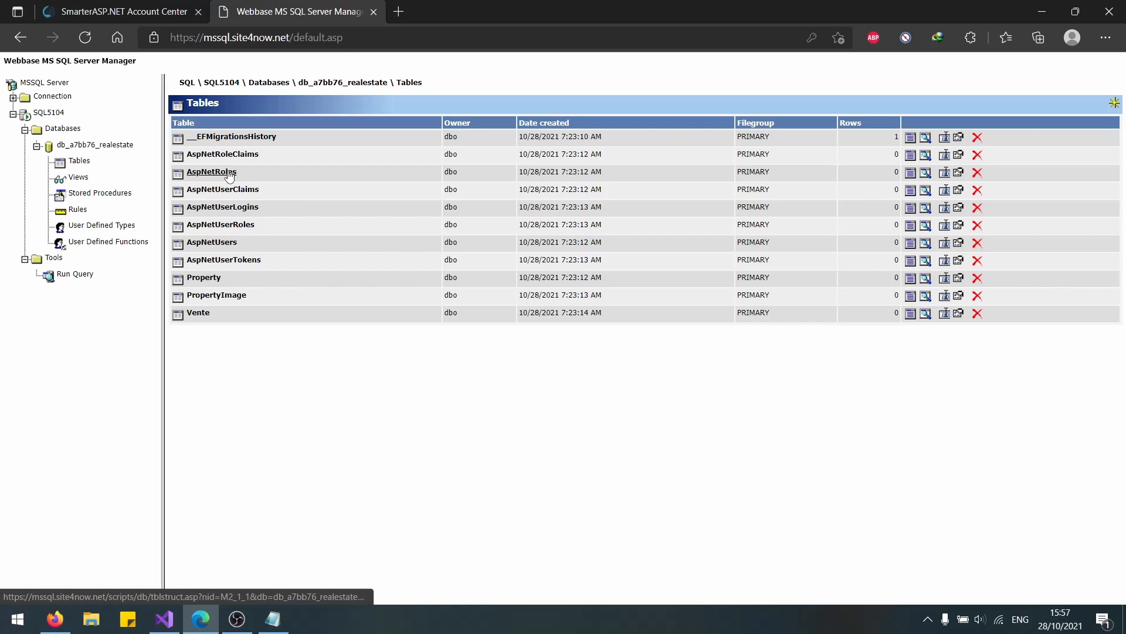
{"action": "mouse_move", "coordinate": [233, 215]}
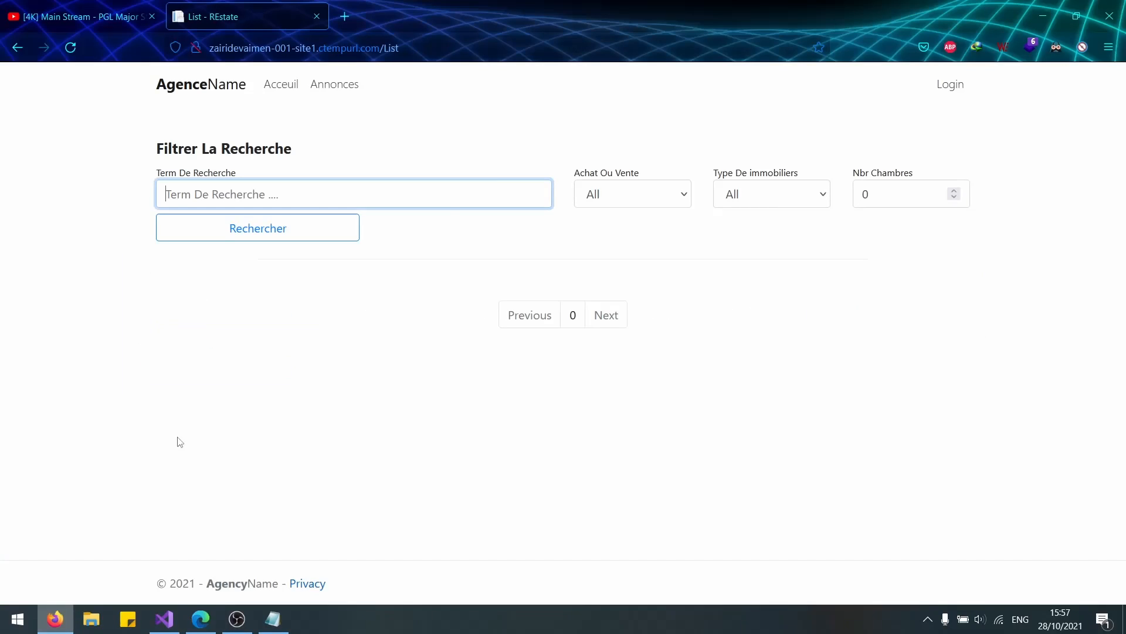
Replace the live listings page with a blank Firefox tab and return to the hosting control panel.
{"action": "left_click", "coordinate": [949, 85]}
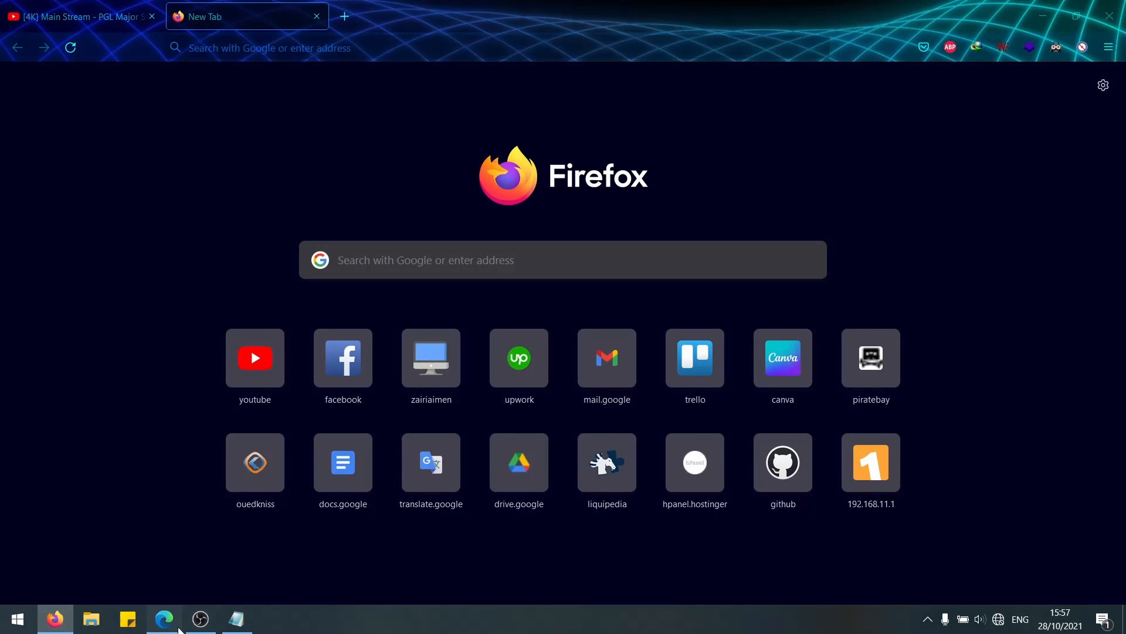
{"action": "left_click", "coordinate": [164, 619]}
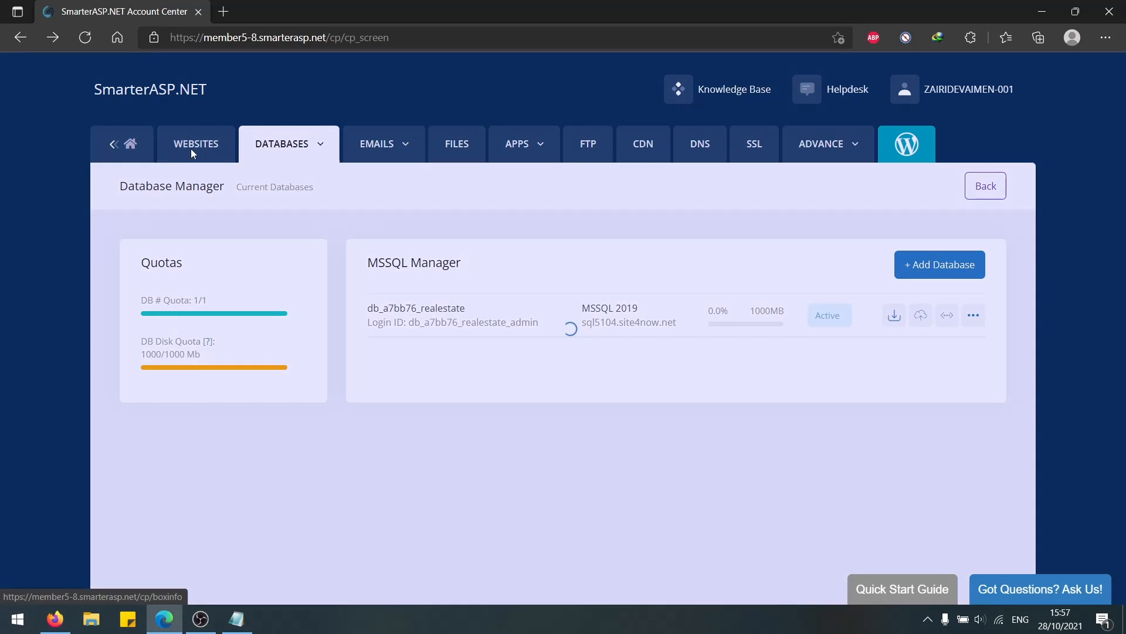
Browse the realestate site's deployed wwwroot folder in File Manager from the My Websites overview.
{"action": "left_click", "coordinate": [196, 143]}
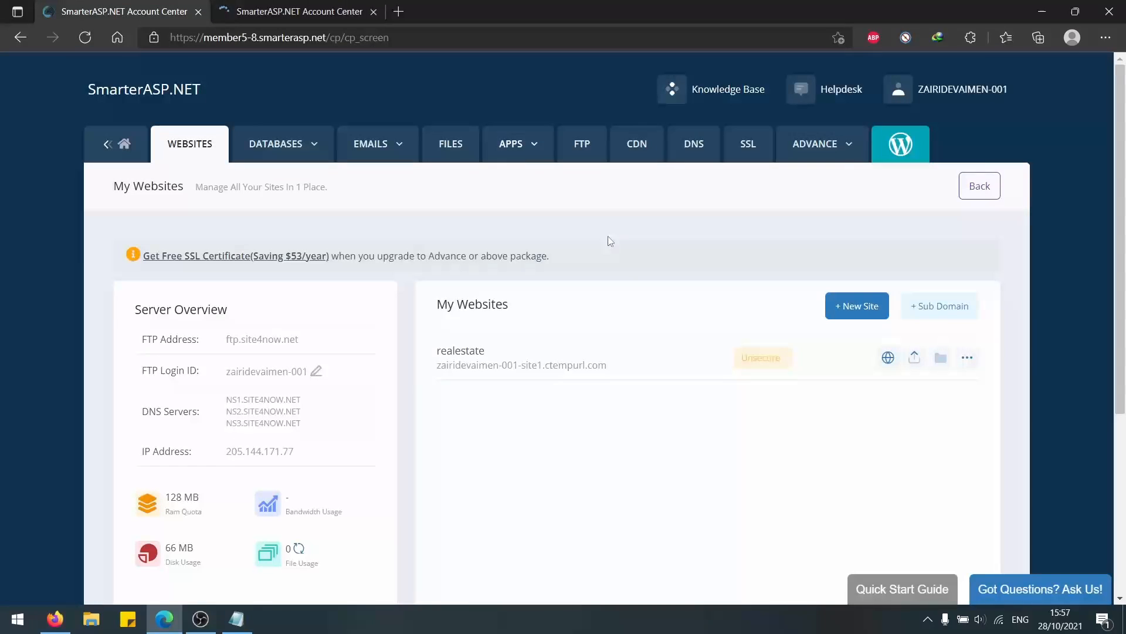
{"action": "left_click", "coordinate": [940, 357]}
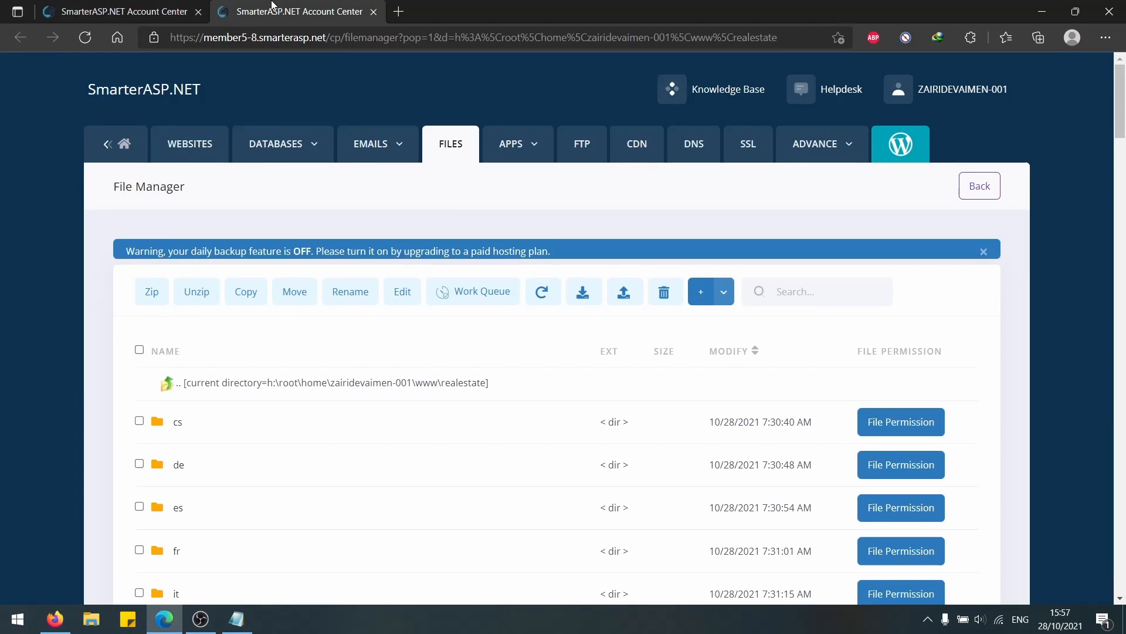
{"action": "scroll", "scroll_direction": "down", "scroll_amount": 3}
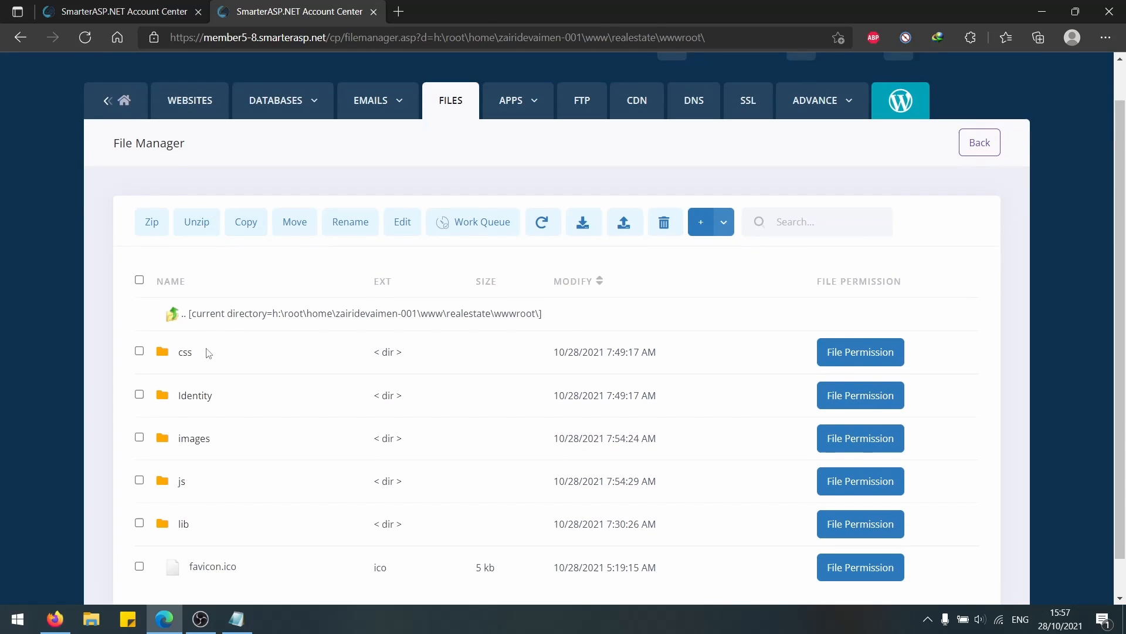
{"action": "left_click", "coordinate": [861, 438]}
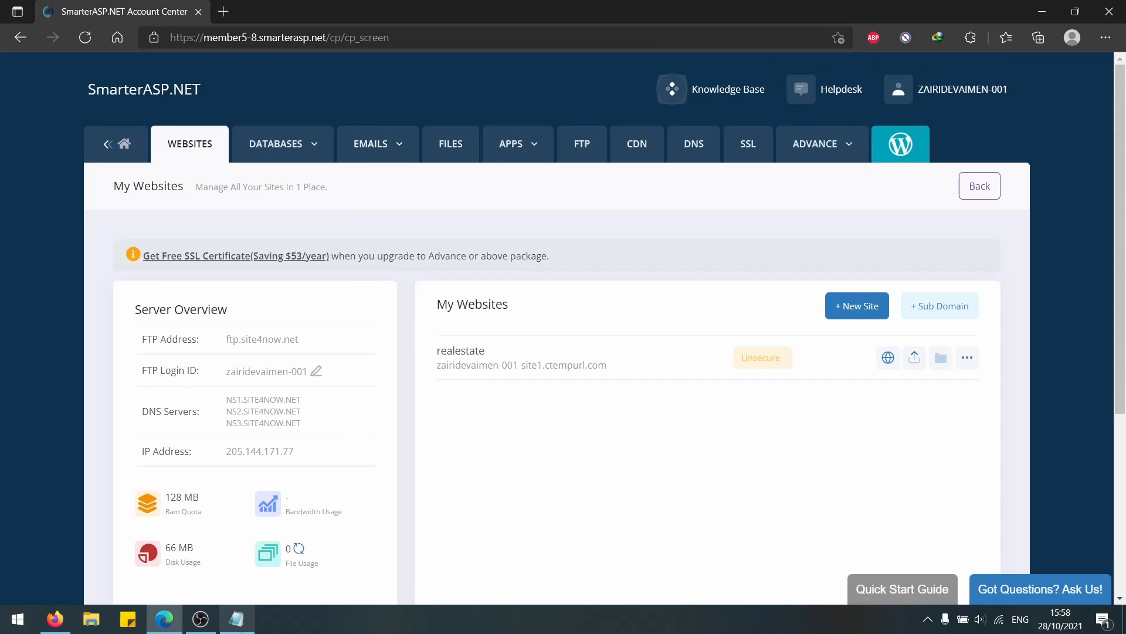
{"action": "mouse_move", "coordinate": [201, 618]}
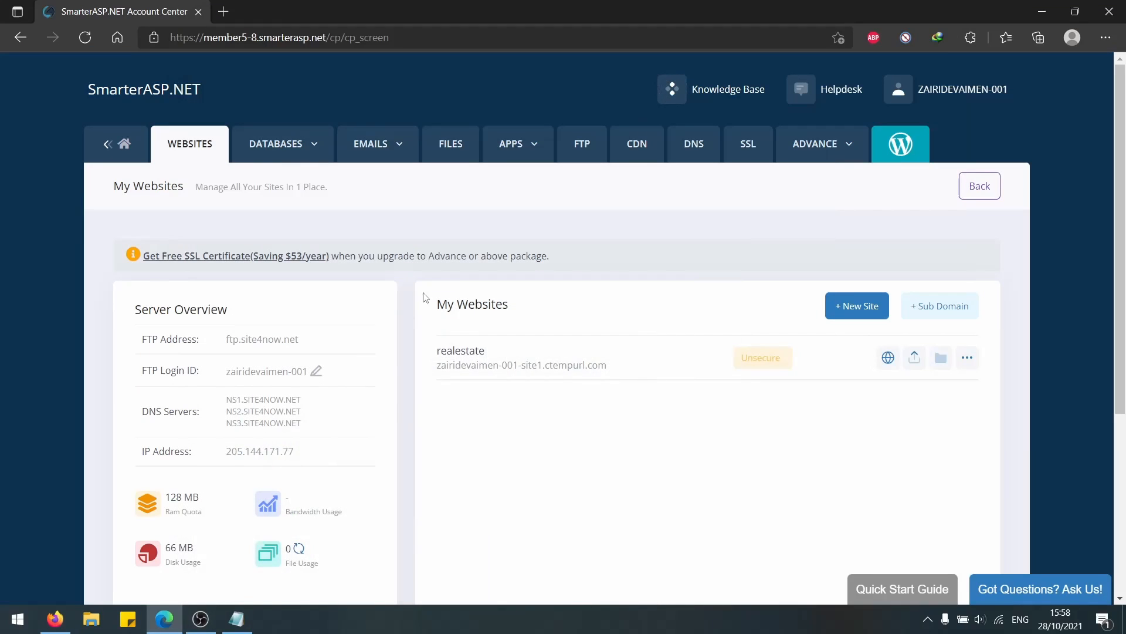
{"action": "mouse_move", "coordinate": [201, 618]}
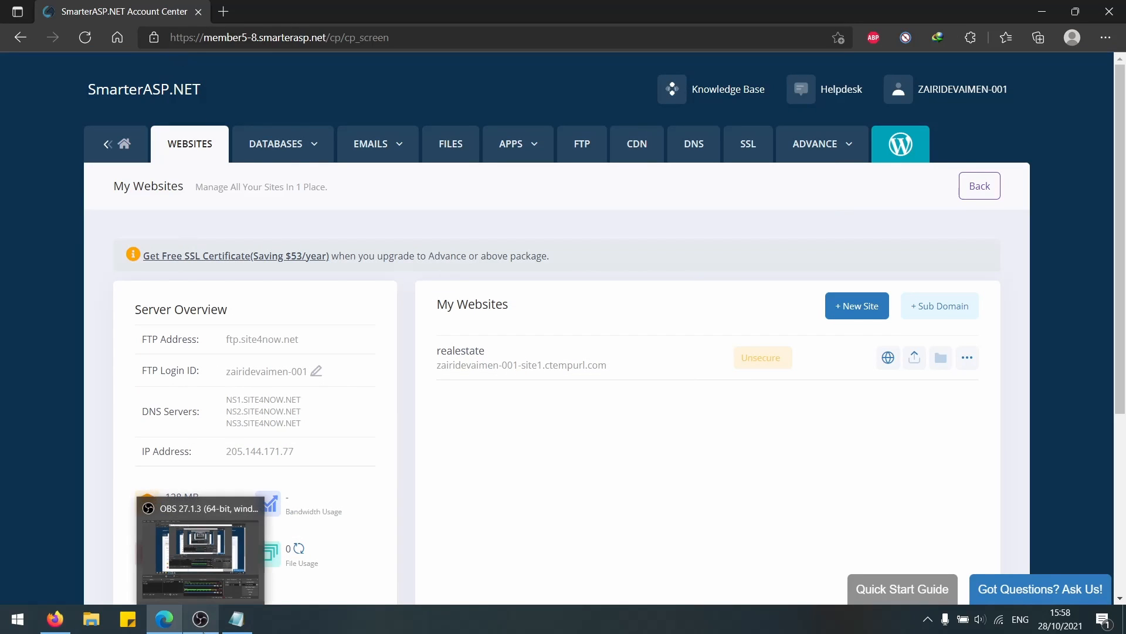